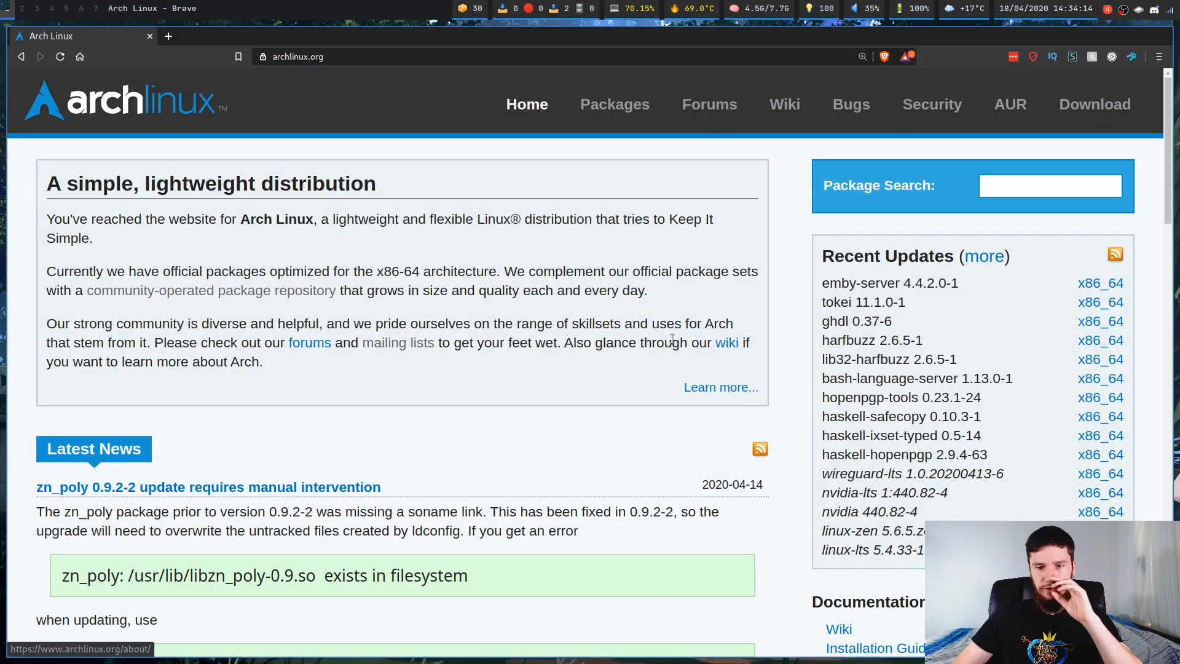
mouse_move(653, 361)
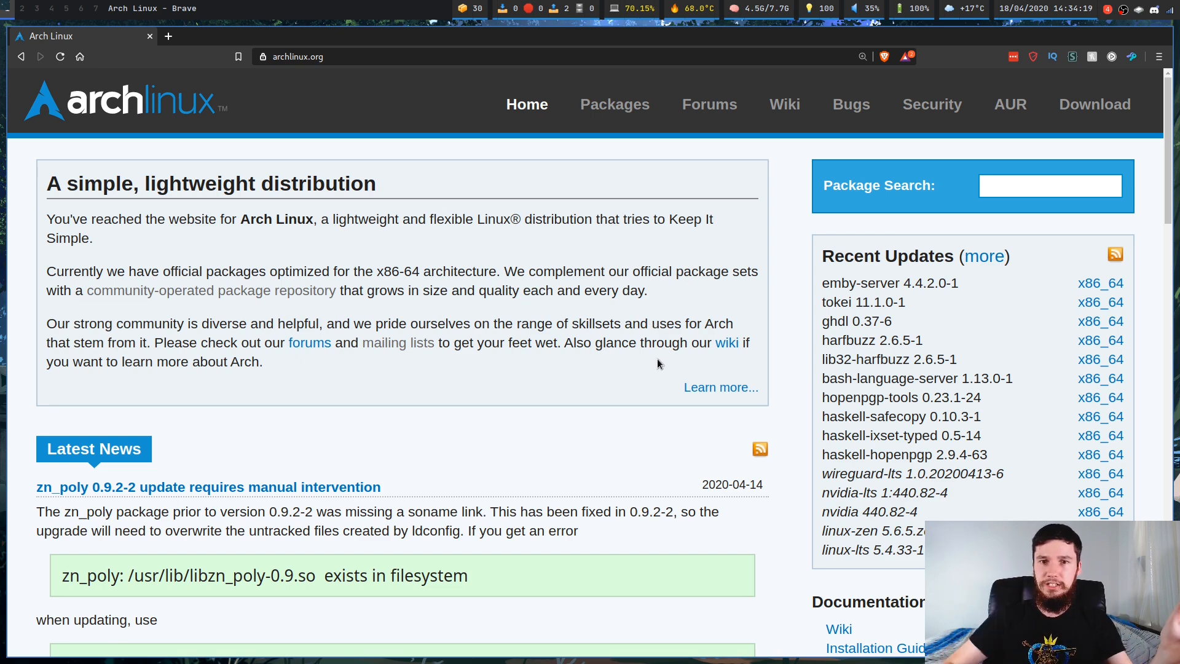
mouse_move(329, 654)
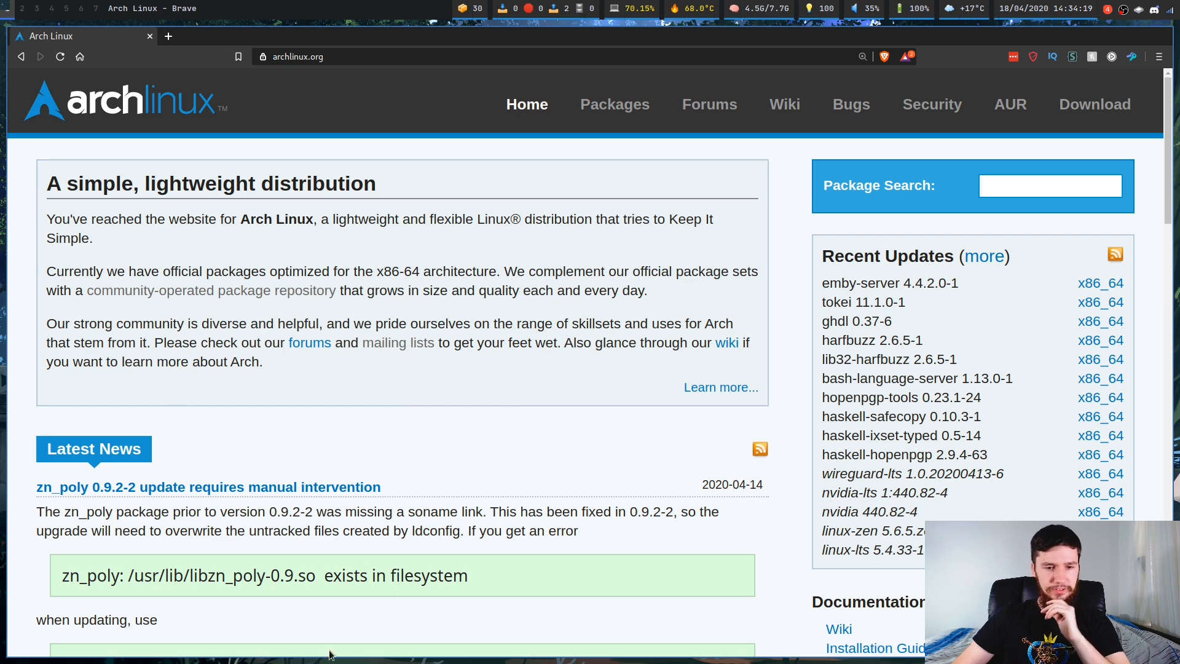
Open the Mailing Lists link under Community in a new tab and browse the public lists.
scroll("down", 3)
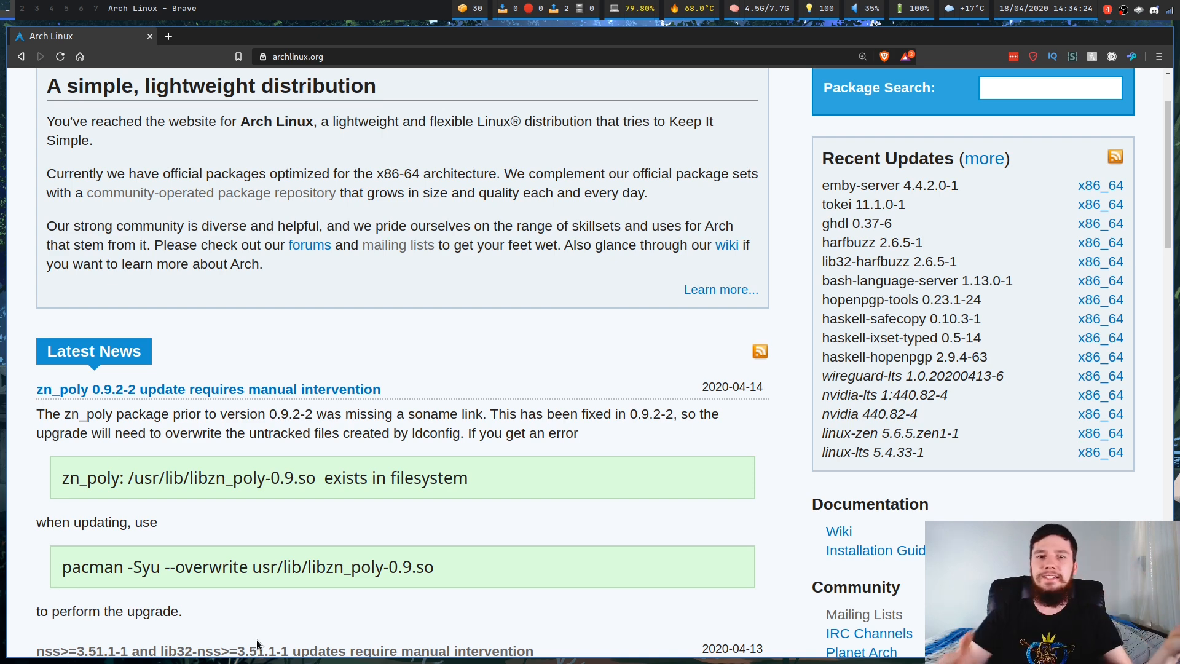
mouse_move(214, 532)
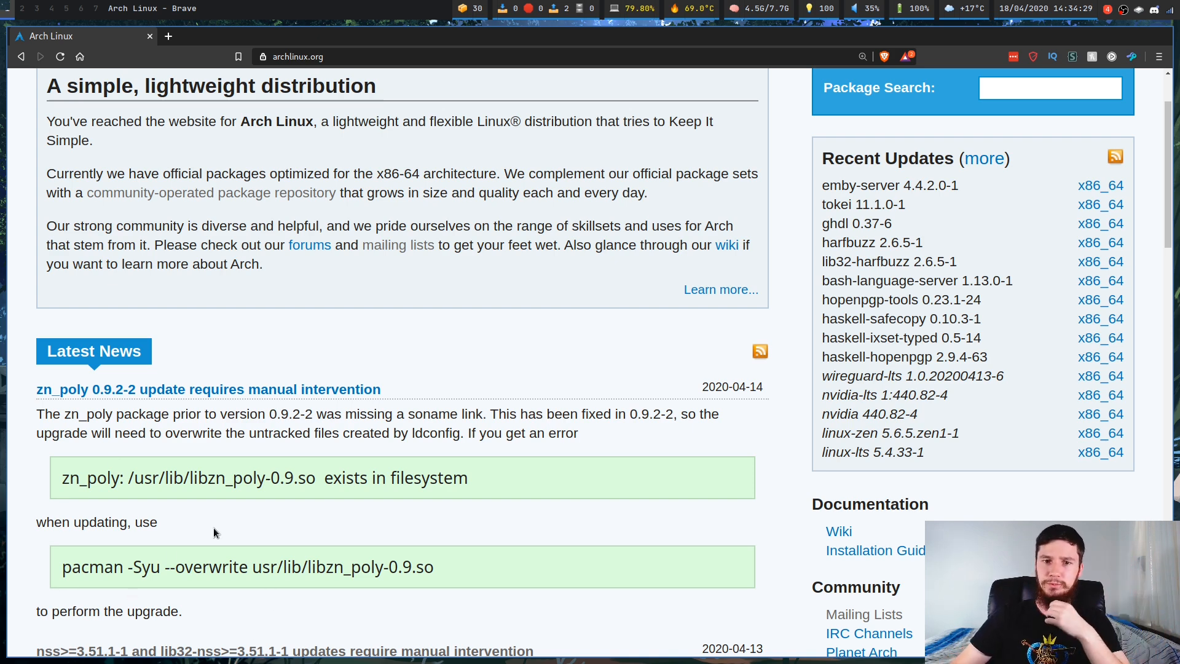
mouse_move(241, 547)
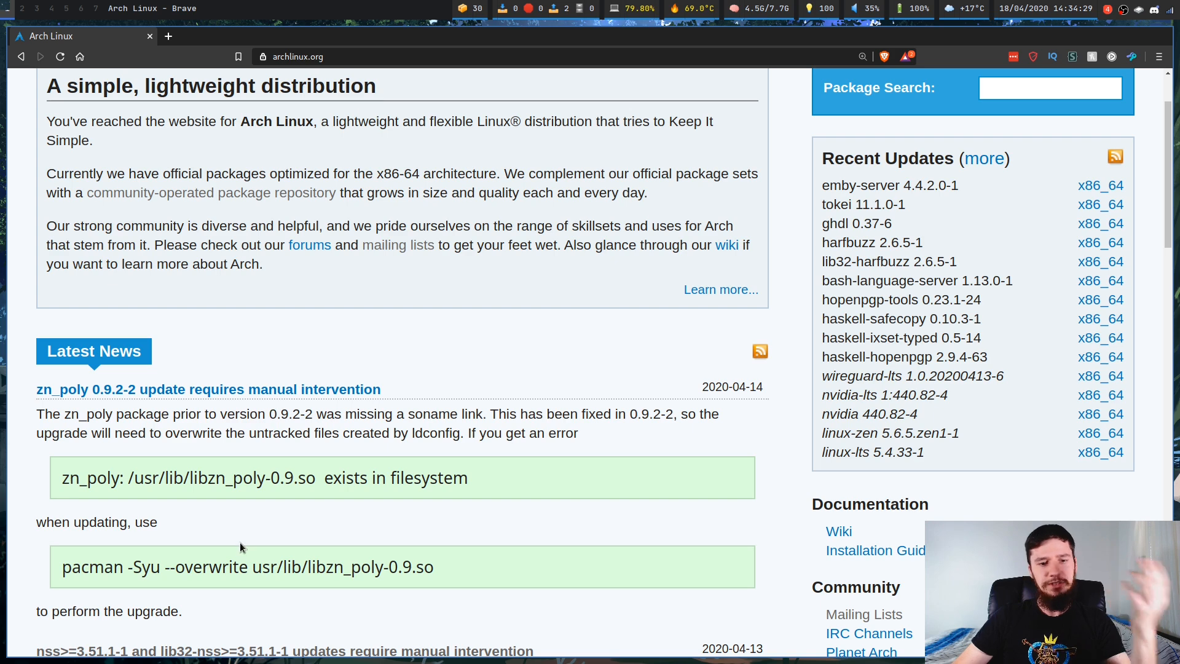
mouse_move(263, 497)
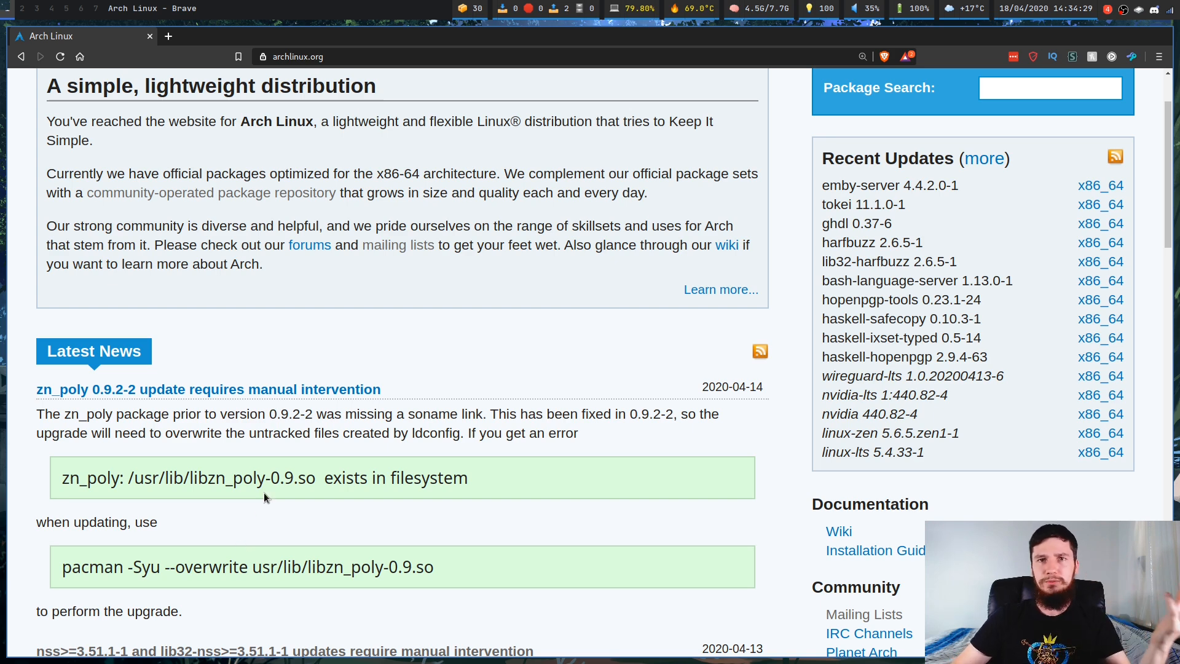
mouse_move(337, 356)
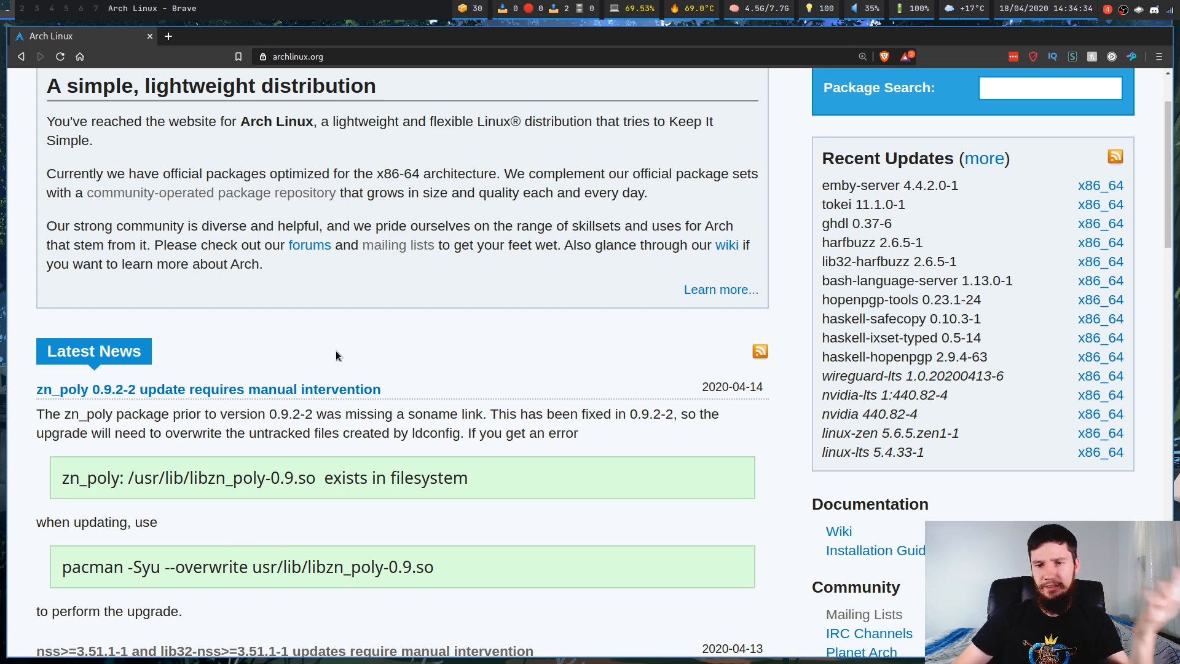
mouse_move(381, 319)
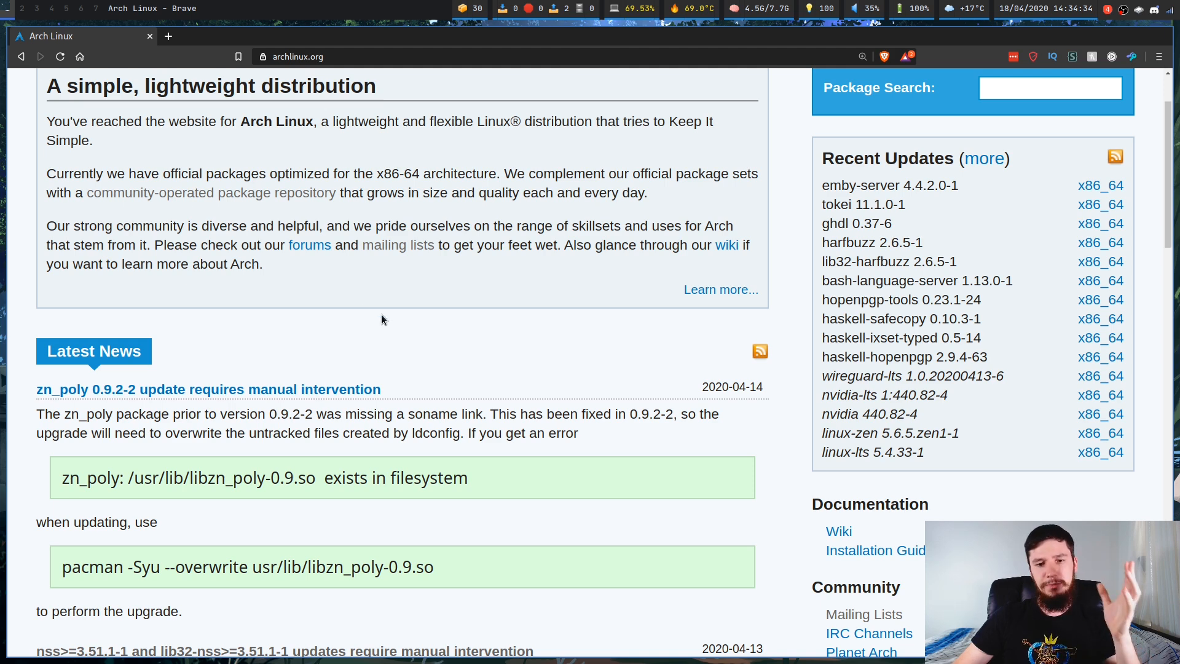
scroll("down", 3)
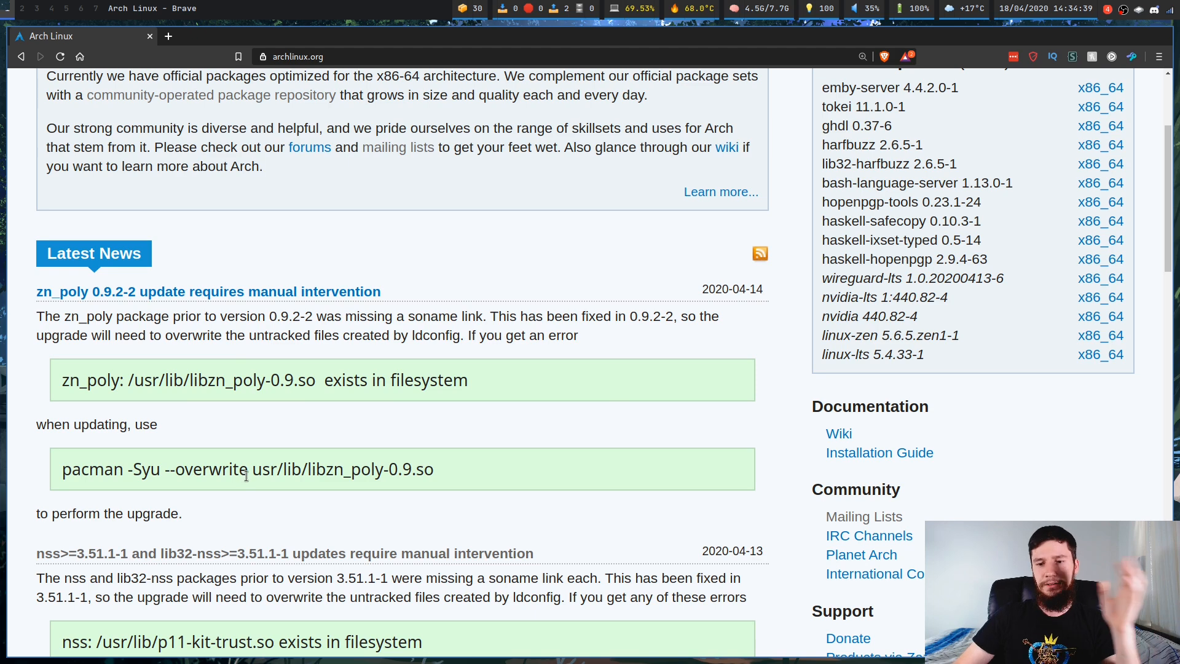
mouse_move(472, 436)
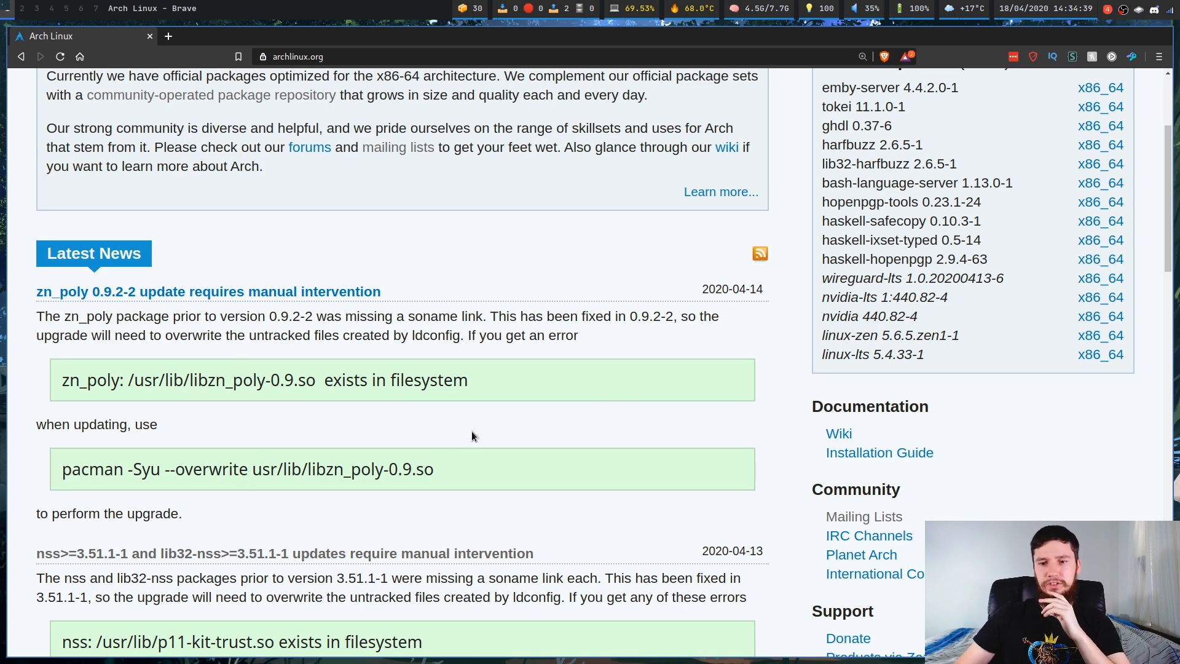
mouse_move(631, 386)
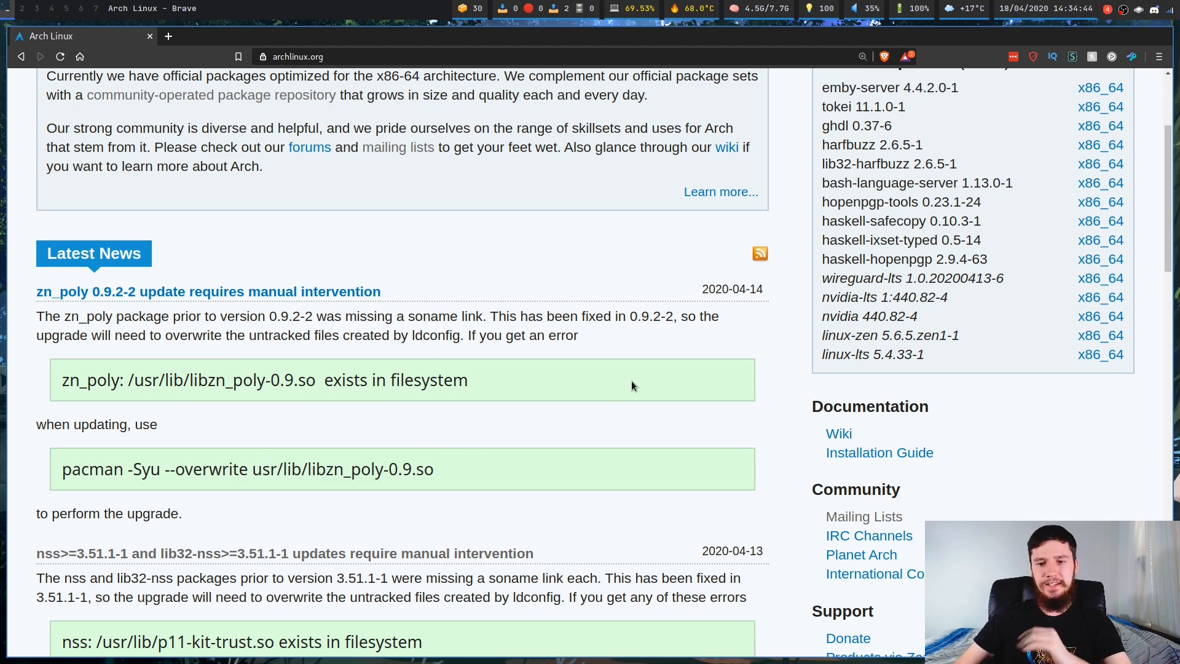
scroll("down", 3)
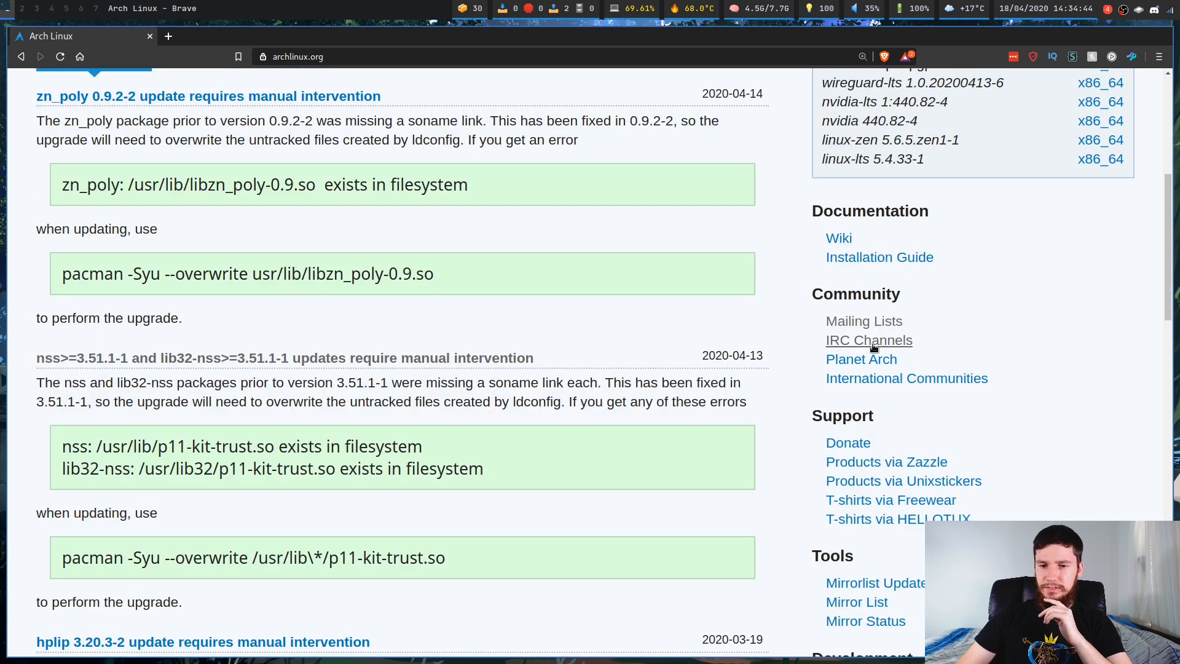
left_click(869, 340)
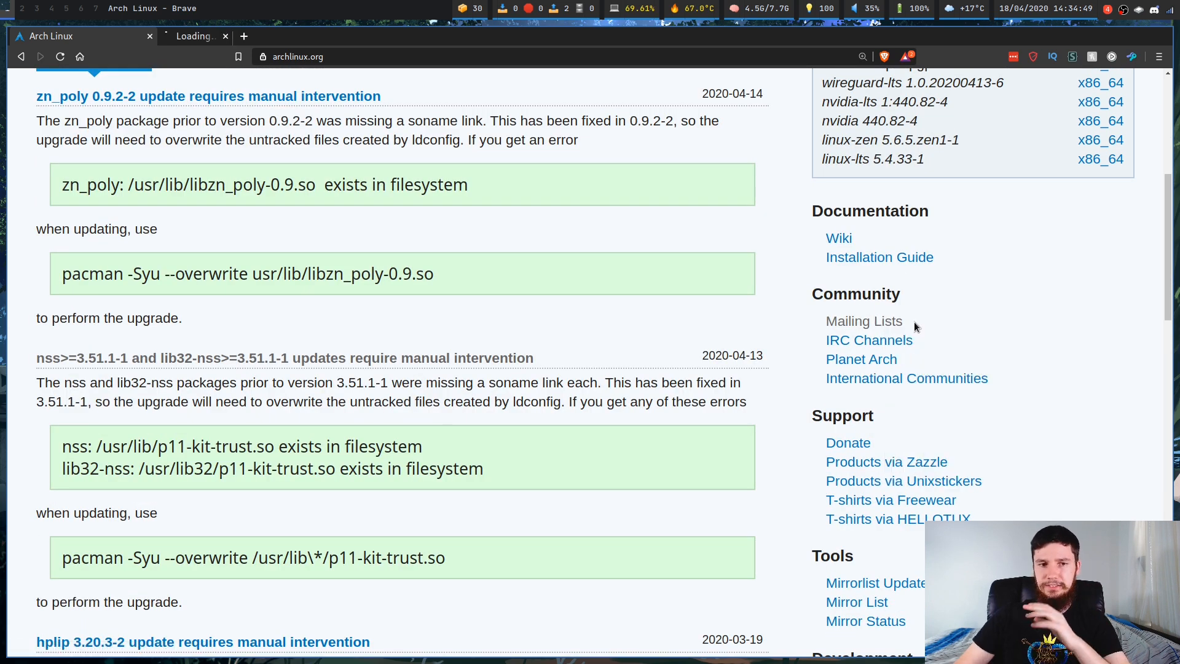
left_click(864, 321)
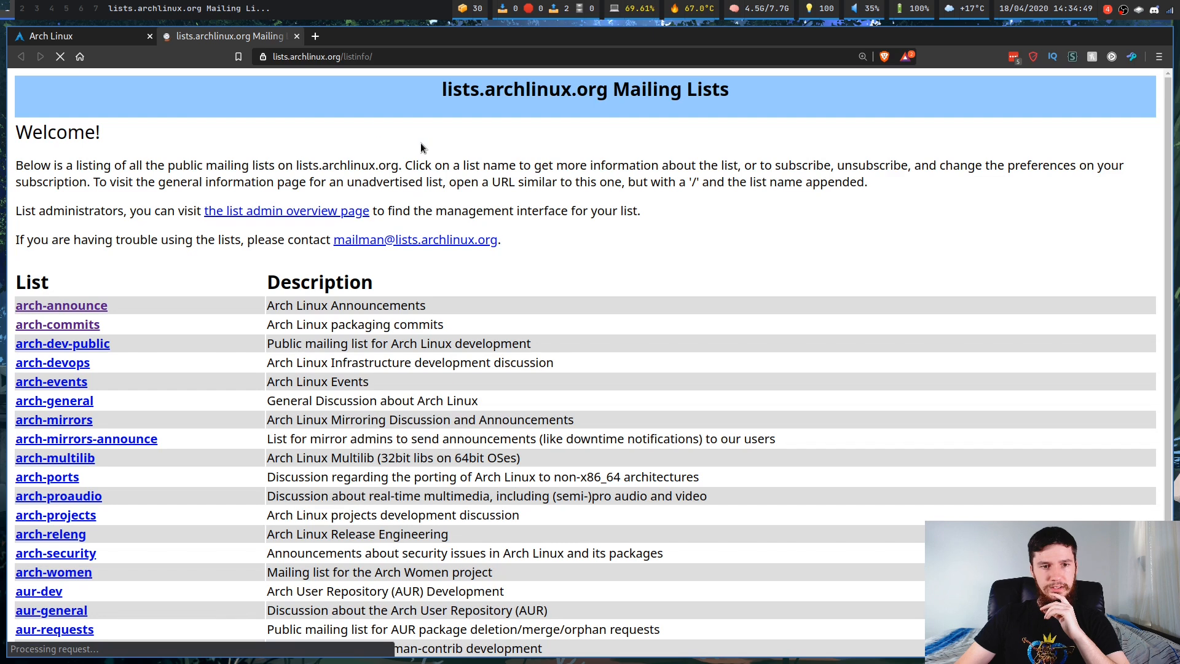
scroll("down", 3)
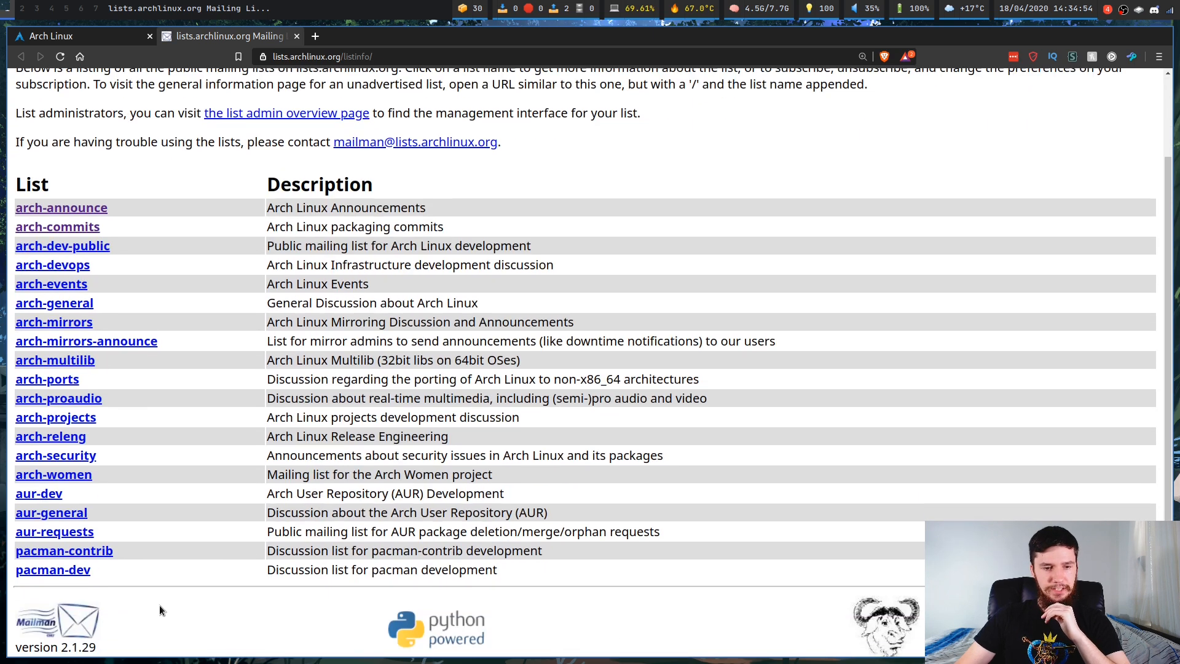
mouse_move(61, 217)
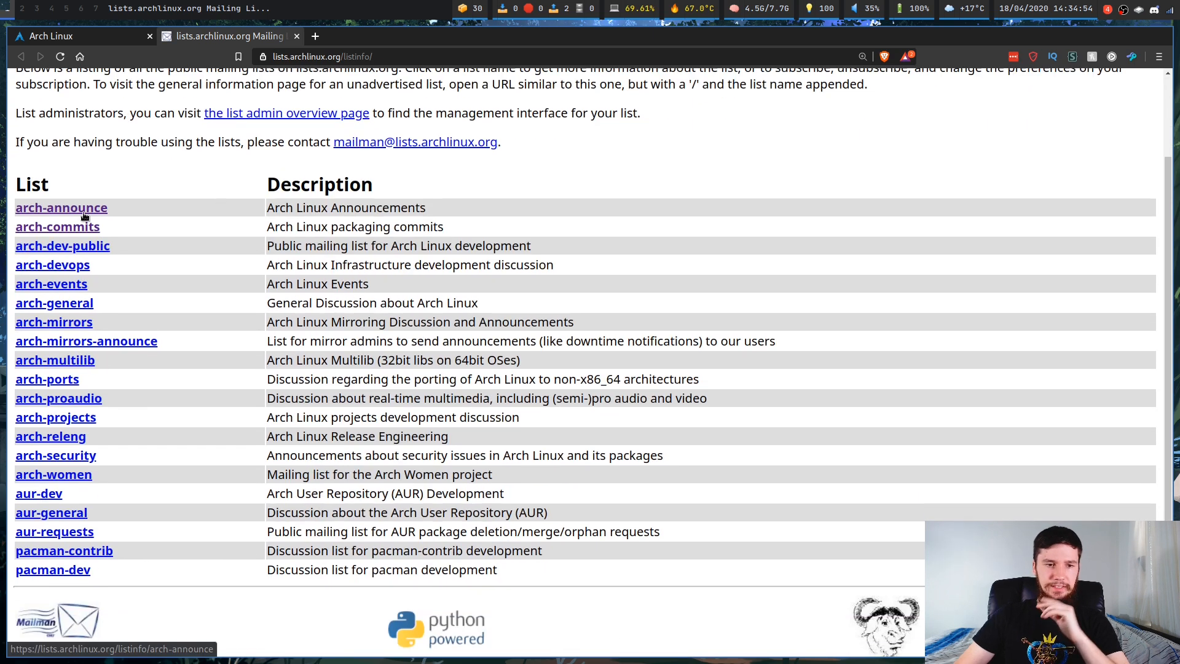
mouse_move(51, 264)
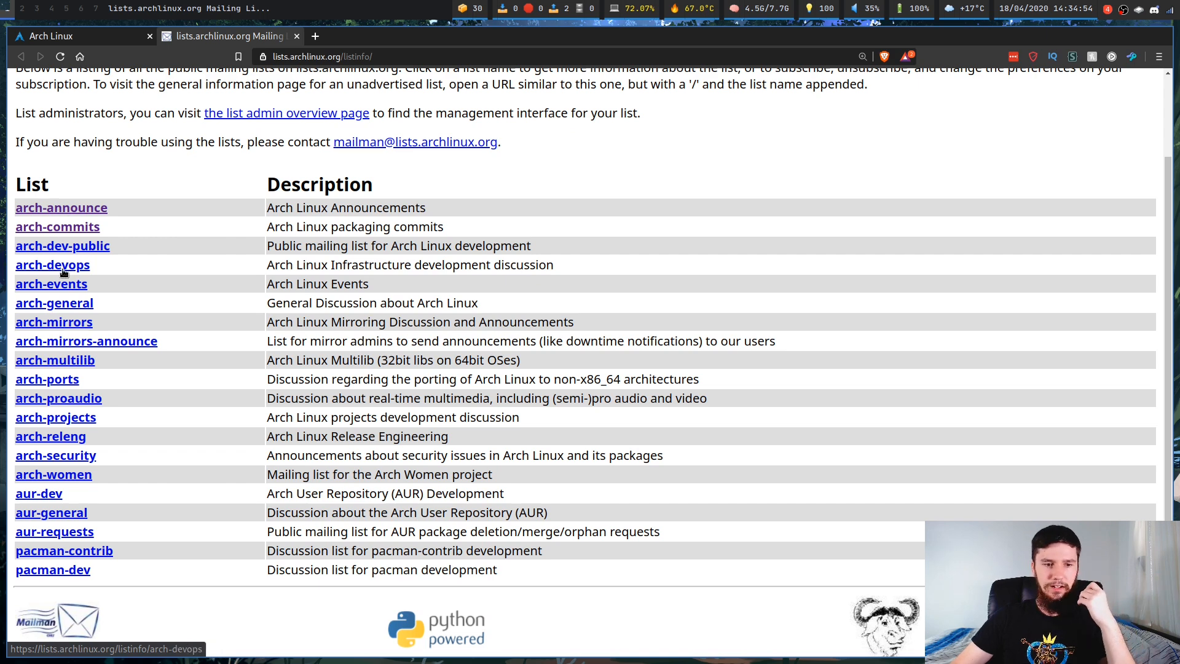
mouse_move(38, 493)
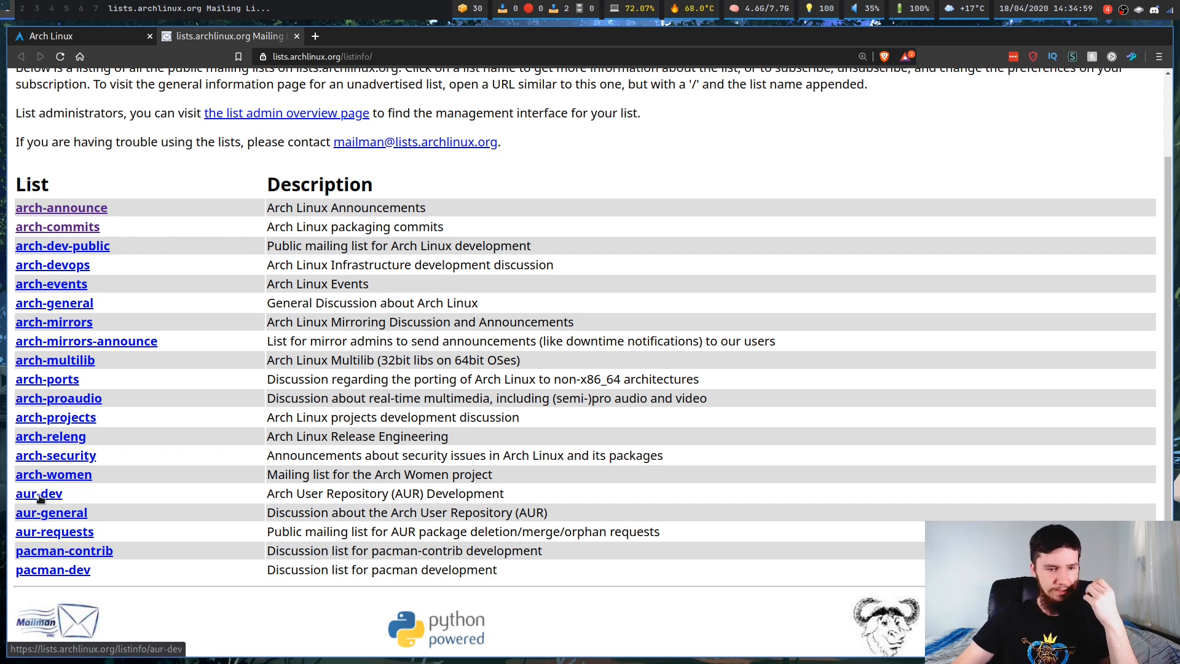
mouse_move(84, 475)
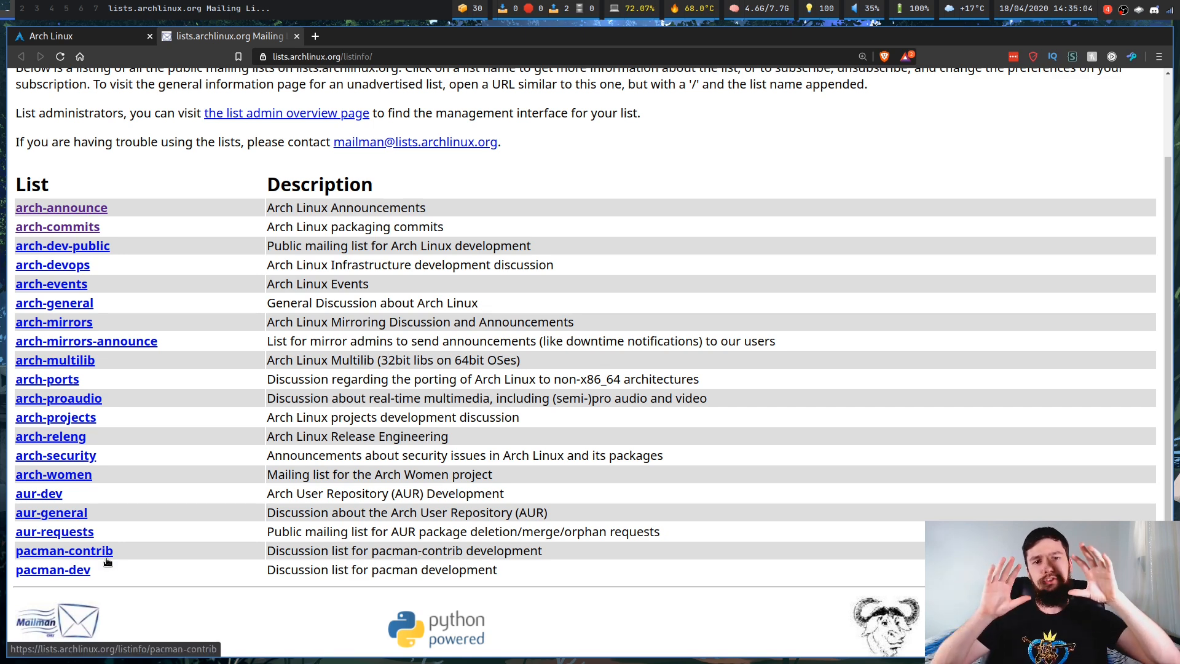
mouse_move(135, 576)
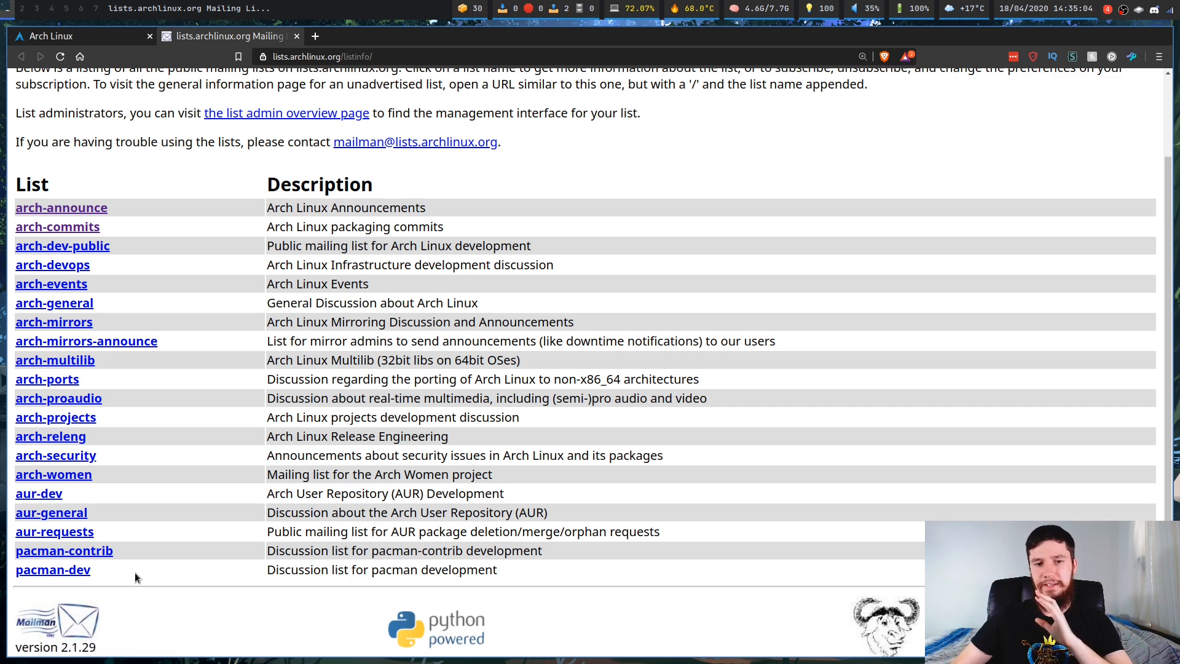
mouse_move(230, 542)
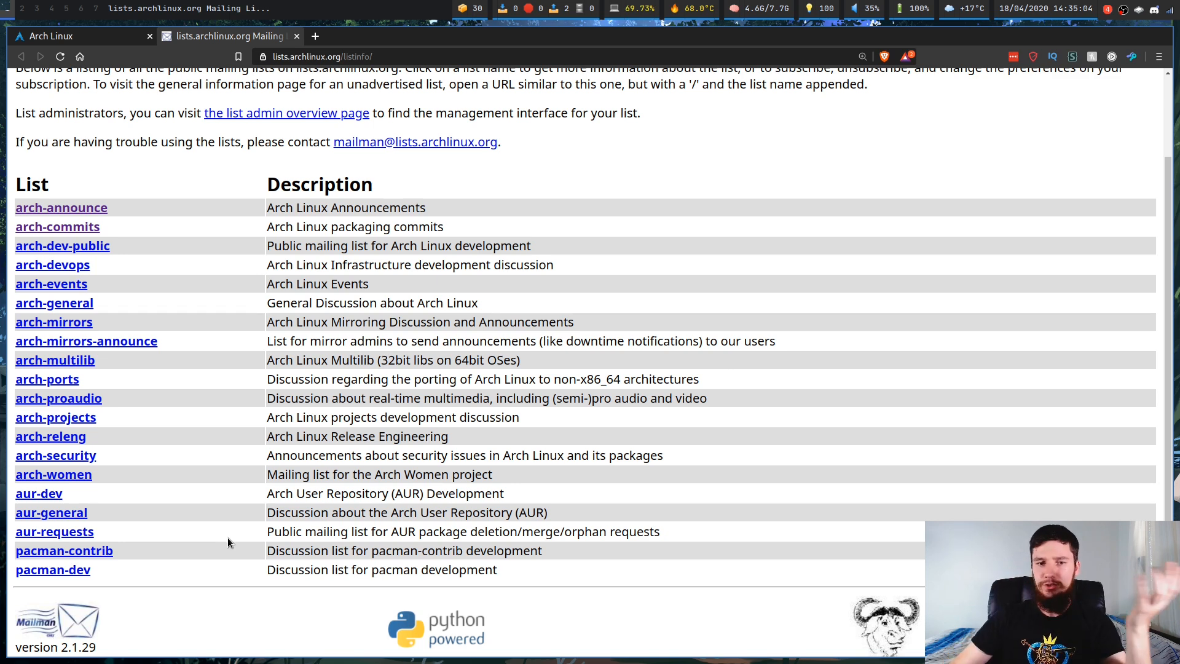
mouse_move(79, 206)
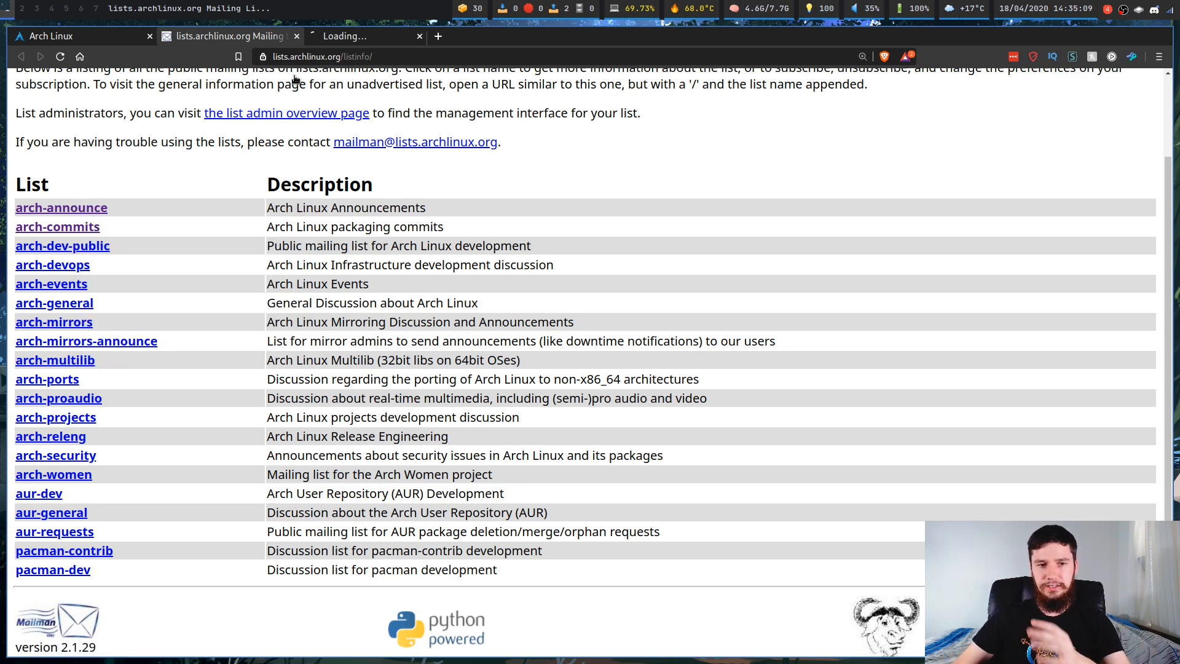
Open the arch-announce list's info page and look over its subscription form.
left_click(61, 207)
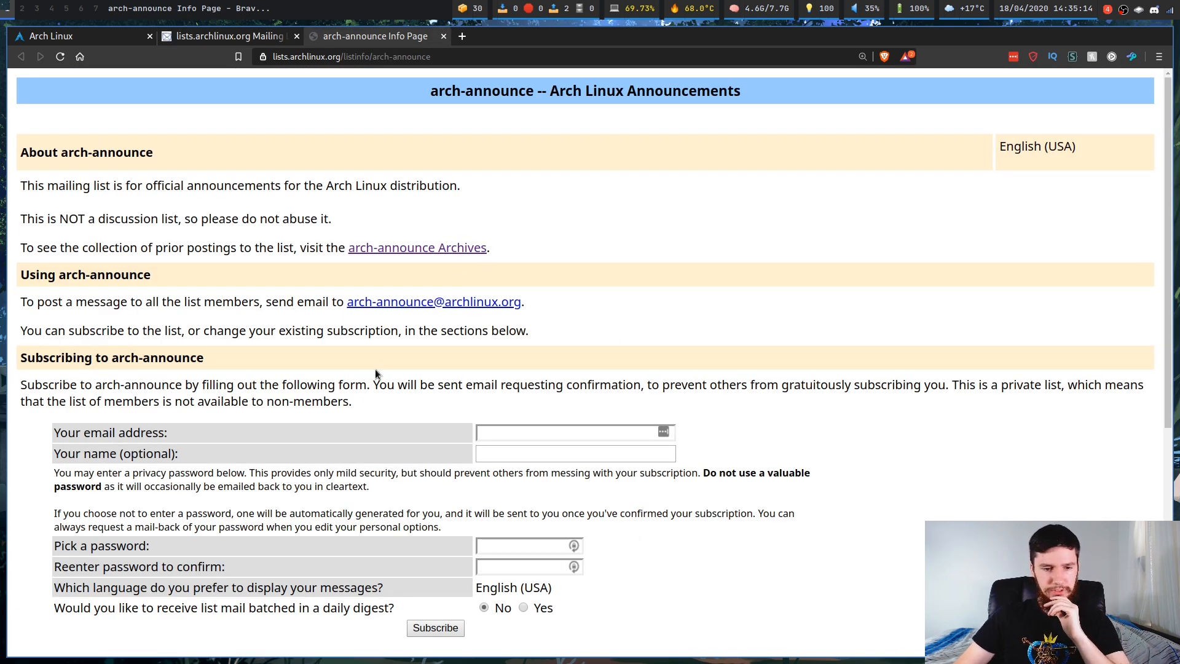
scroll("down", 3)
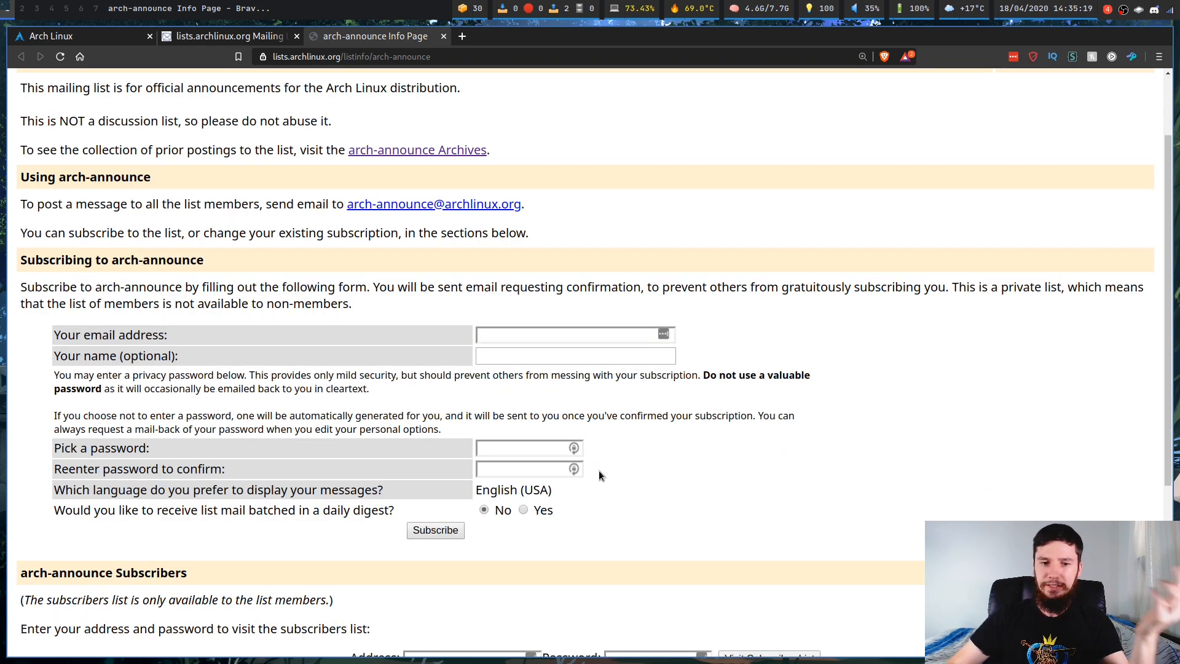
scroll("down", 3)
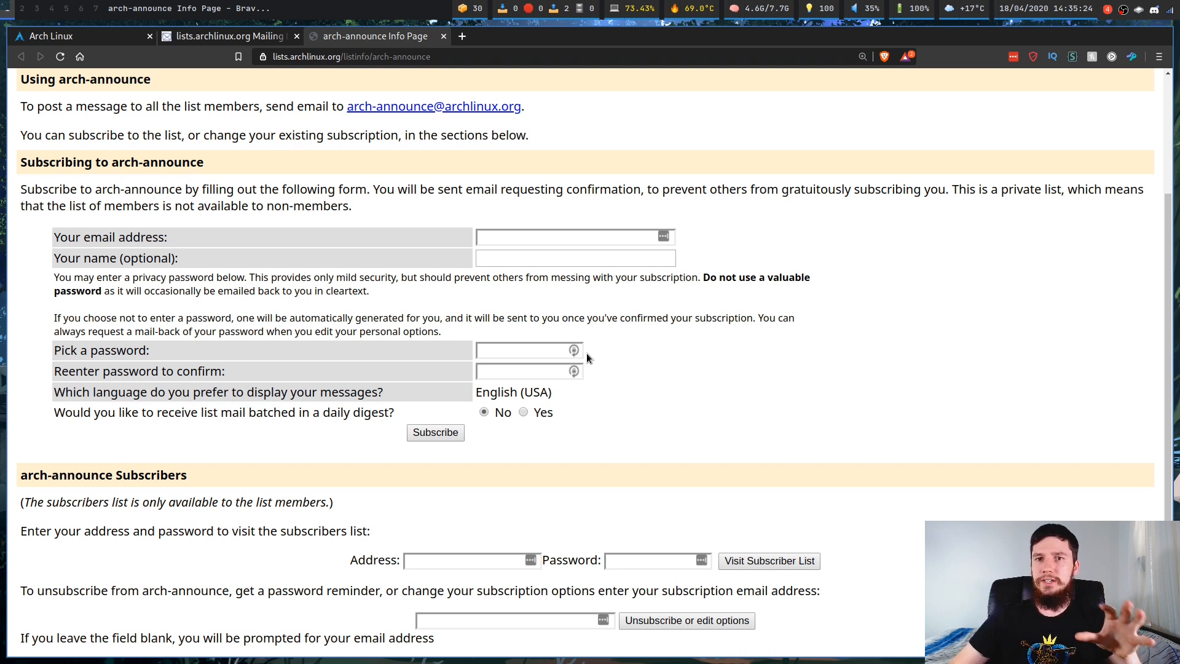
mouse_move(662, 244)
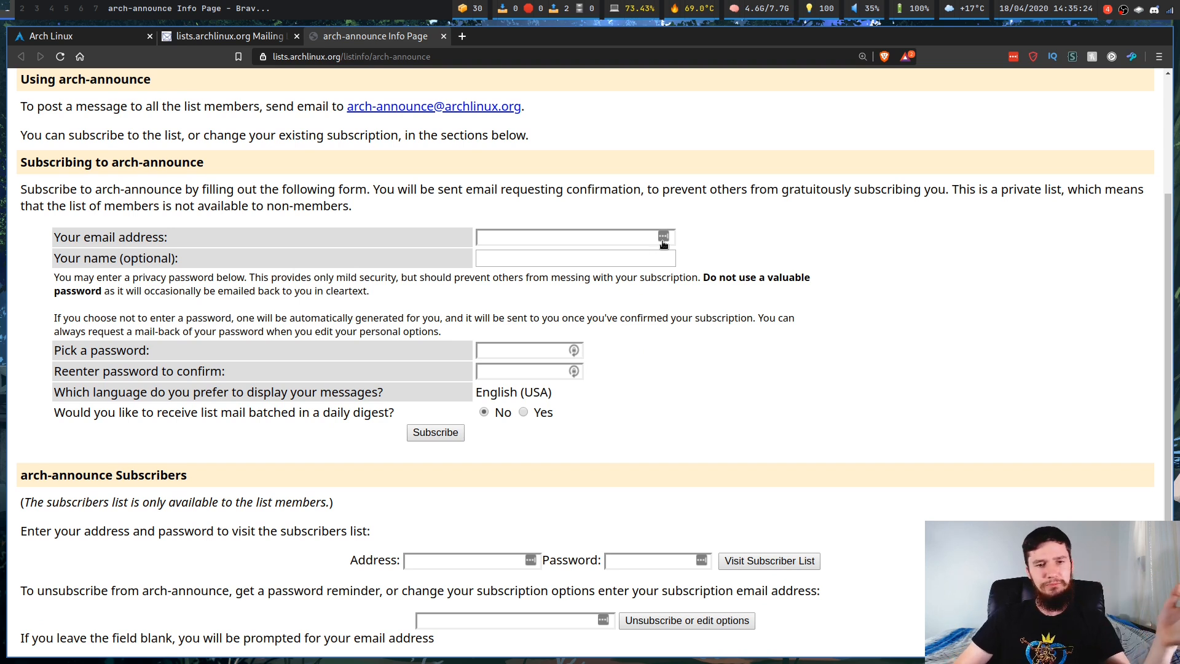
mouse_move(863, 405)
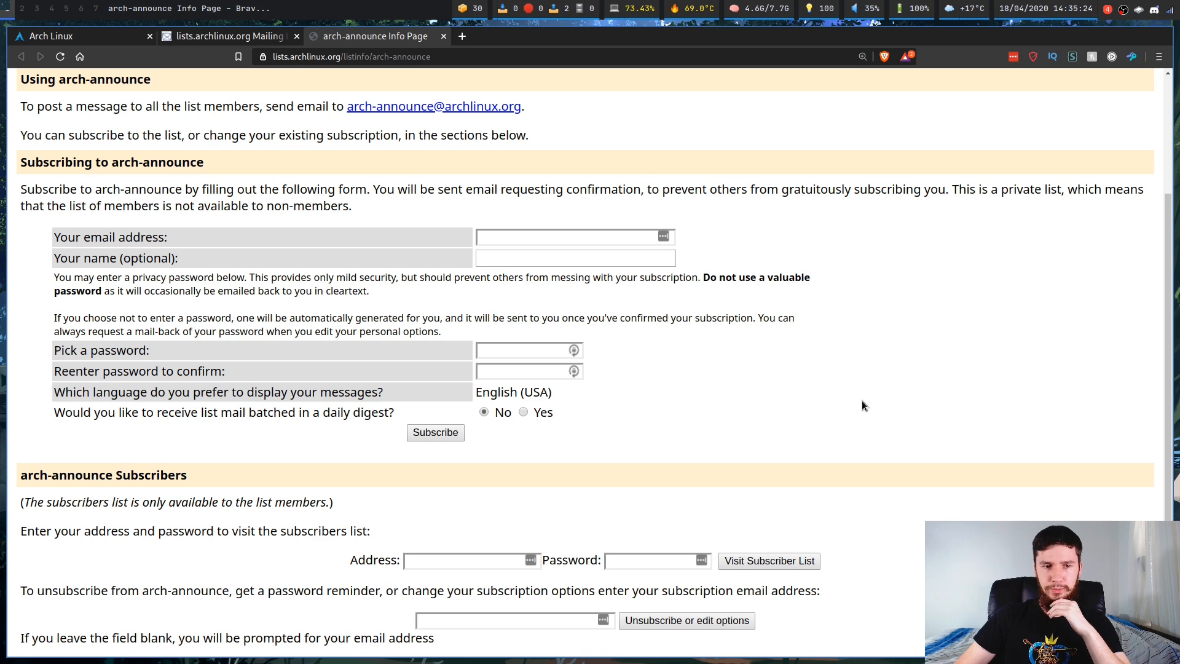
scroll("up", 3)
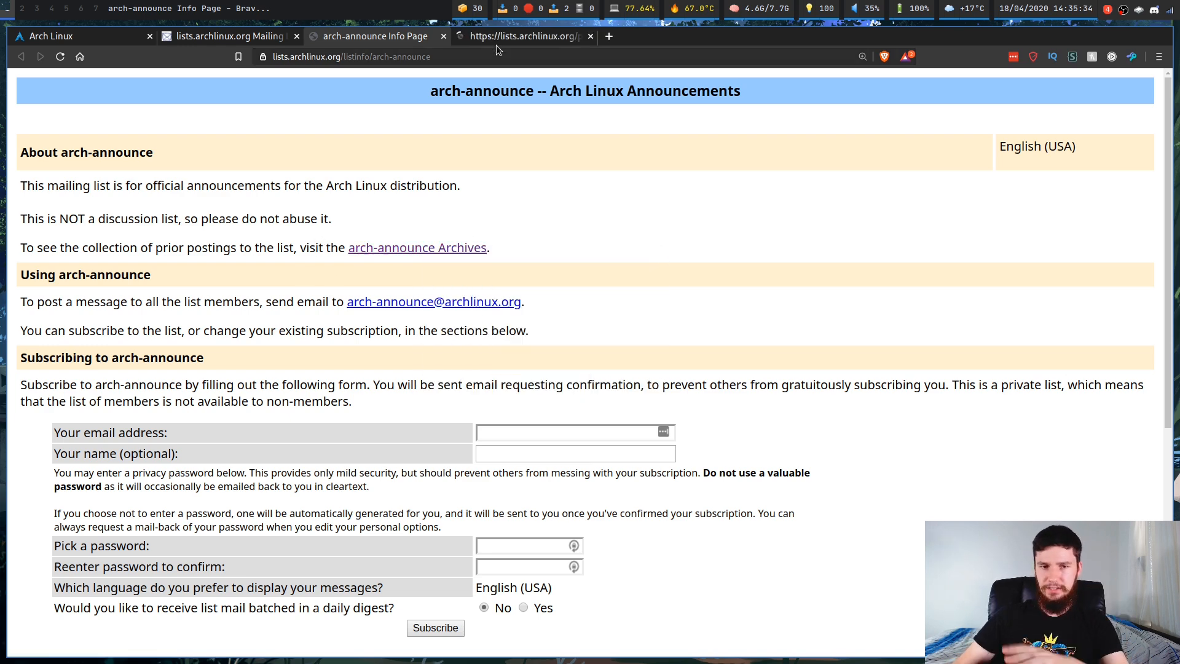
Switch to the arch-announce Archives tab and select its URL in the address bar.
left_click(418, 247)
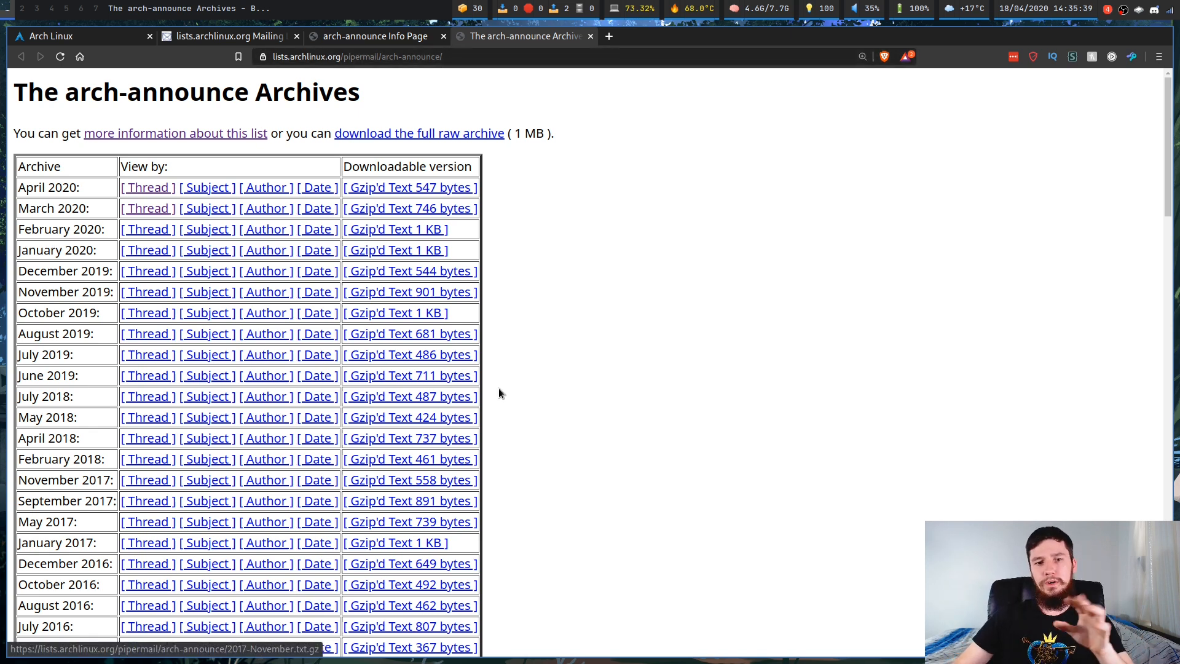
left_click(358, 56)
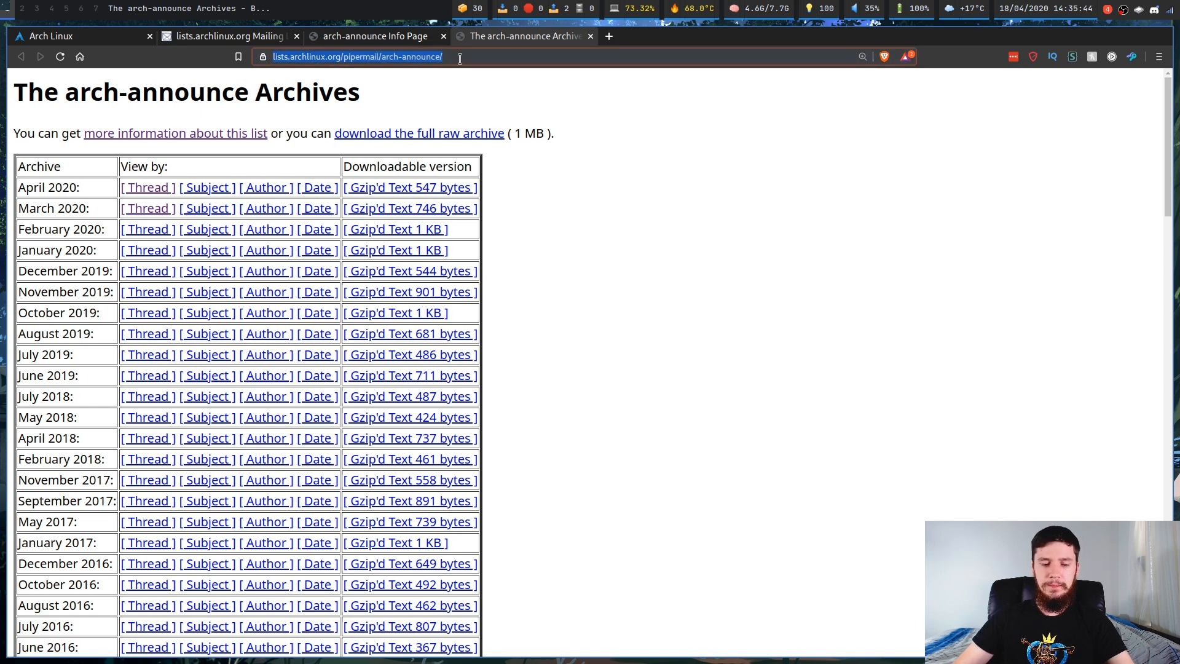
mouse_move(766, 290)
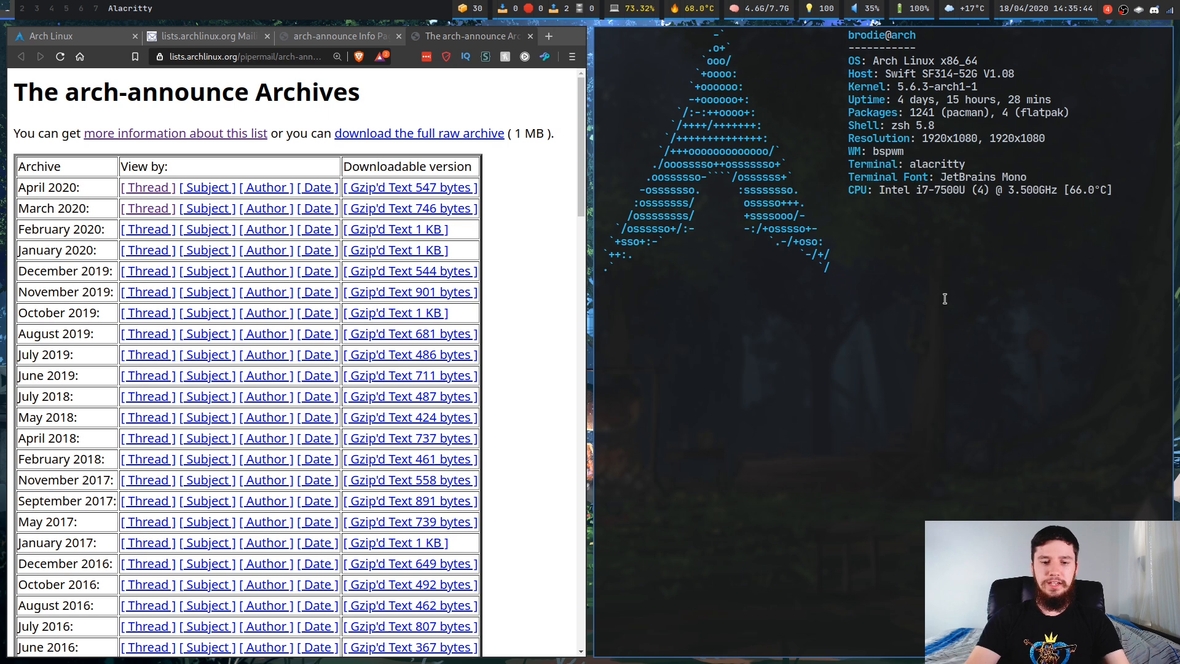
Browse the arch-announce archives in w3m, view March 2020 by thread, then quit to the shell.
type("w3m")
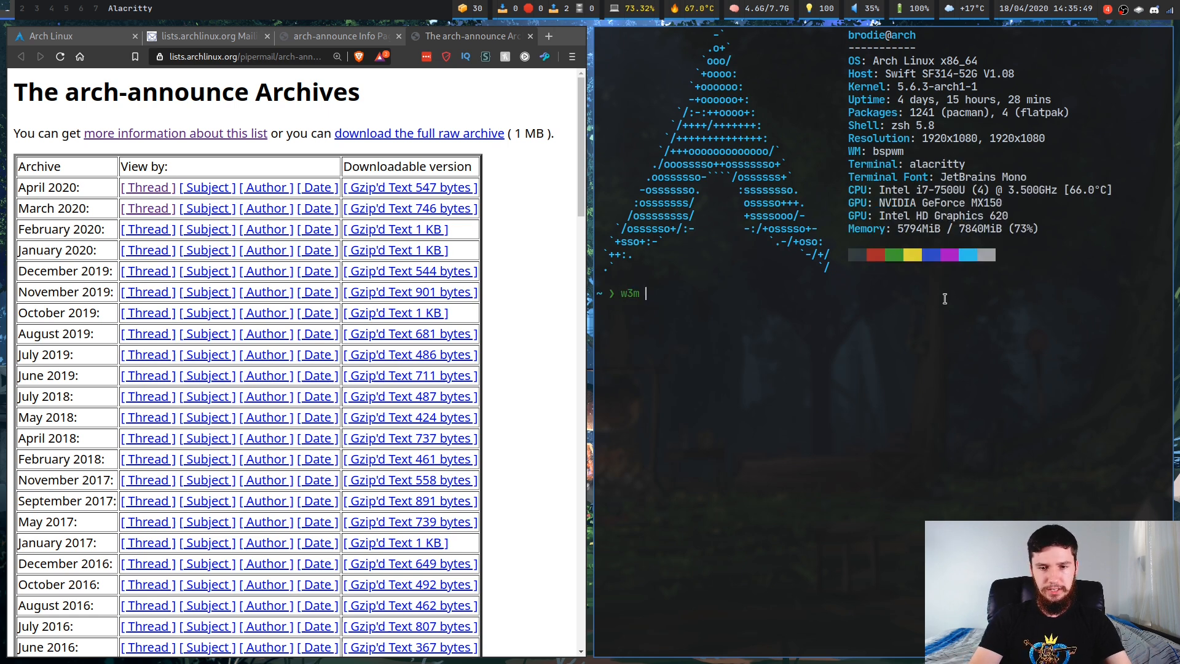
key("Return")
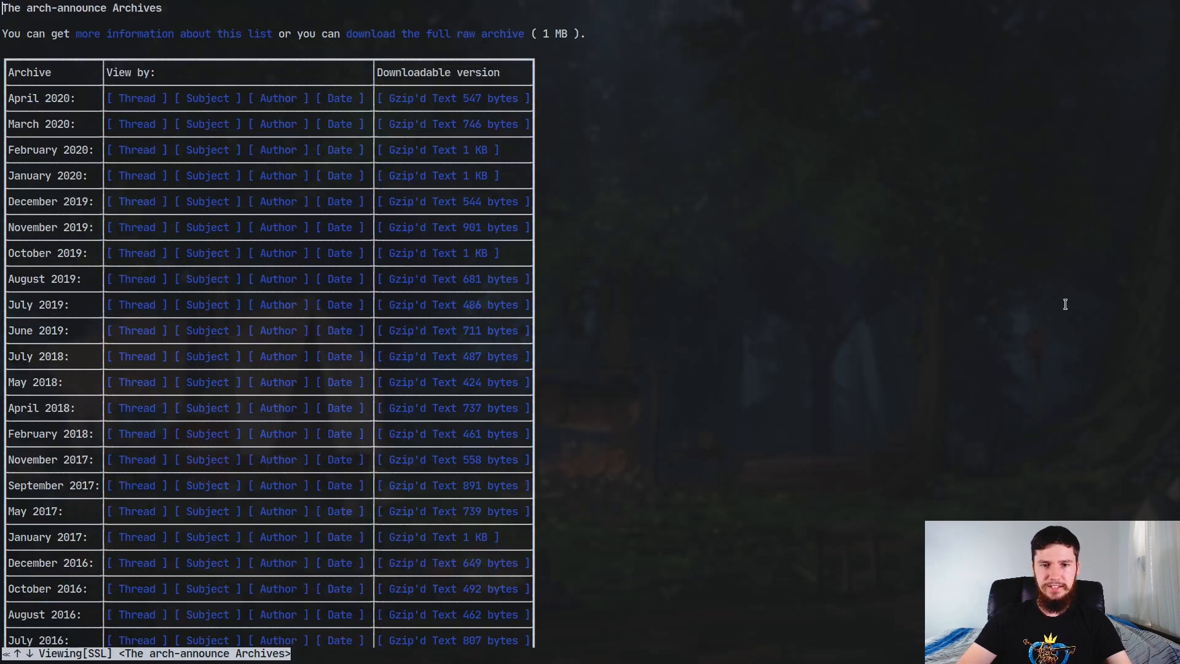
mouse_move(746, 258)
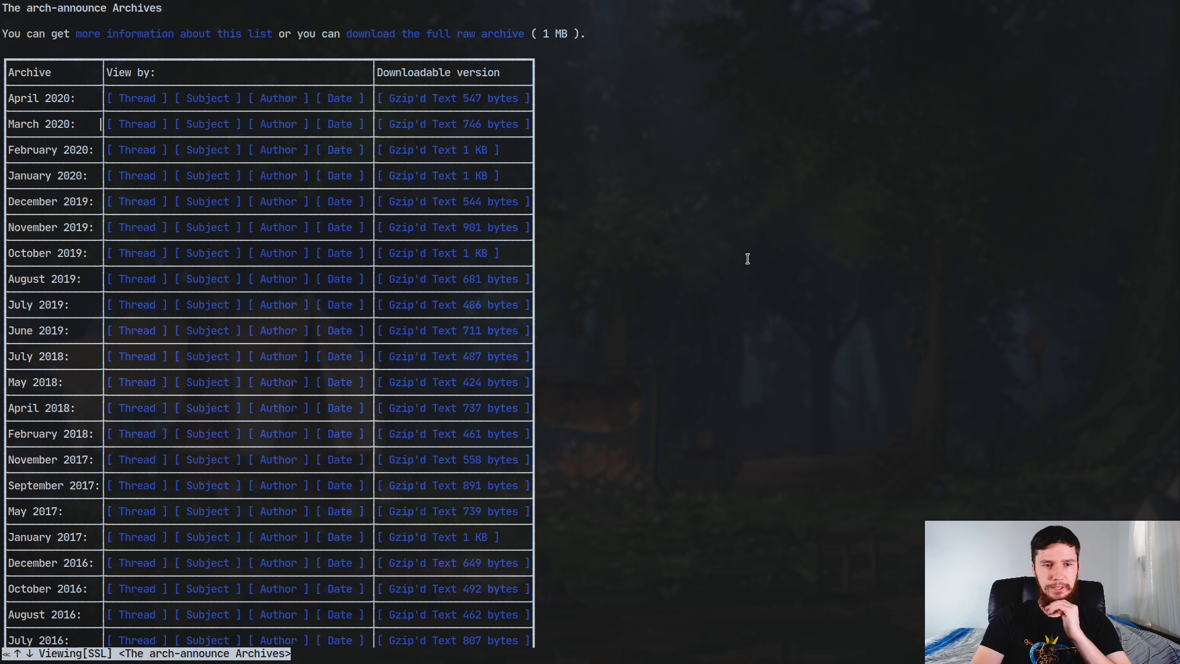
left_click(137, 123)
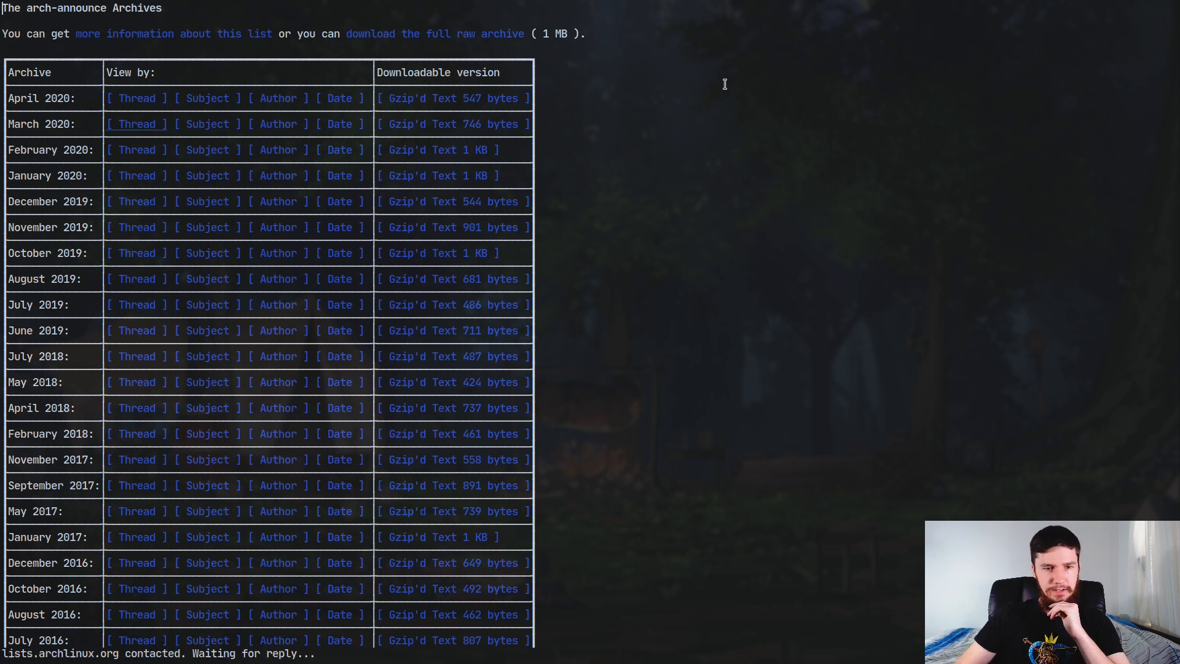
left_click(136, 122)
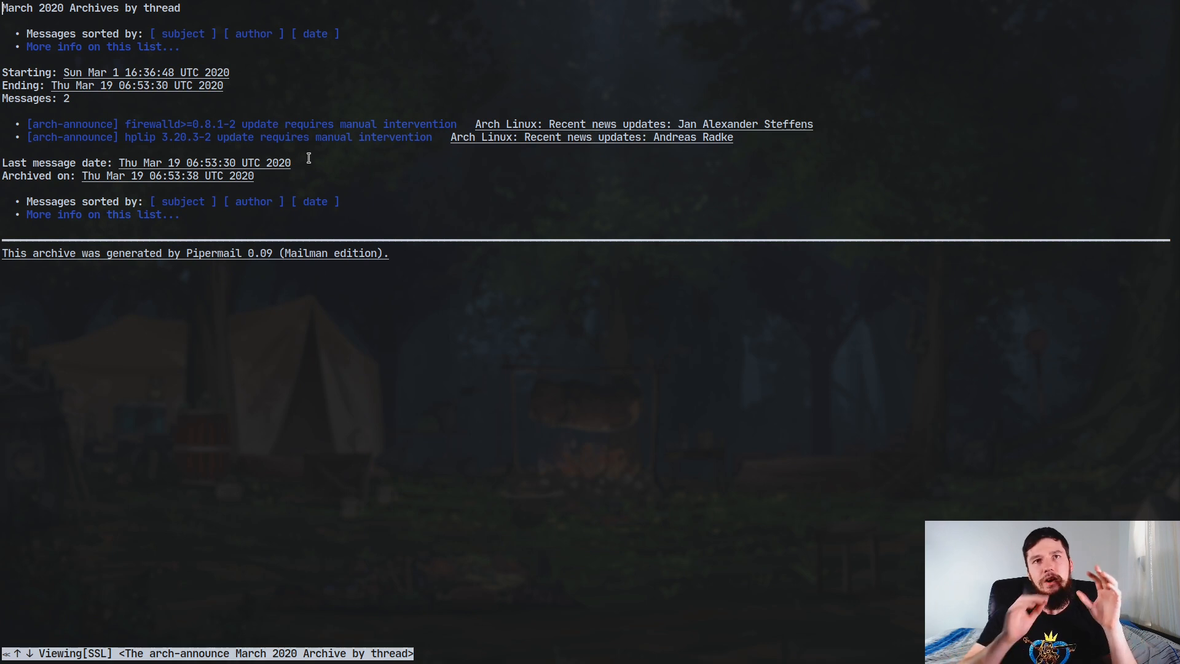
mouse_move(383, 159)
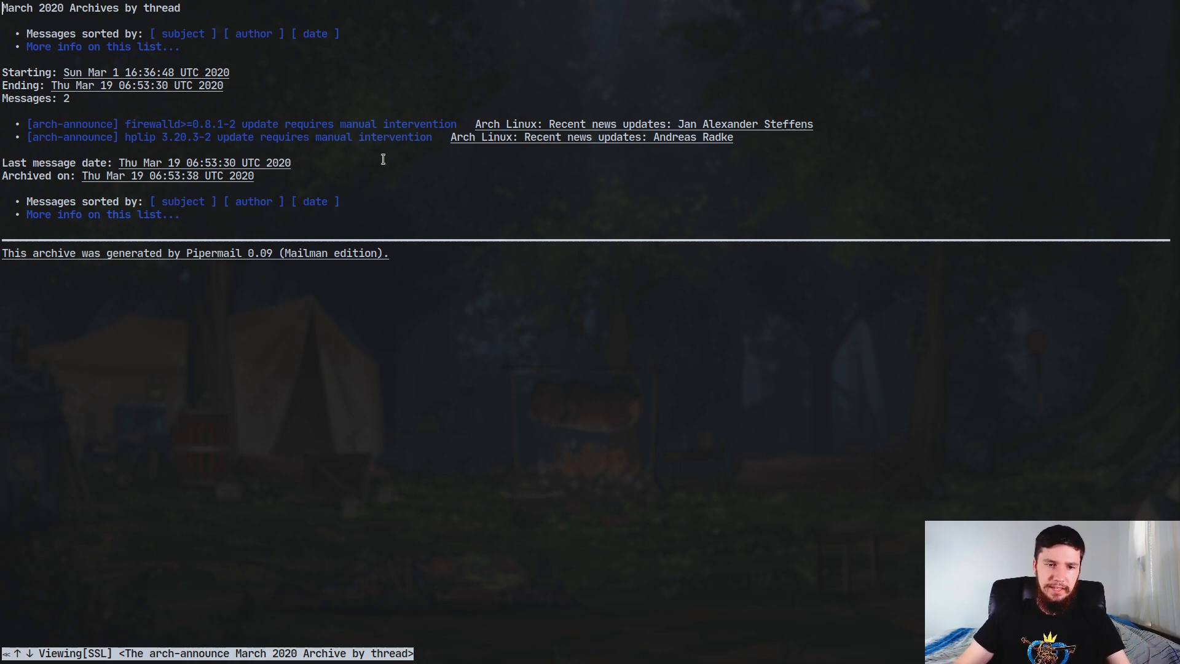
mouse_move(801, 354)
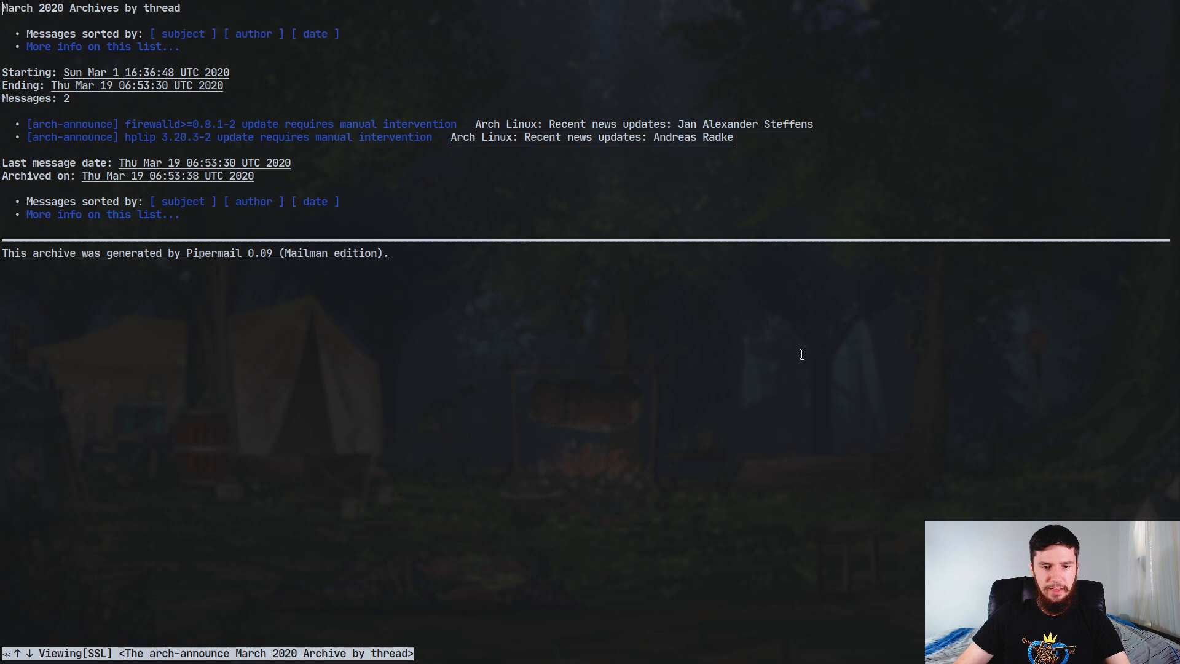
key("q")
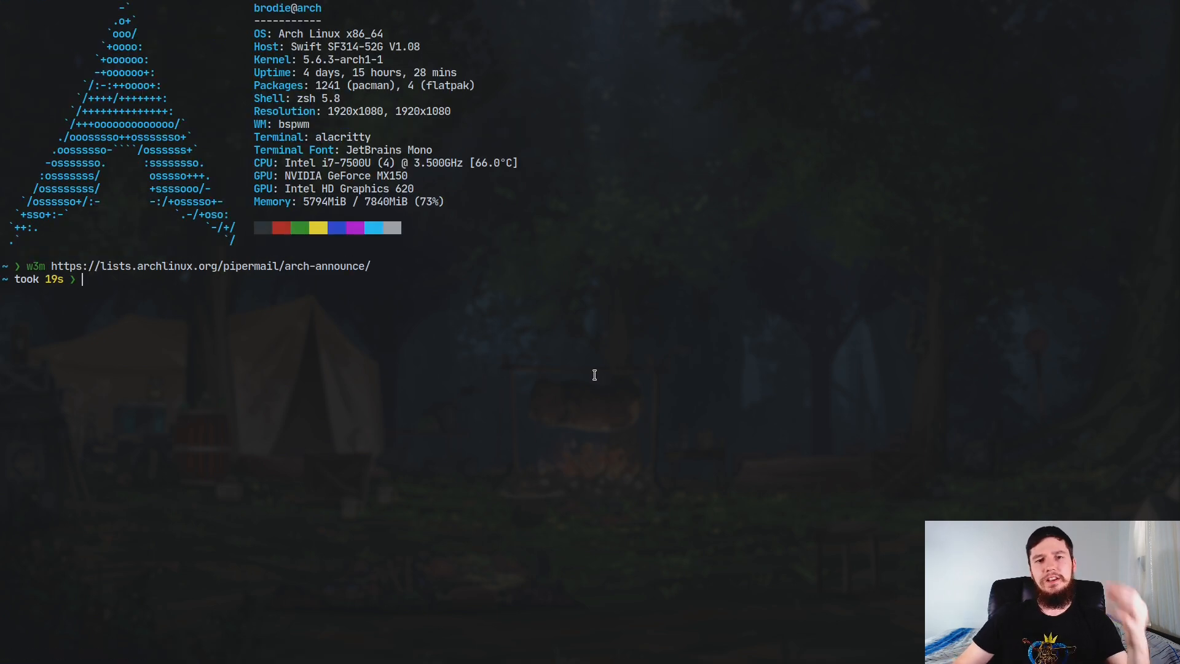
mouse_move(635, 304)
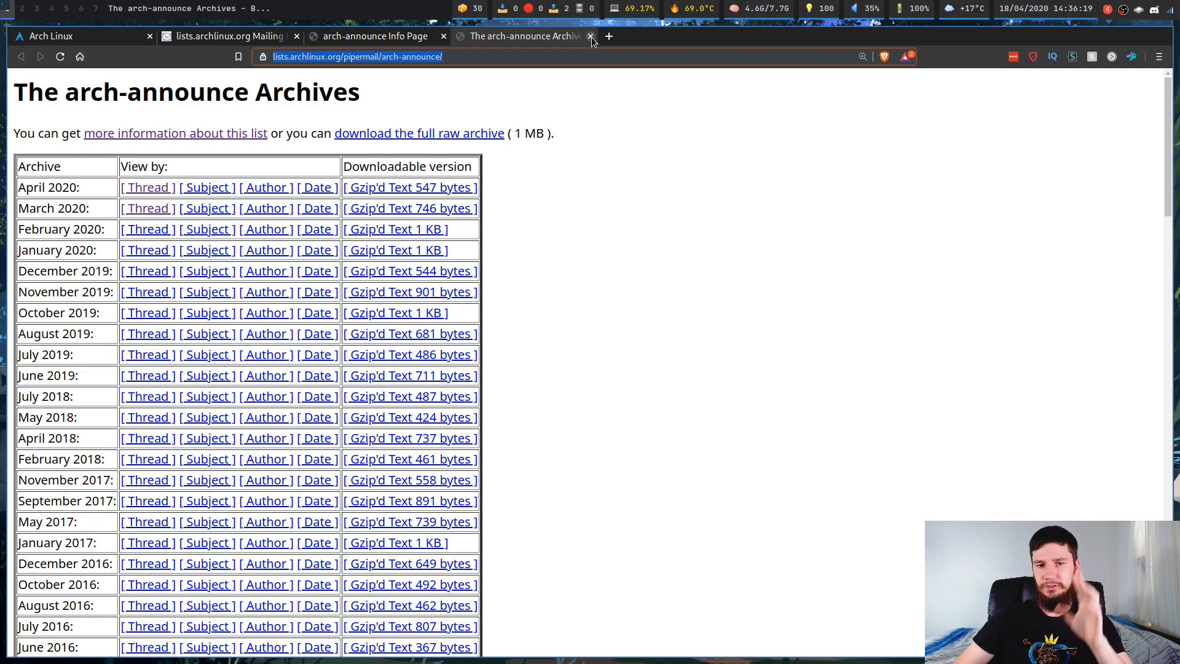
Close the archives tab and bring up link options for RSS Feeds under More Resources.
left_click(374, 35)
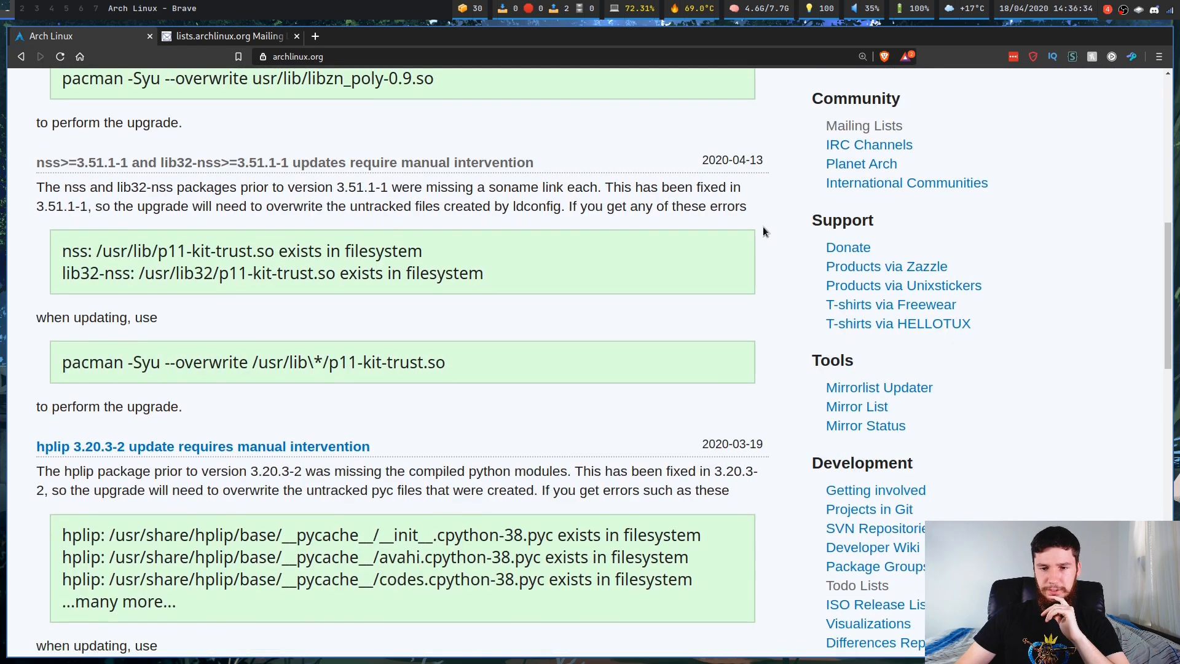
scroll("down", 3)
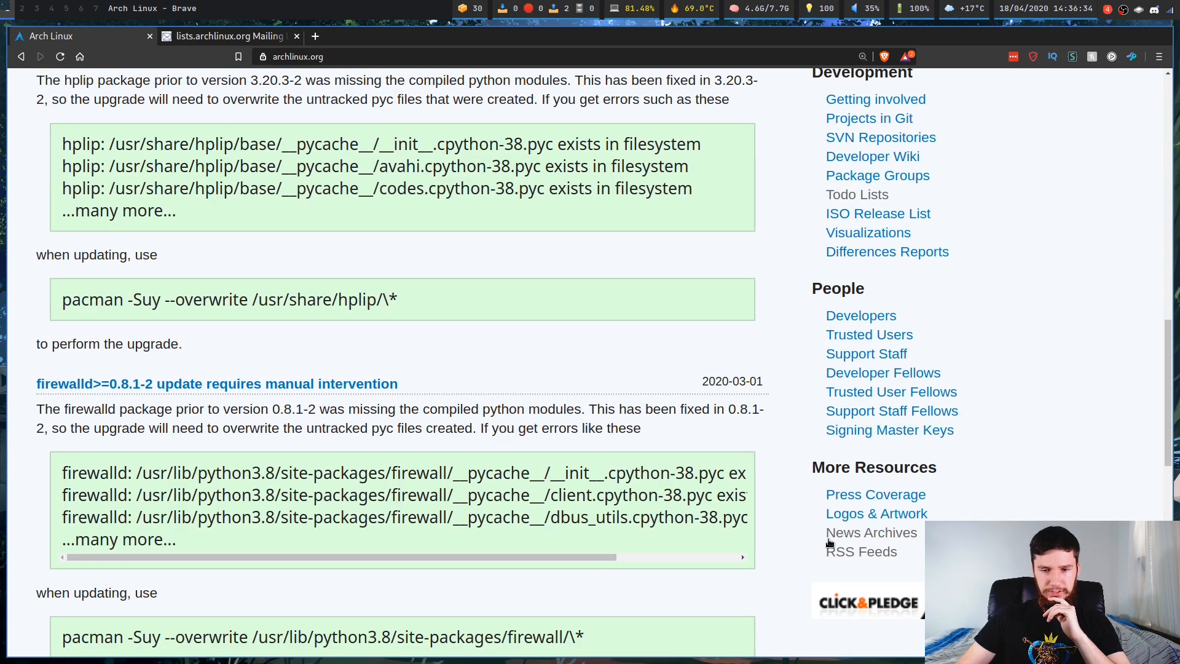
mouse_move(860, 551)
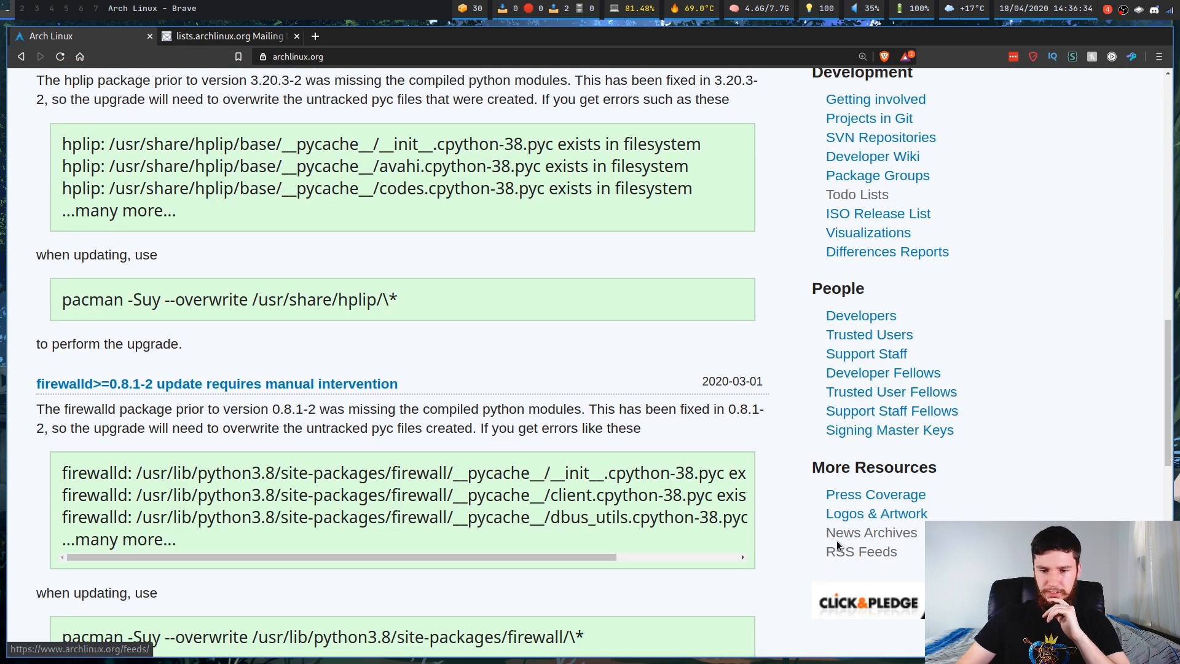
mouse_move(918, 383)
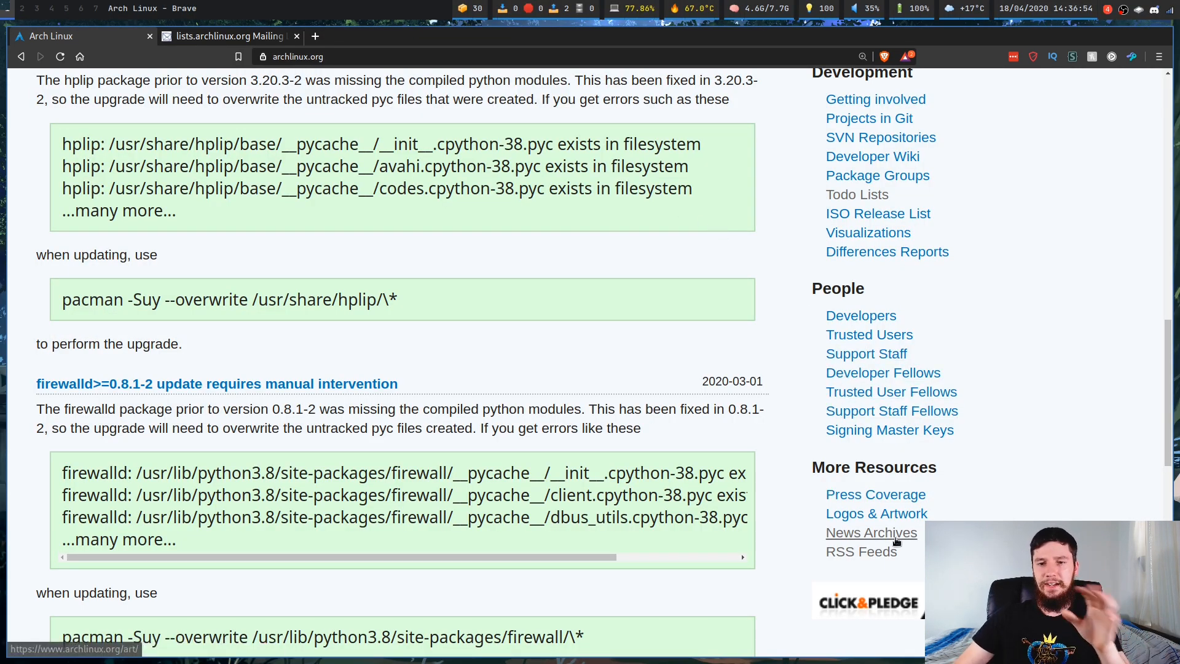
right_click(891, 391)
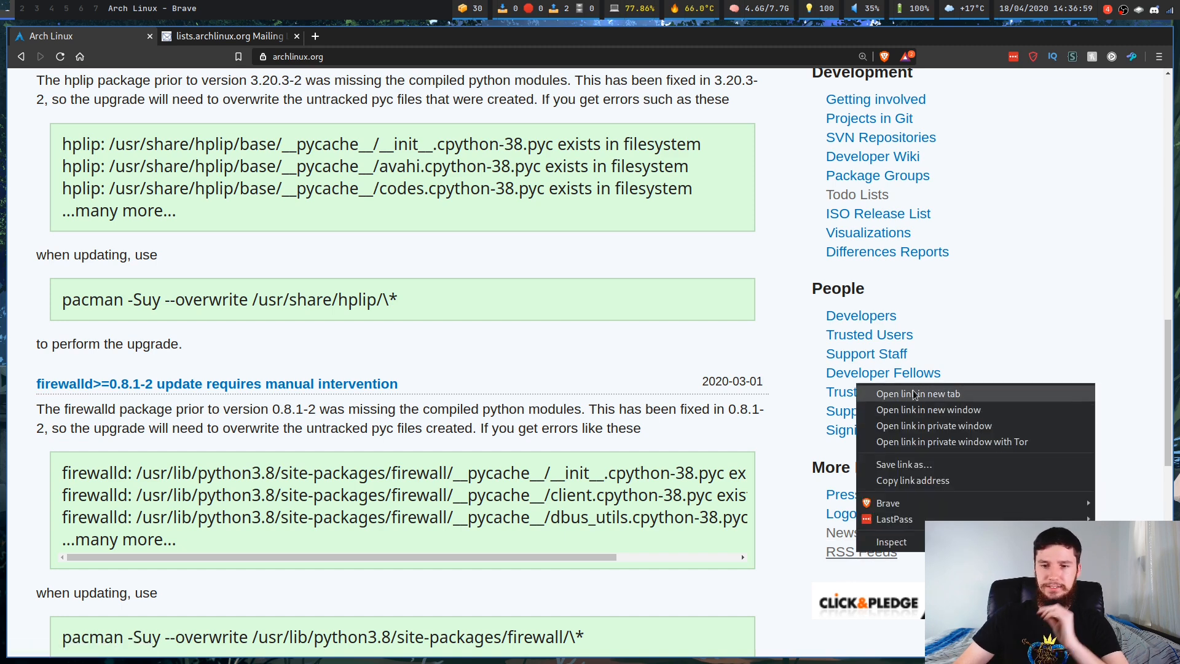
Open the RSS Feeds page in a new tab and search it for 'news' to find the news feed.
left_click(917, 393)
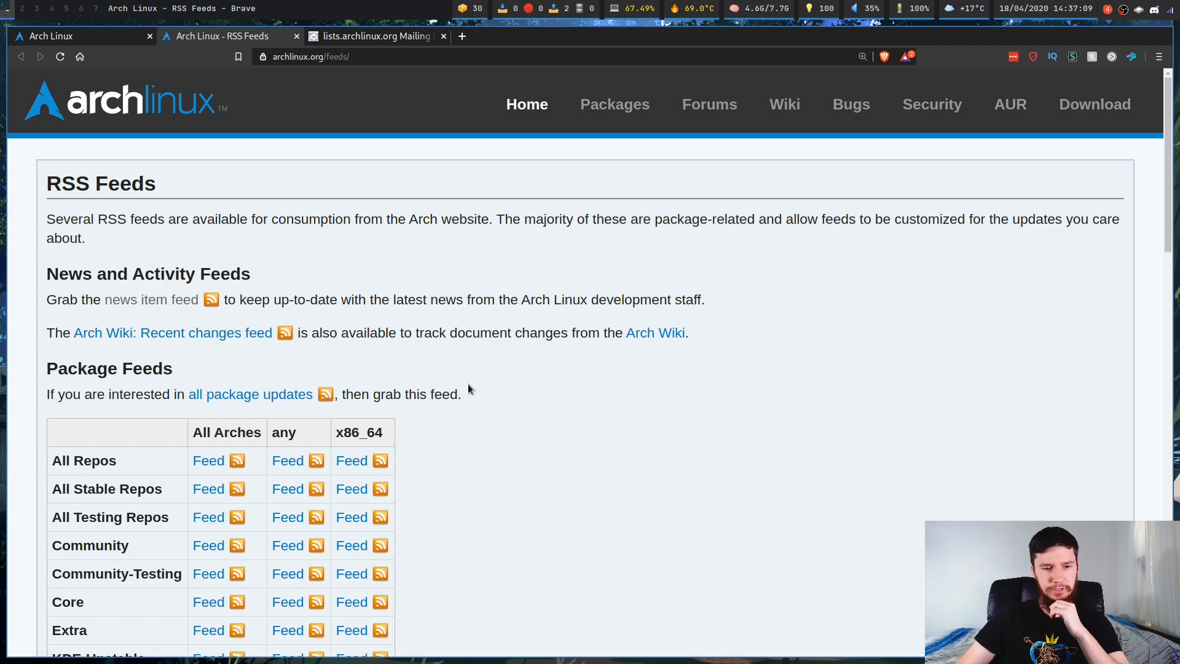
scroll("down", 3)
type("b")
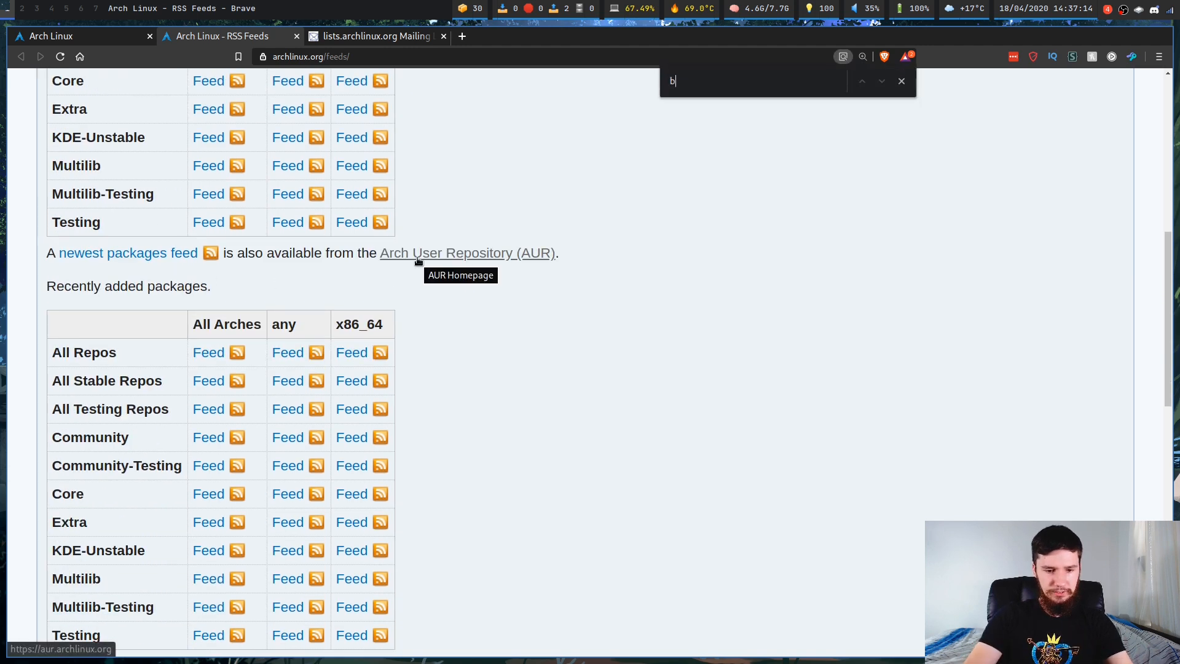
type("news")
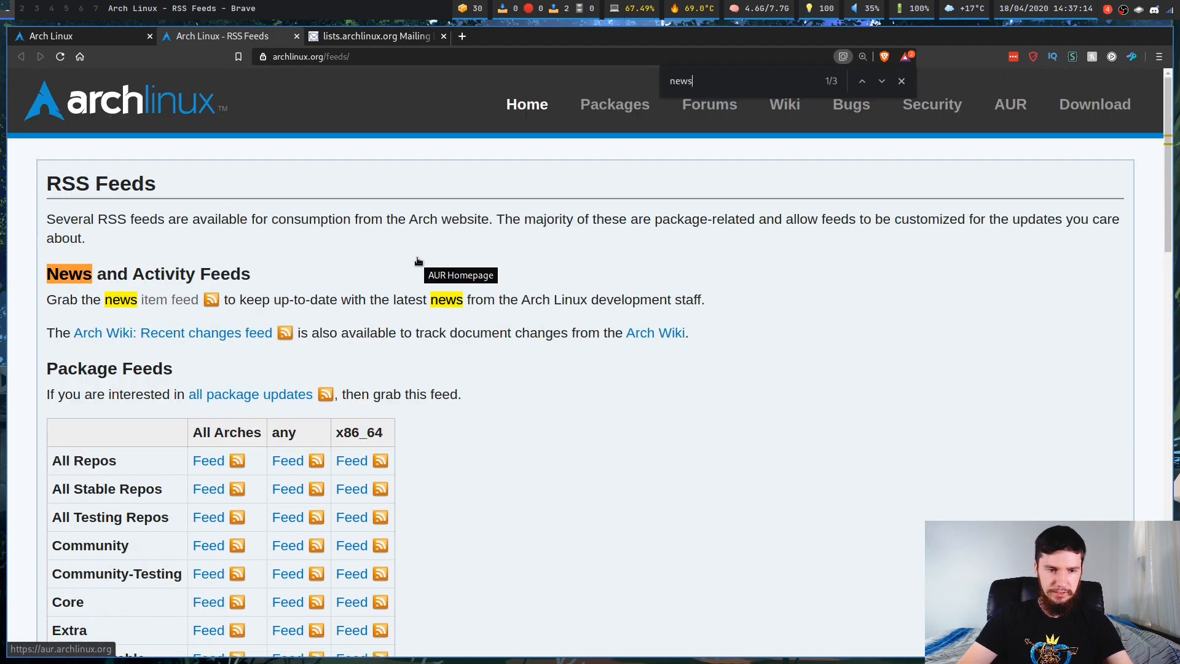
mouse_move(170, 300)
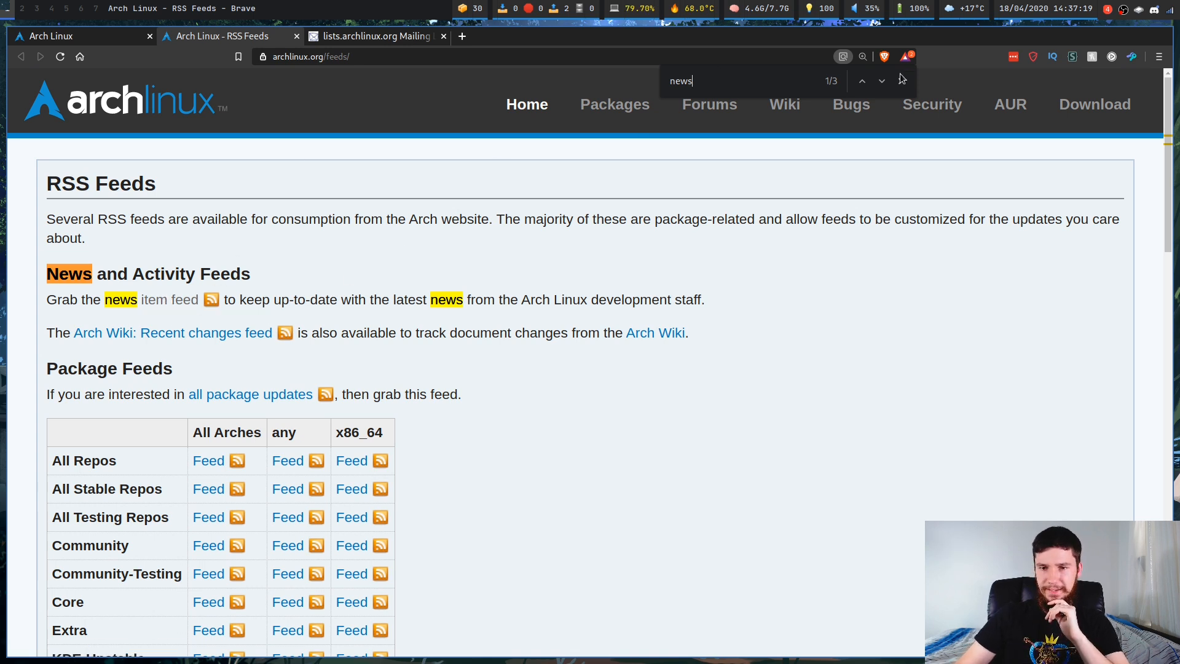
key("Escape")
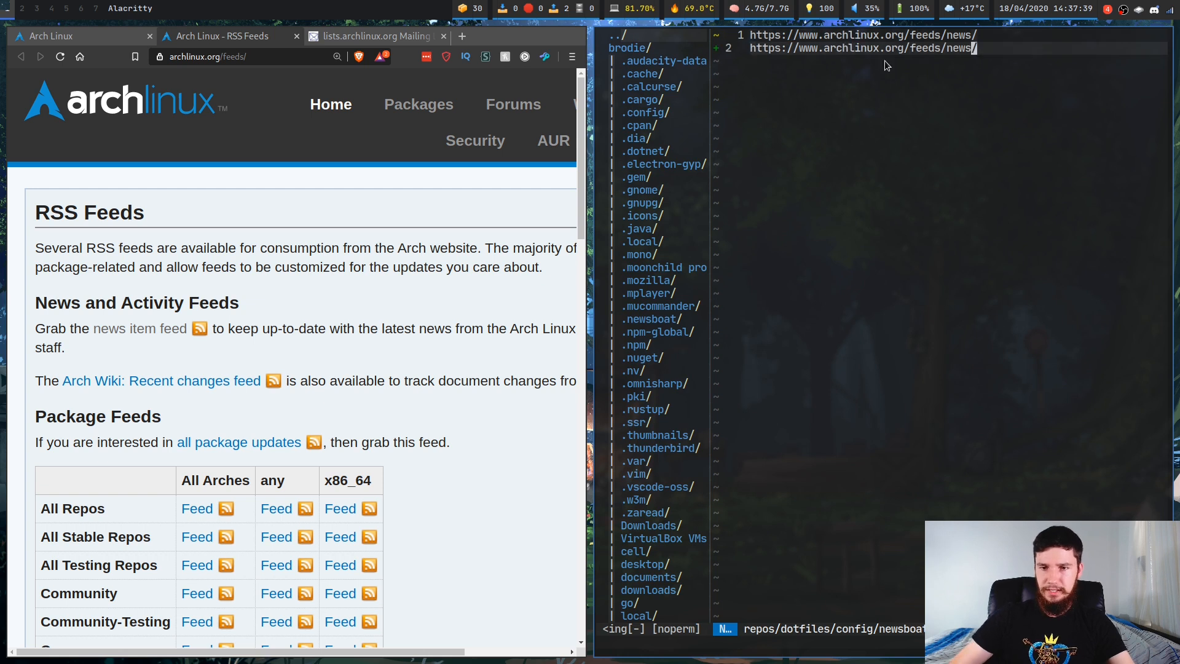
mouse_move(827, 62)
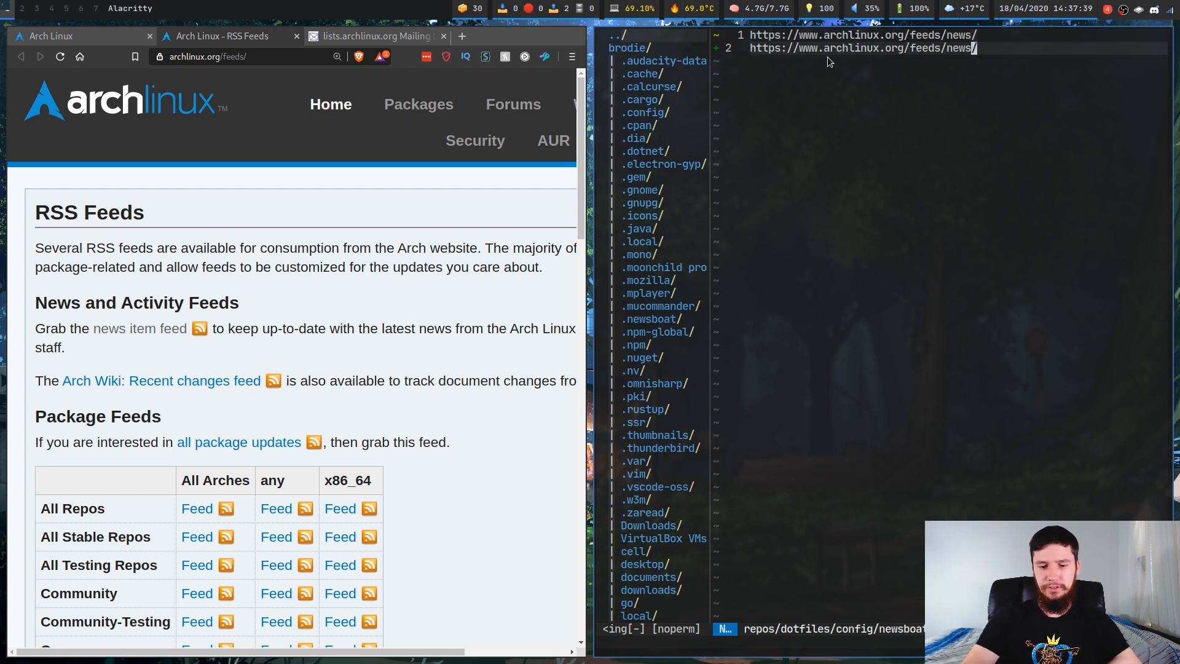
Save the newsboat urls file with :wq and exit Neovim.
type(":wq")
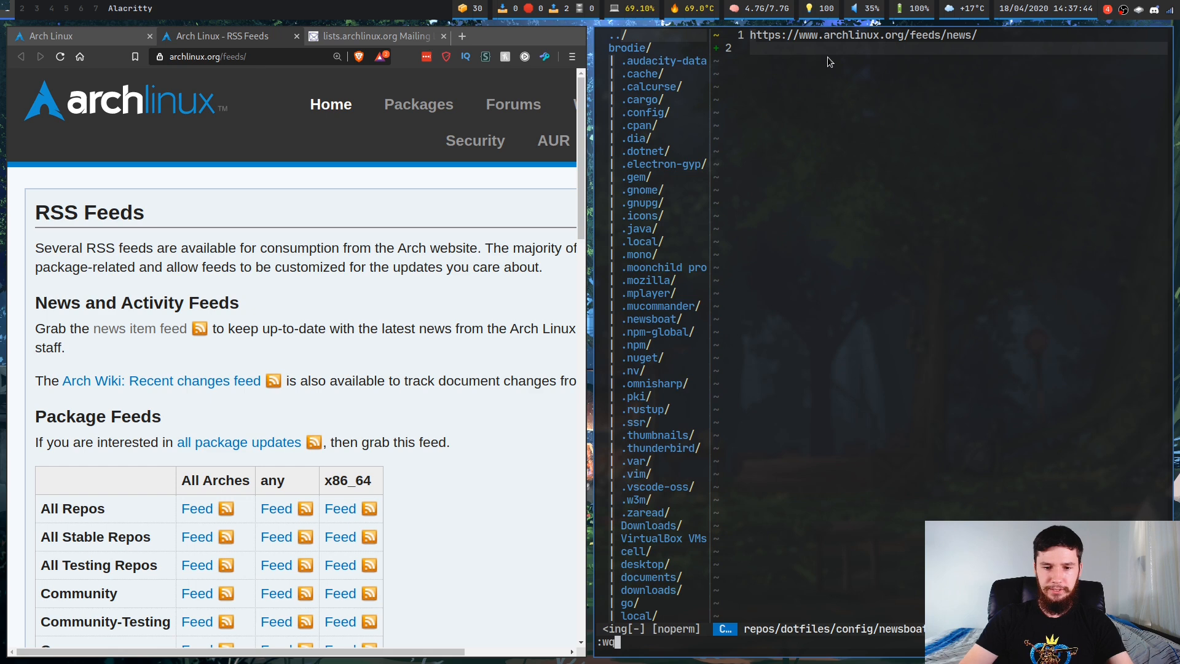
key("Return")
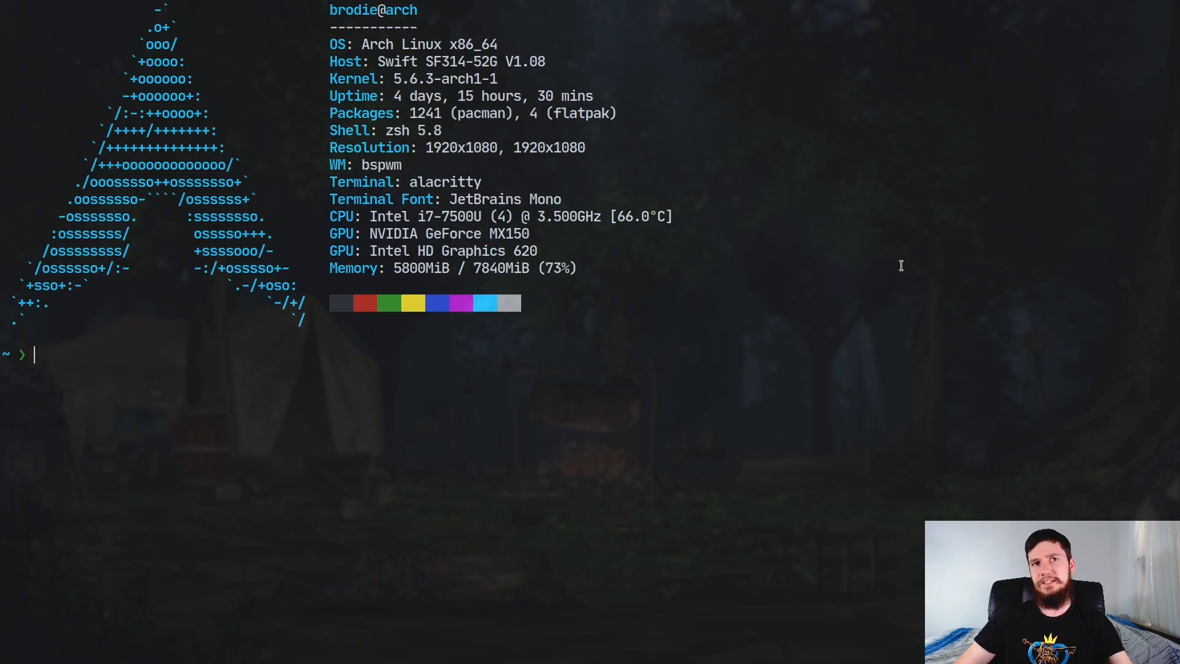
Launch Newsboat with the nb alias, listing the Arch Linux news feed.
type("nb")
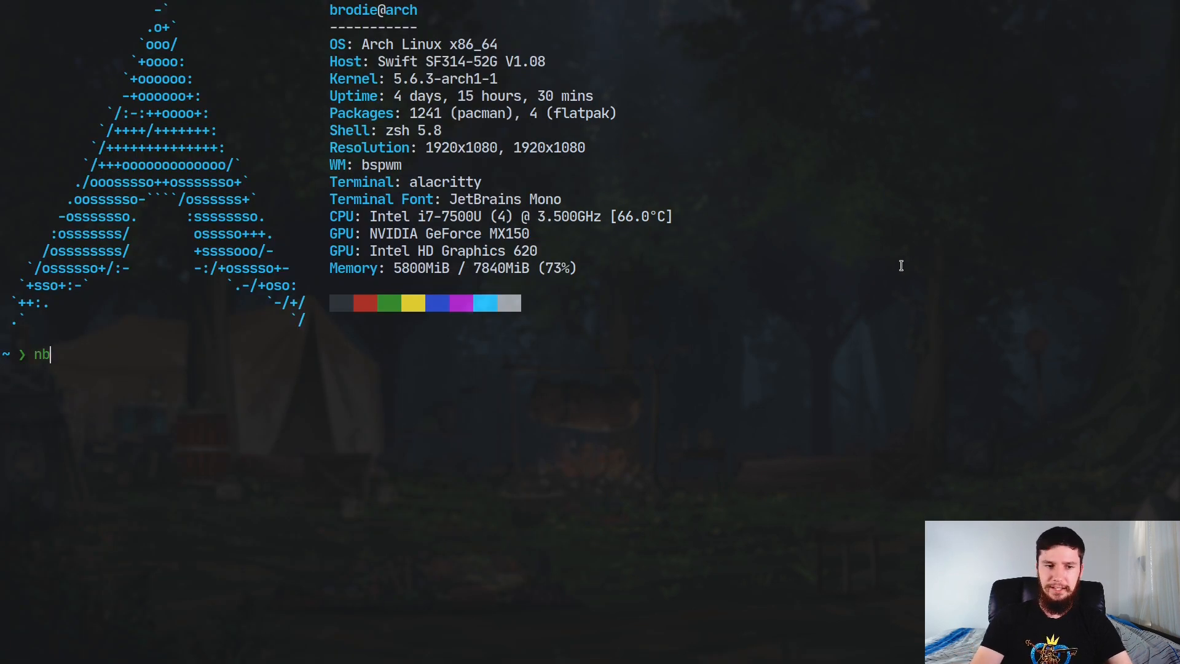
key("Return")
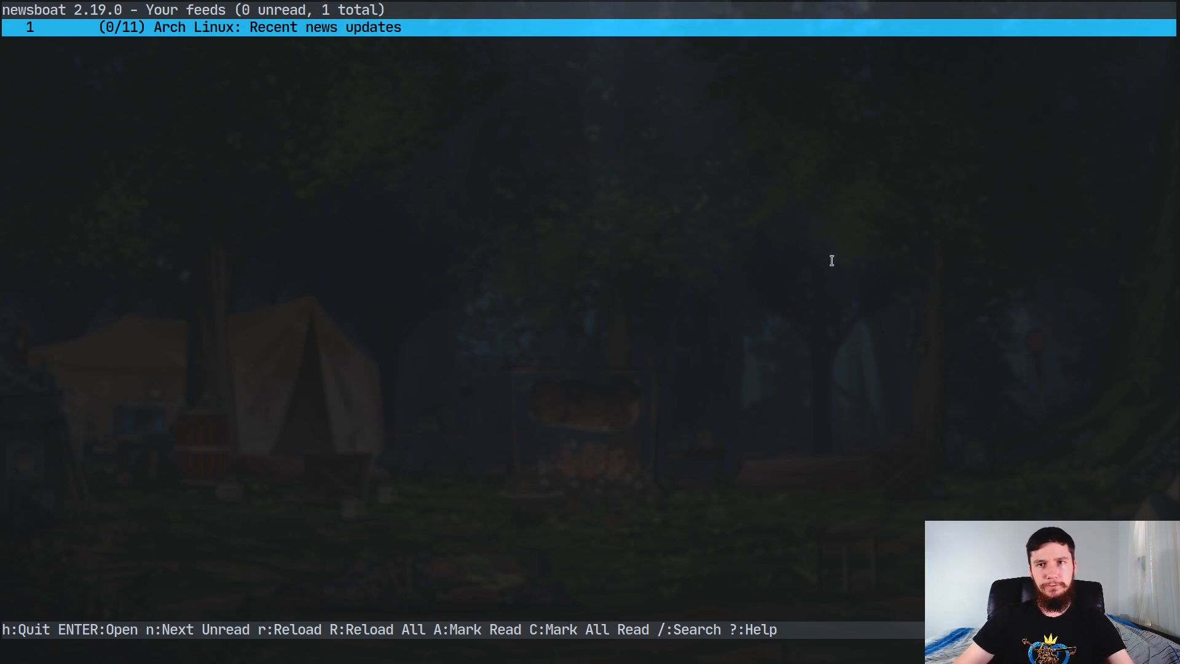
mouse_move(203, 233)
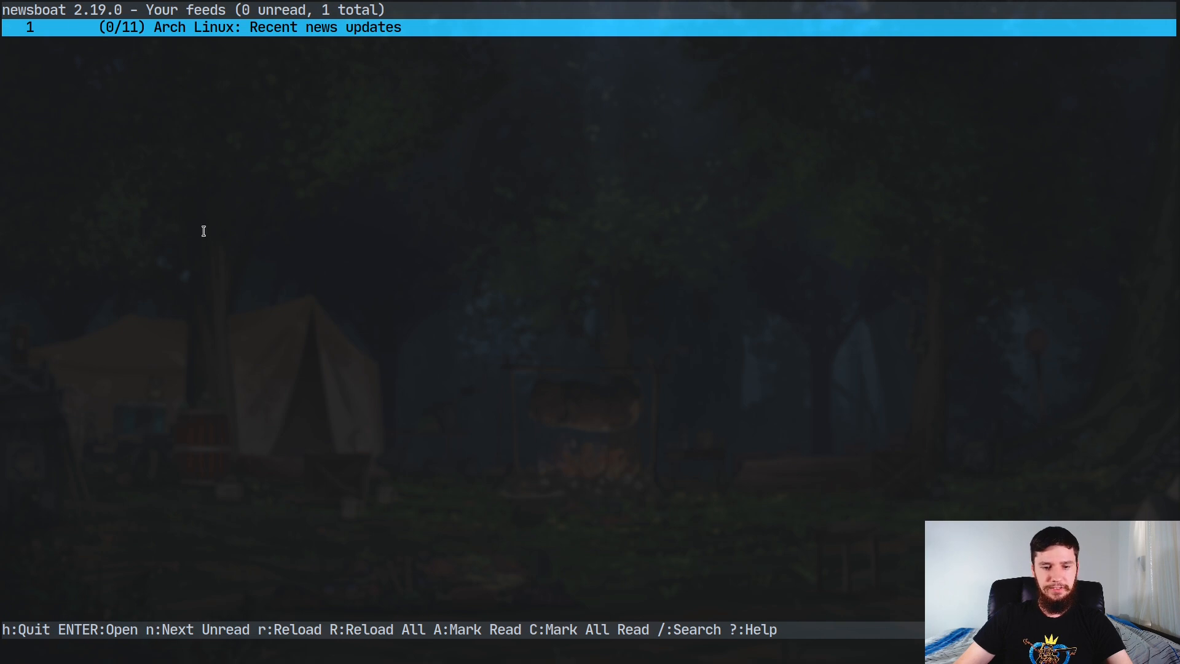
mouse_move(269, 446)
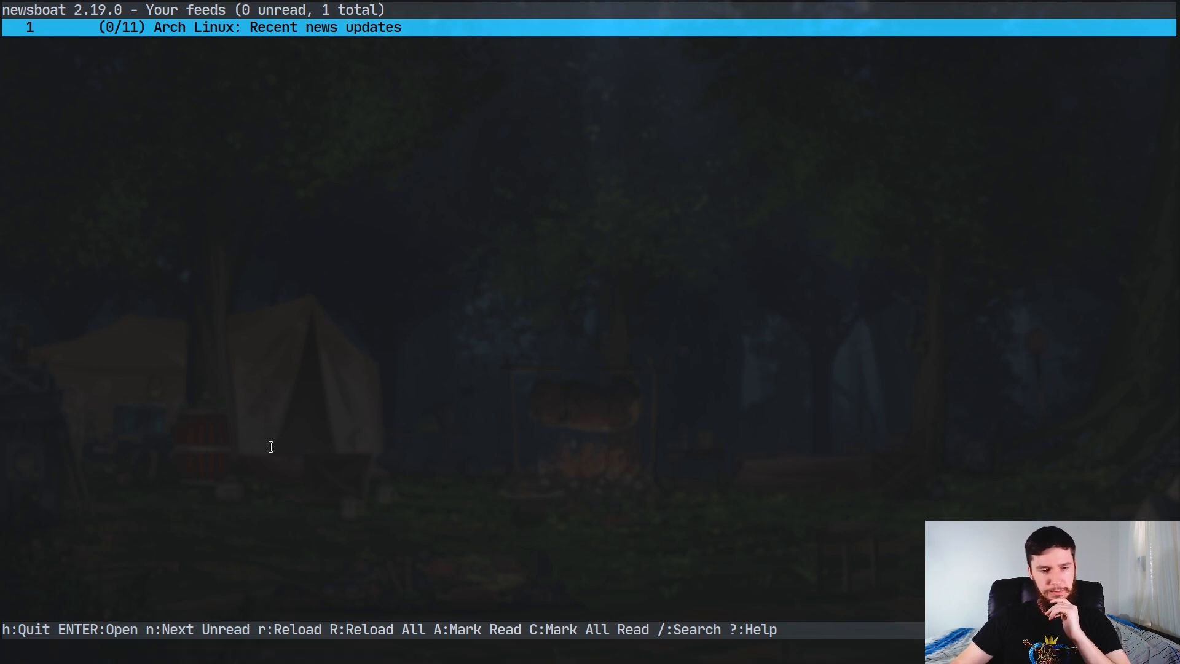
mouse_move(407, 115)
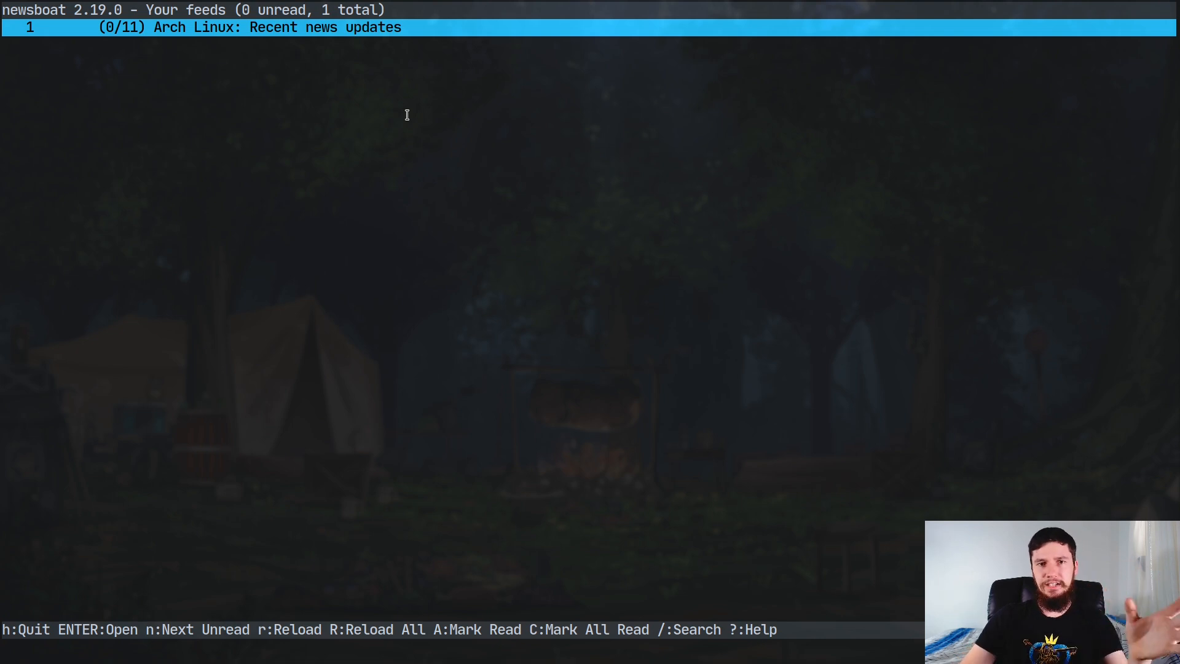
Read the zn_poly manual intervention article and return to the article list.
key("Return")
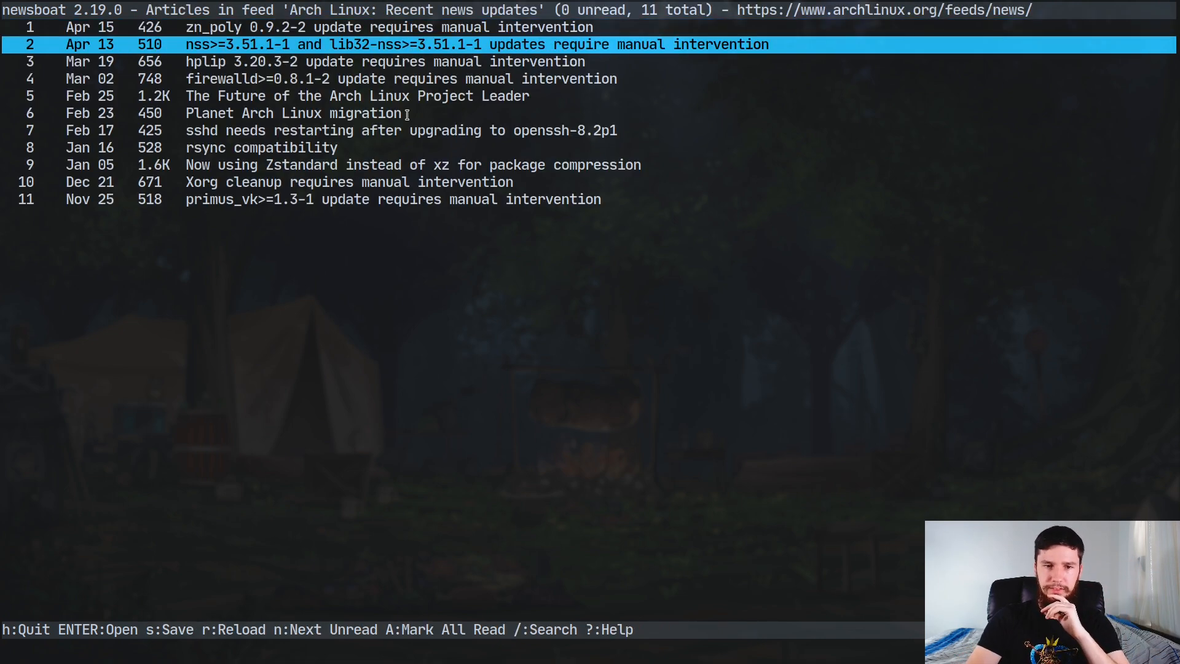
key("Return")
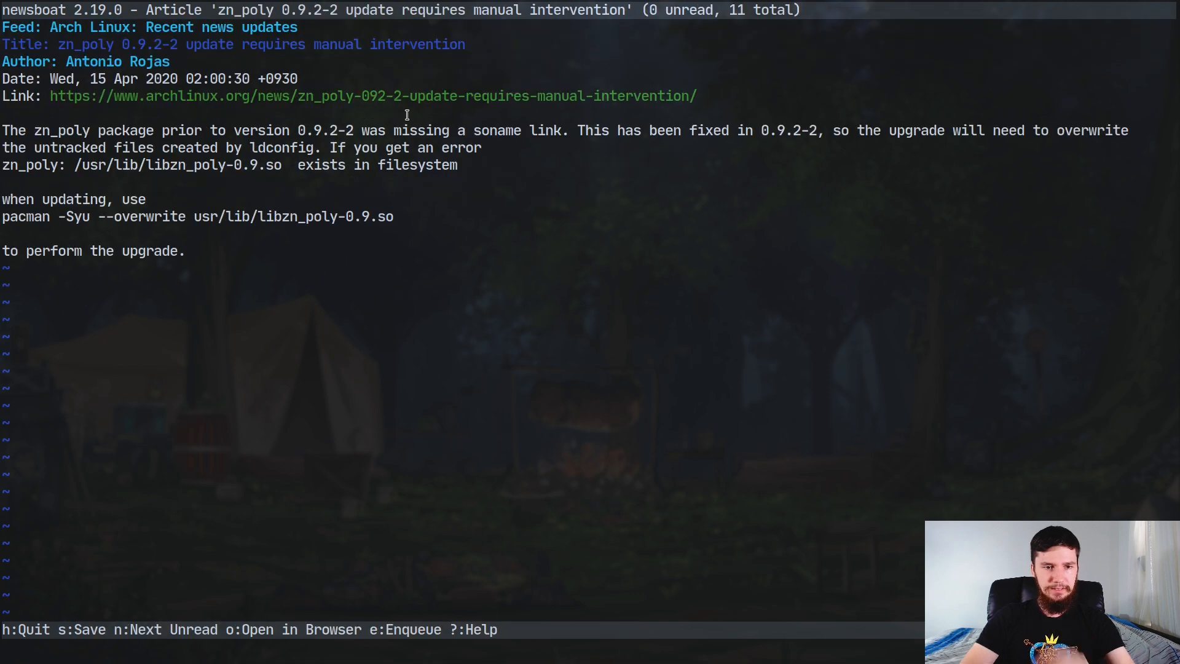
mouse_move(645, 96)
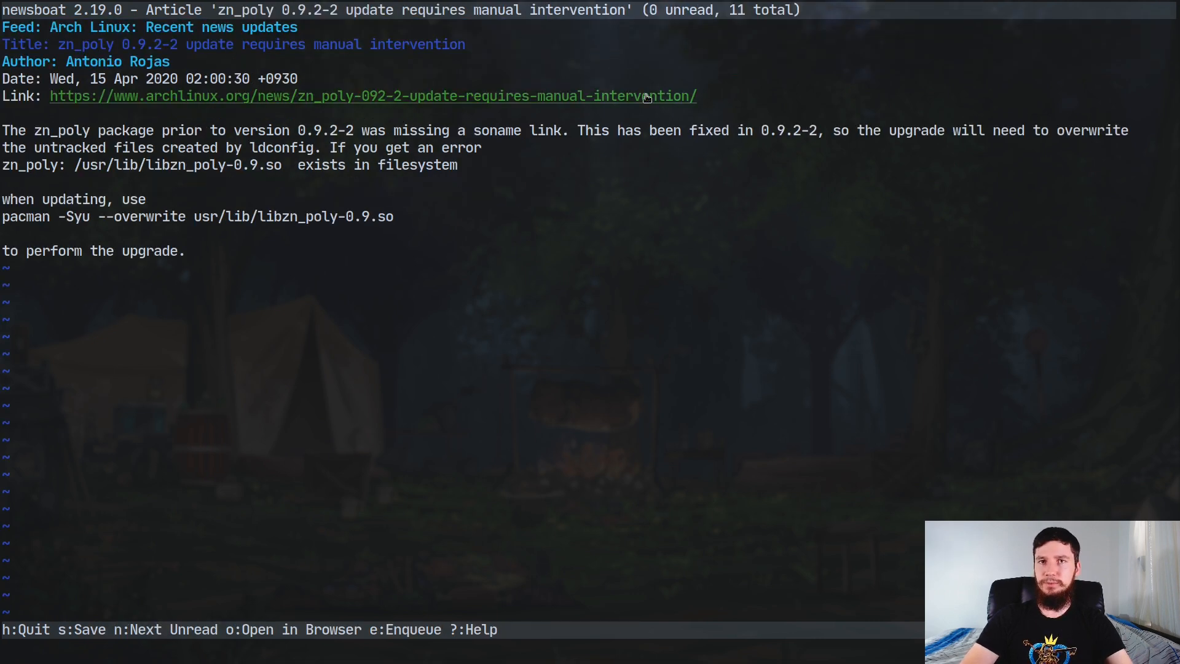
key("q")
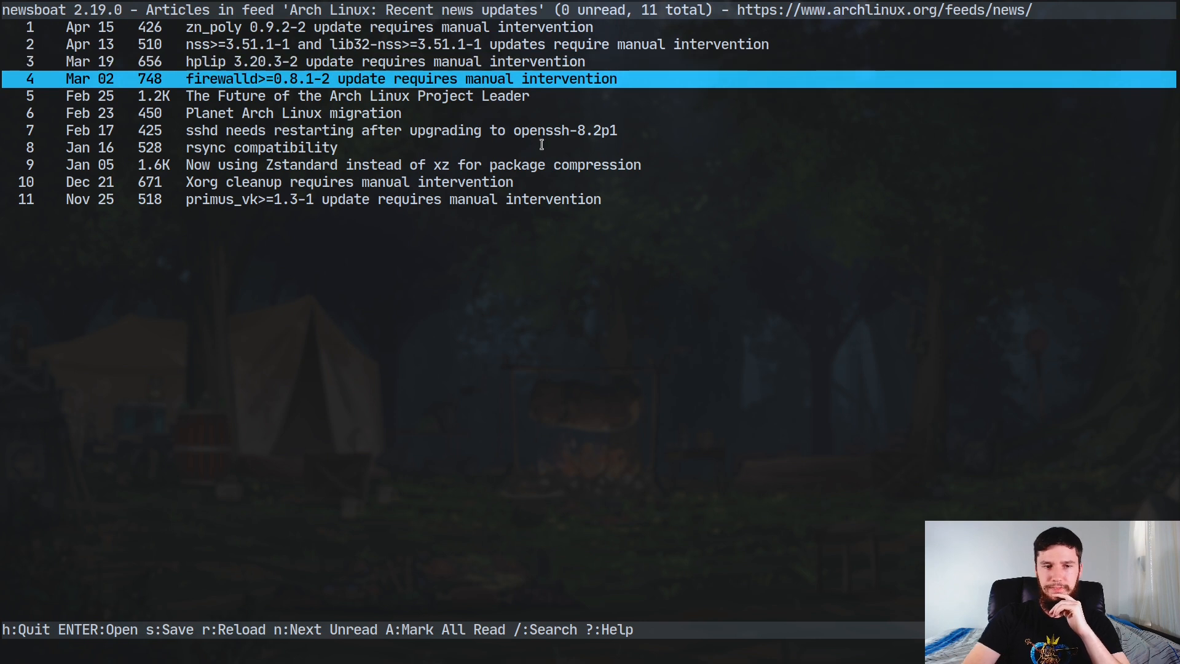
mouse_move(333, 115)
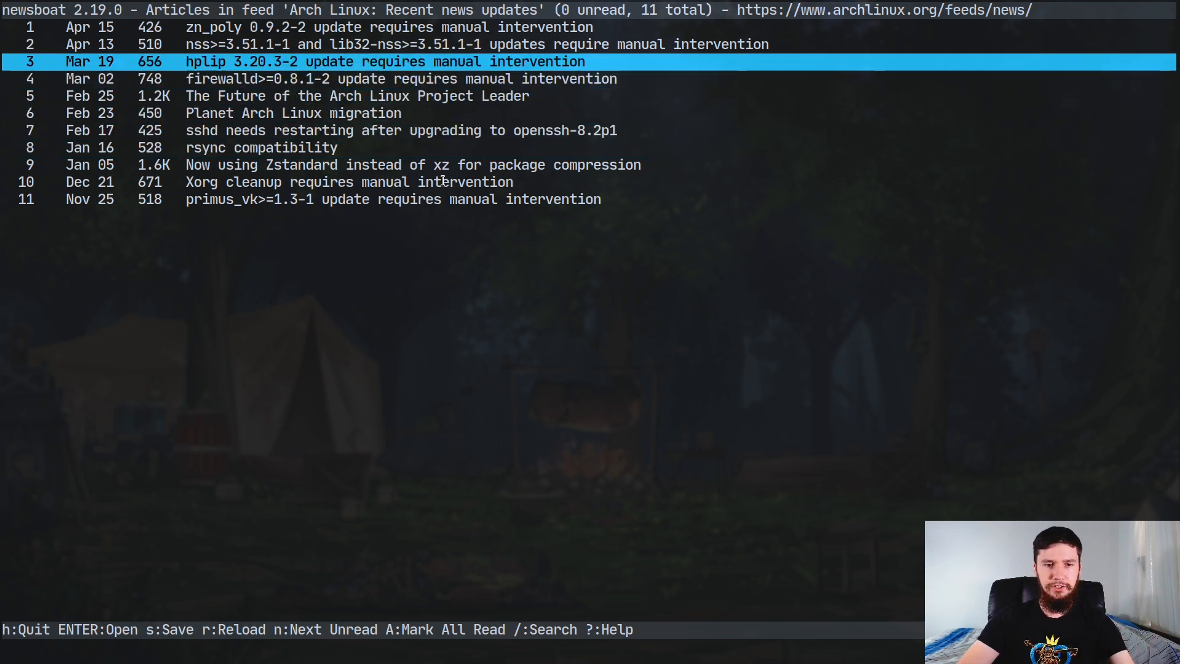
Search the feed for 'Xo' and open the Xorg cleanup manual intervention article.
type("Xo")
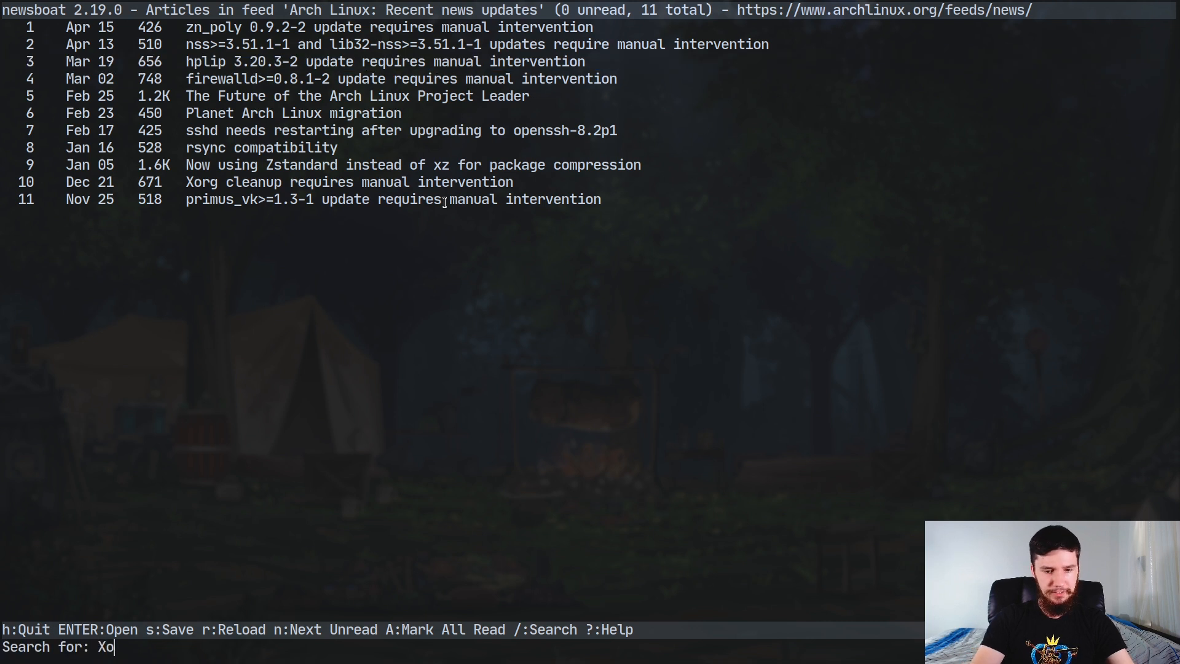
key("Return")
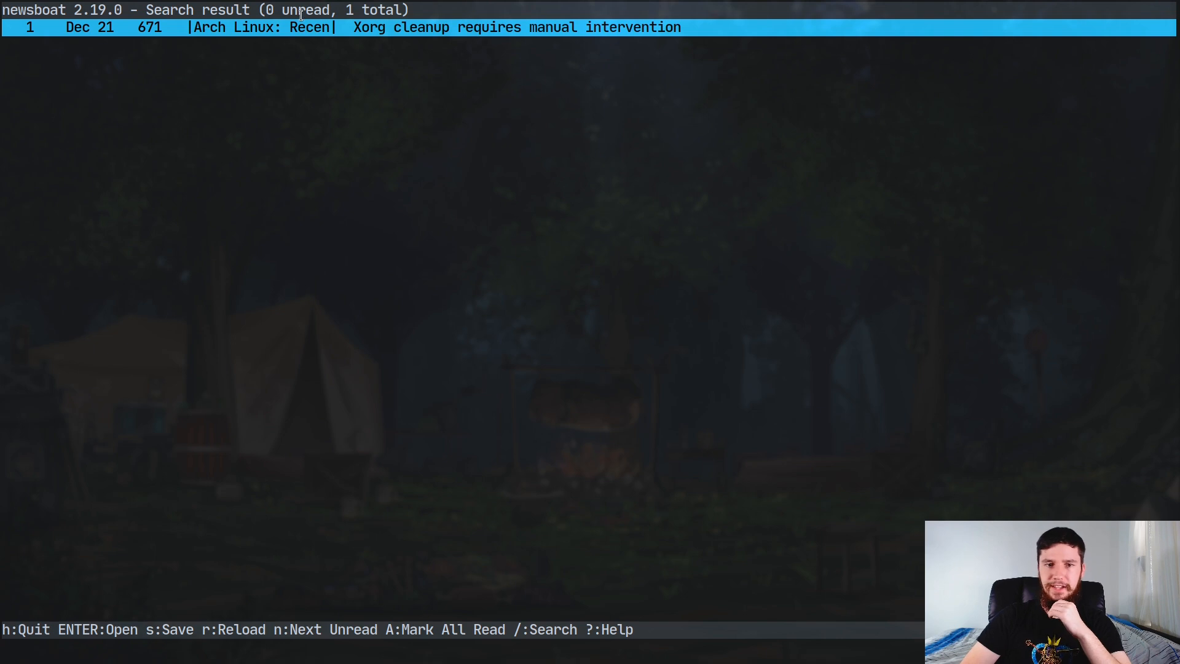
key("Return")
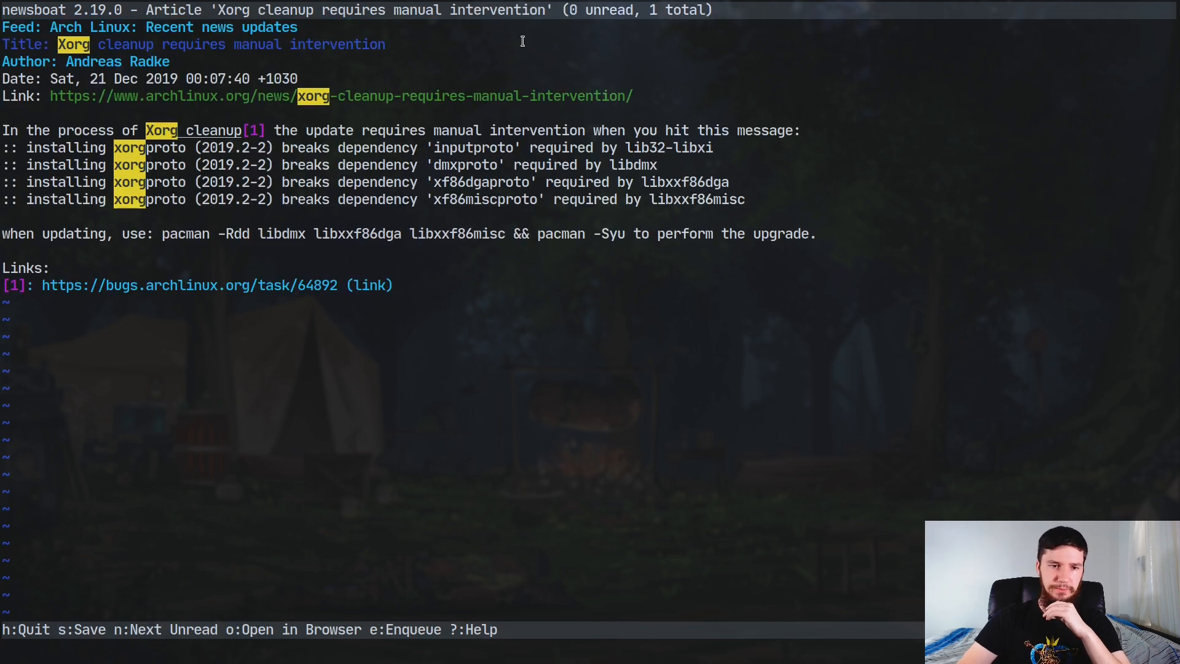
mouse_move(206, 147)
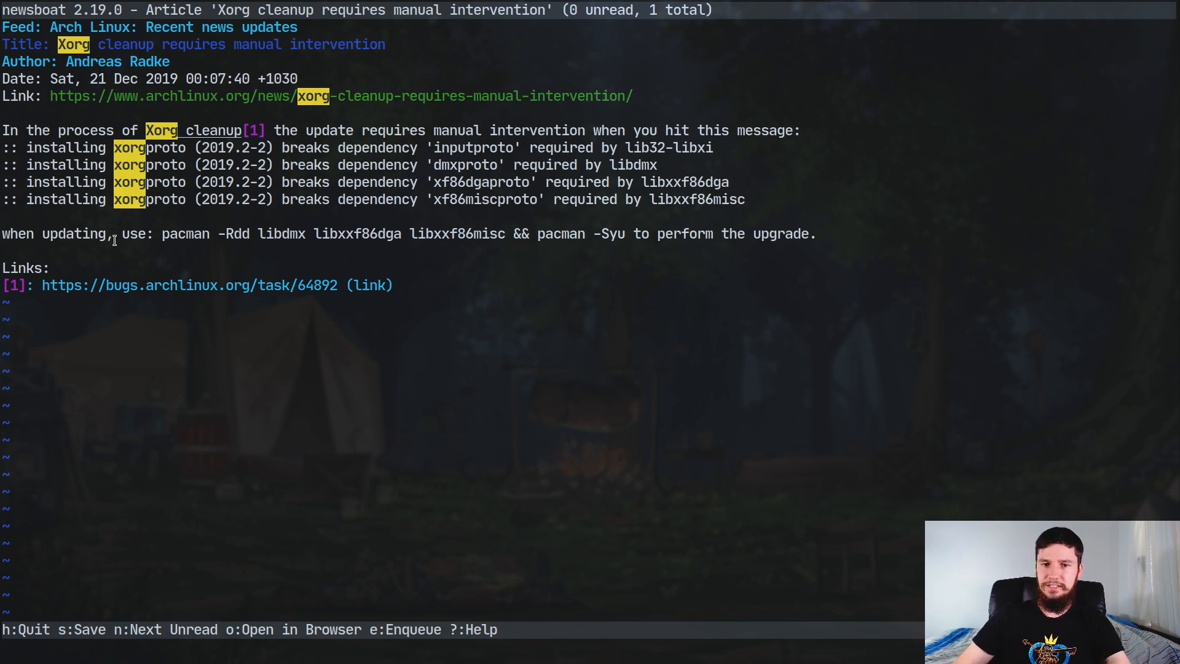
mouse_move(155, 174)
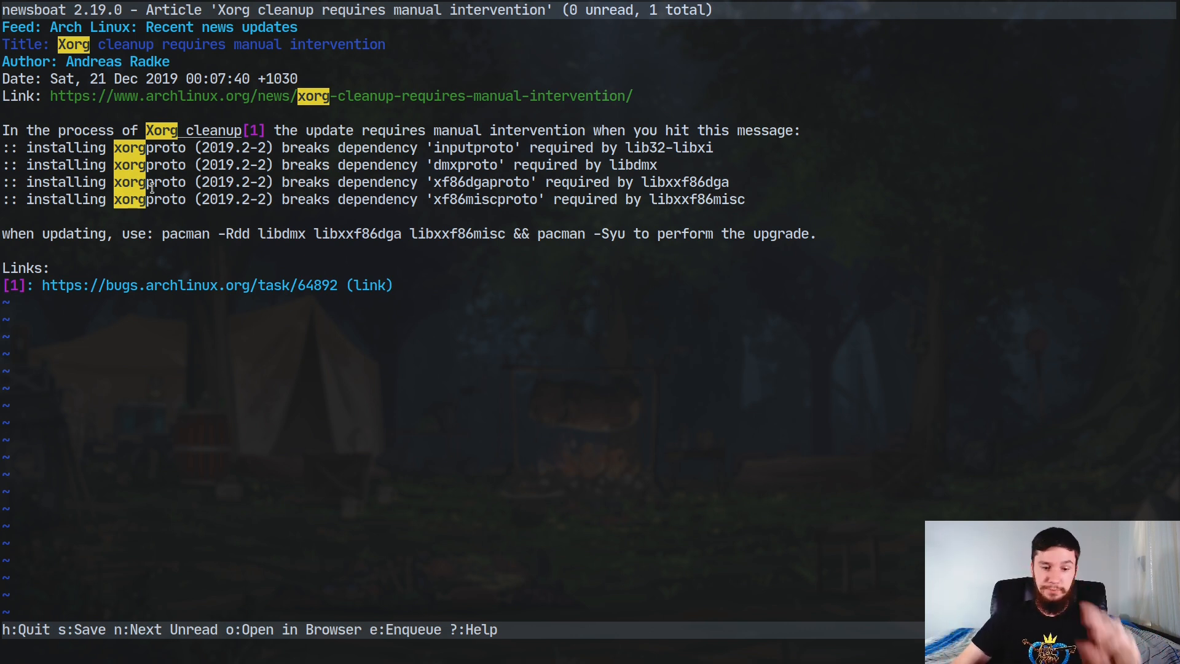
Read the nss and lib32-nss manual intervention article, then return to the 11-article list.
key("q")
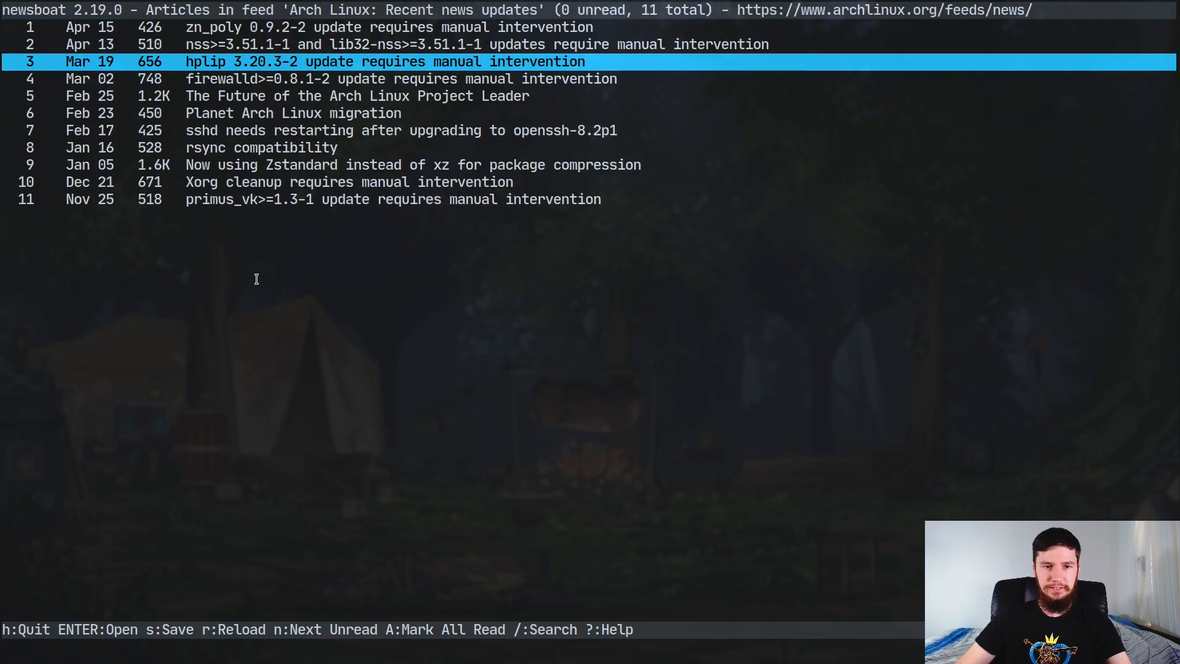
mouse_move(620, 214)
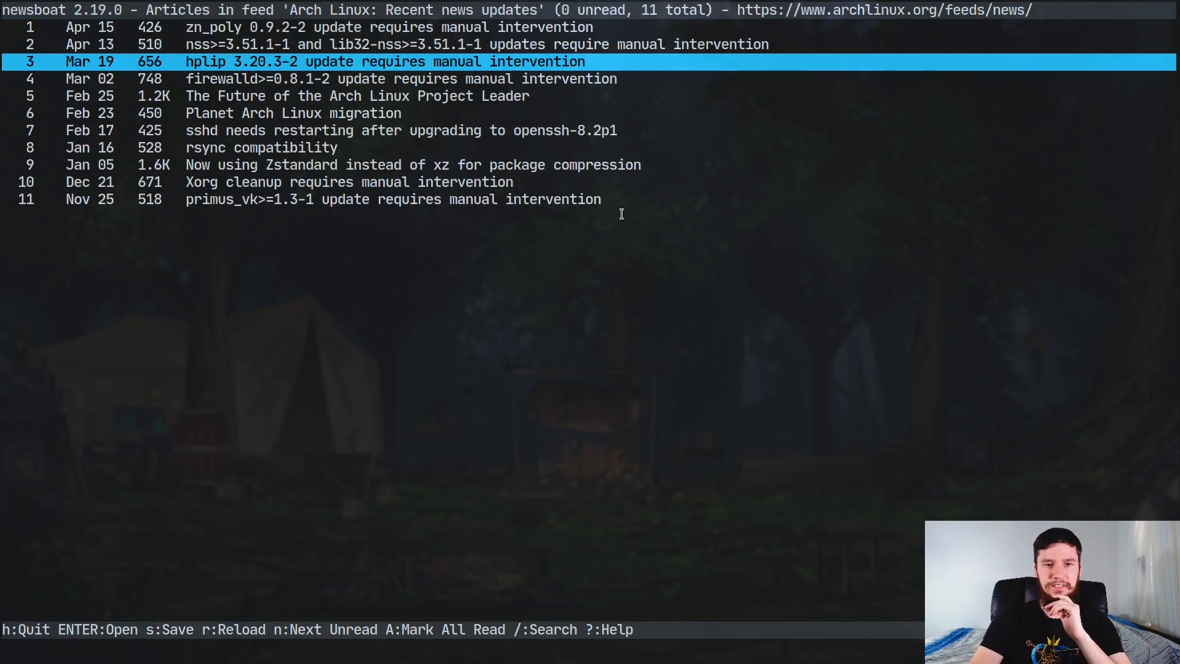
key("up")
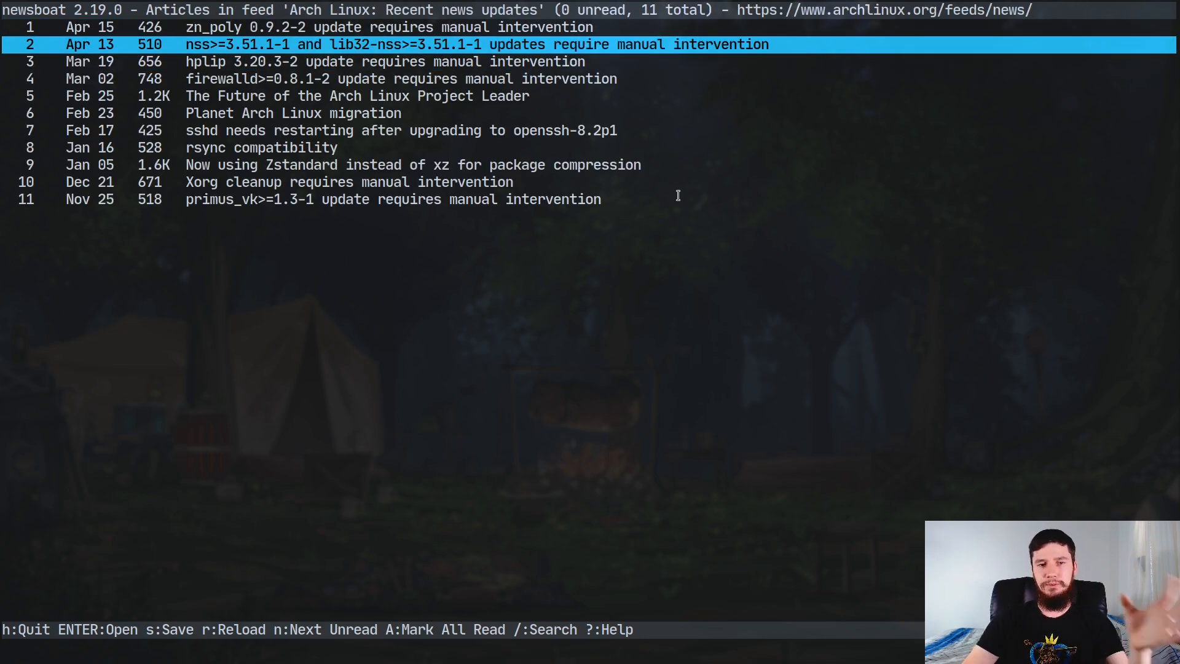
key("Return")
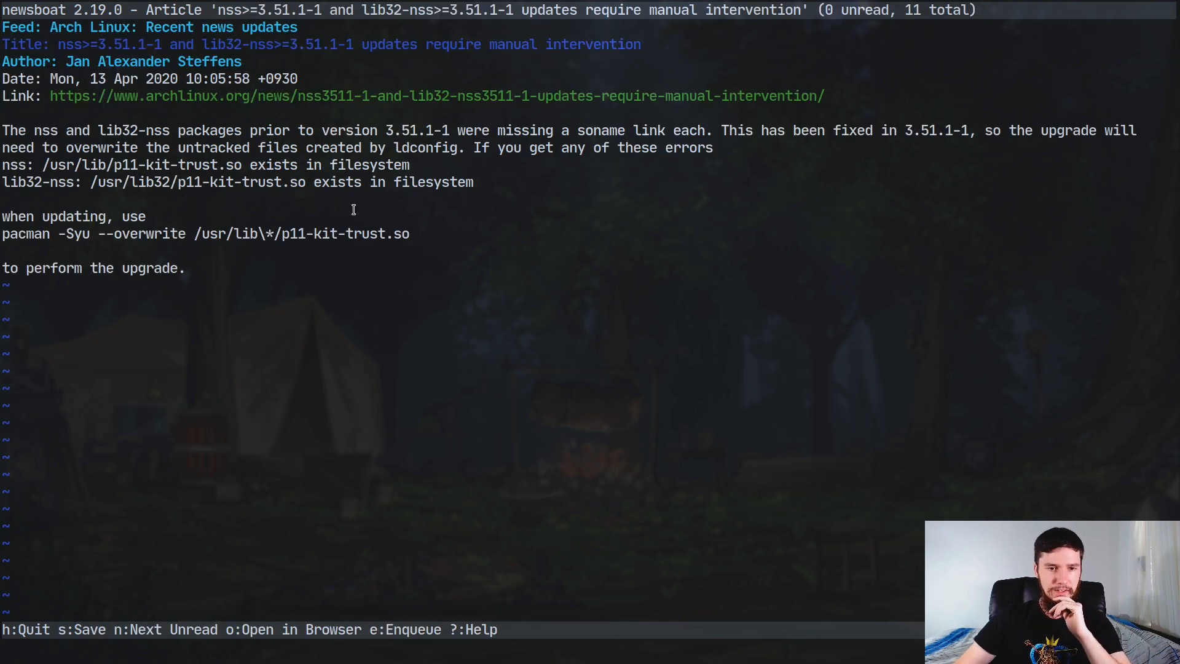
double_click(203, 233)
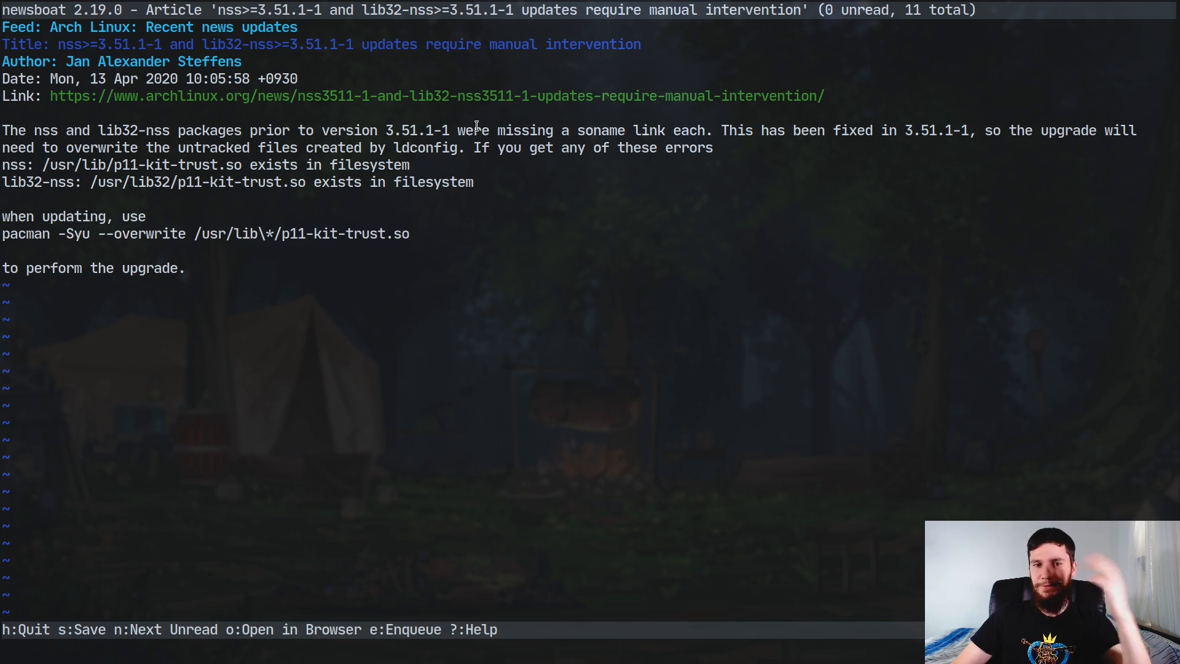
mouse_move(434, 237)
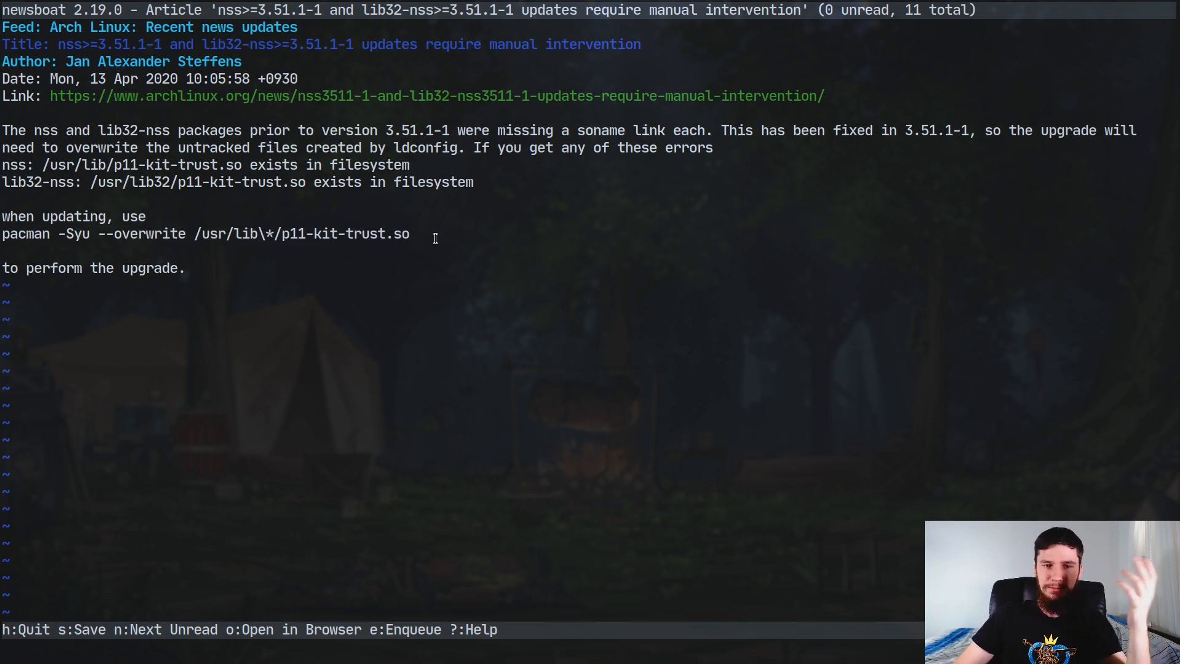
mouse_move(472, 254)
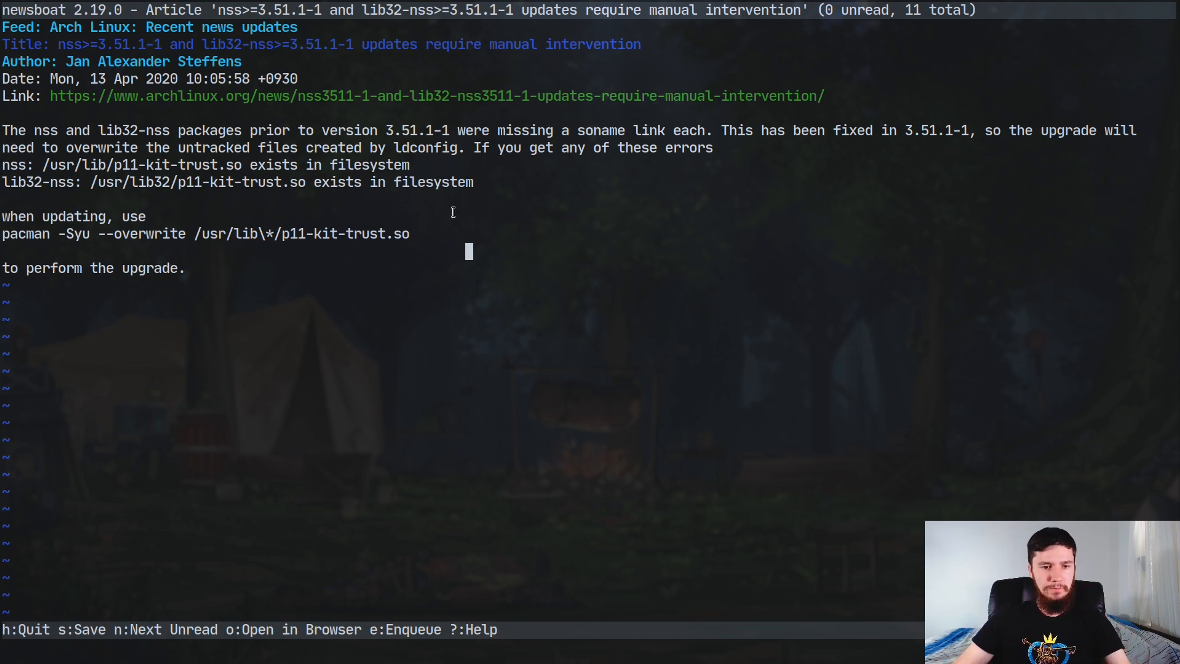
key("q")
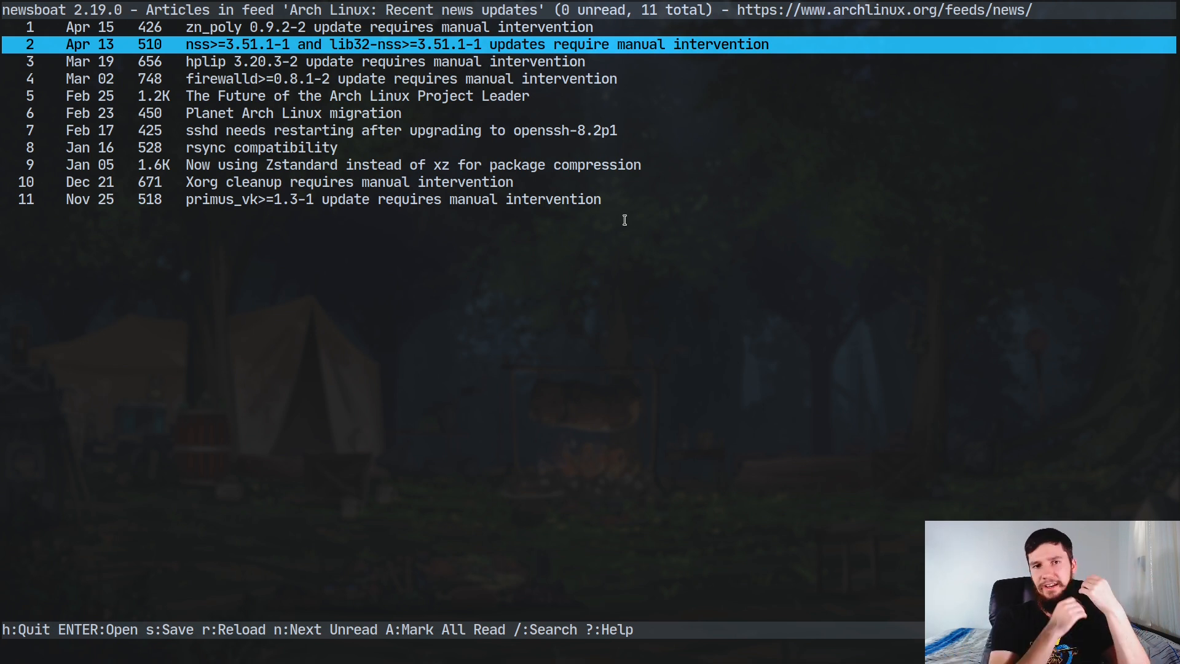
mouse_move(438, 138)
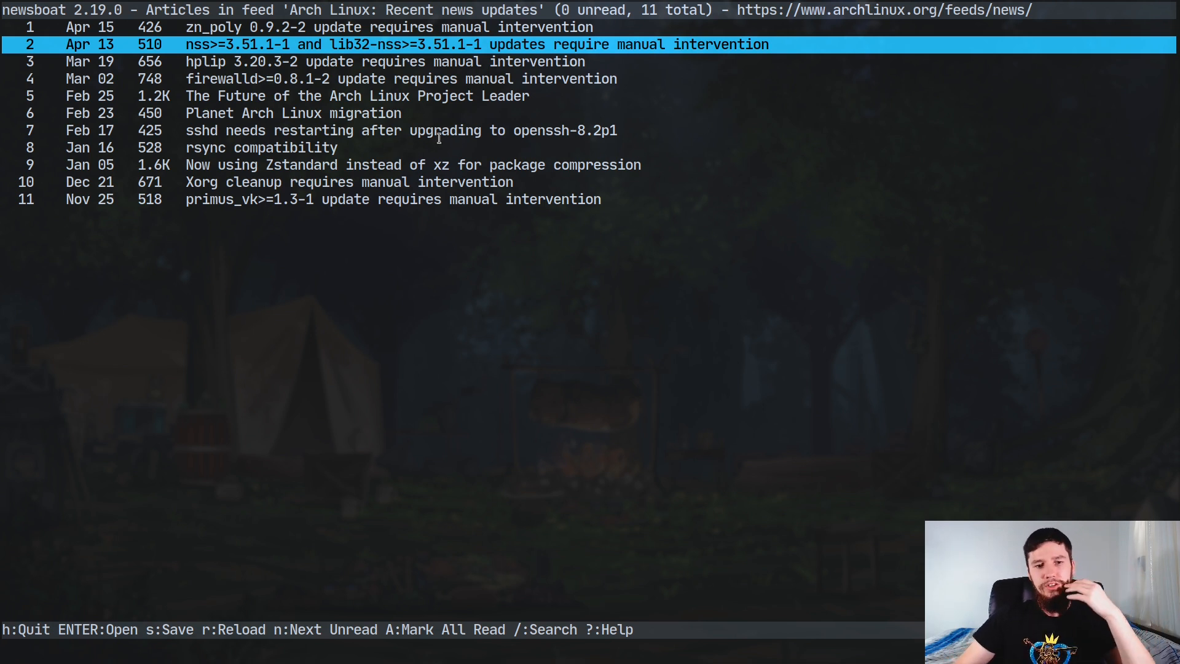
mouse_move(454, 174)
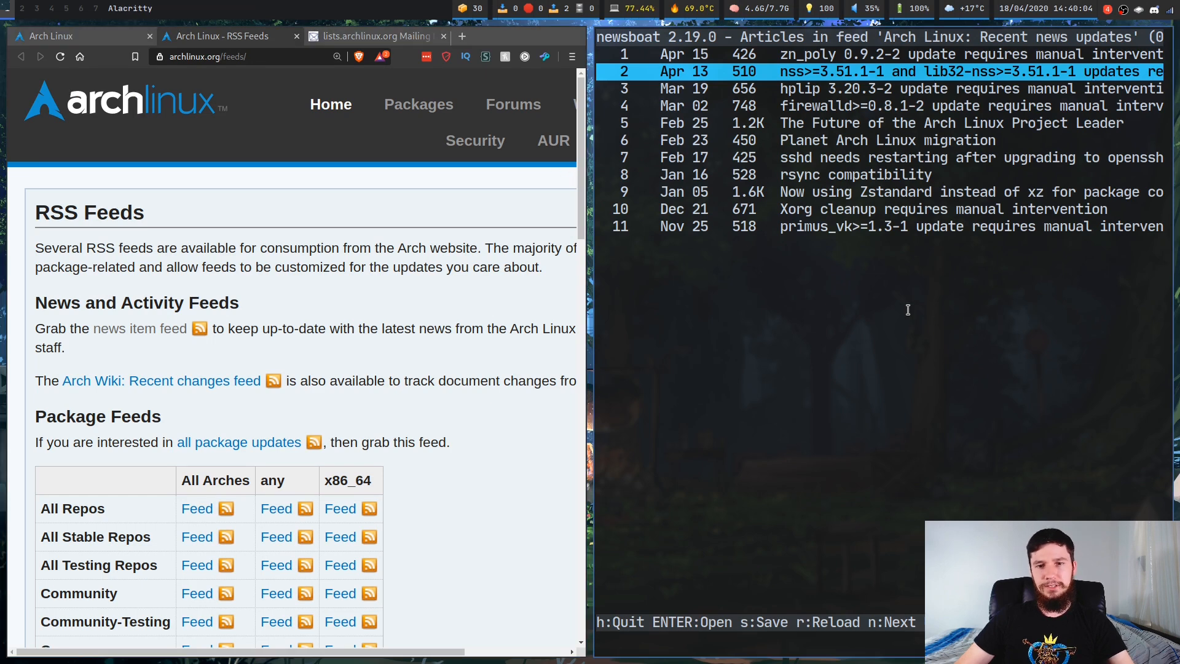
Quit Newsboat and bring the mjiricka/archnews GitHub repository to the front.
key("q")
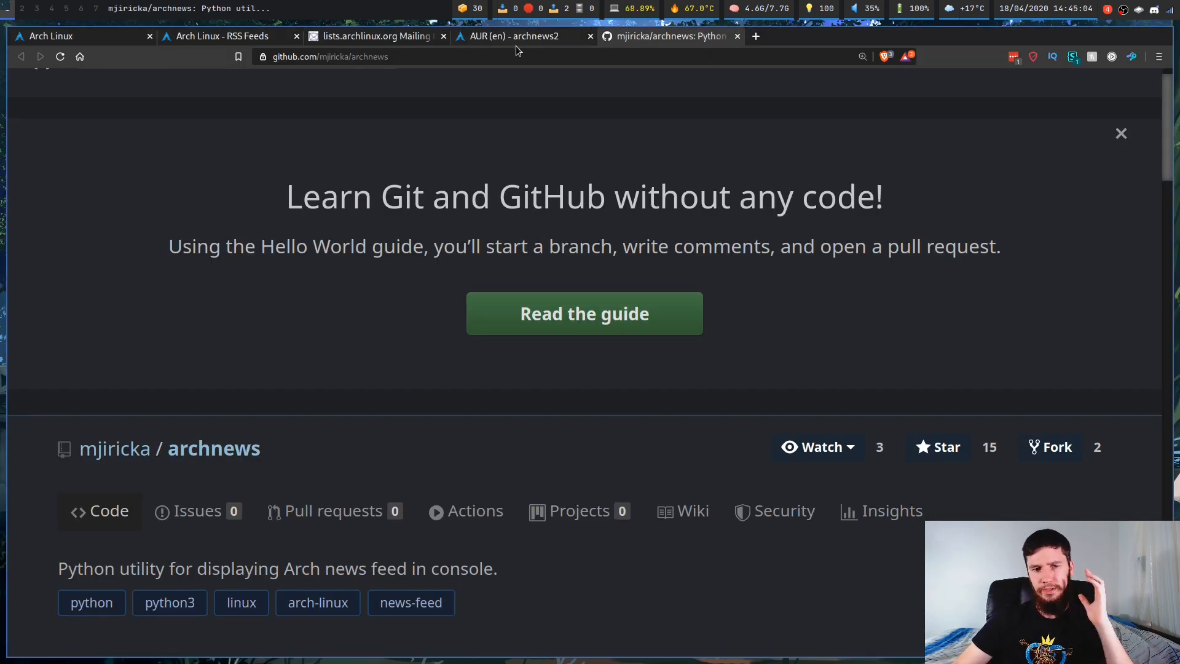
Show the archnews2 1.2.0-1 AUR package page with a fresh Alacritty terminal alongside.
left_click(513, 36)
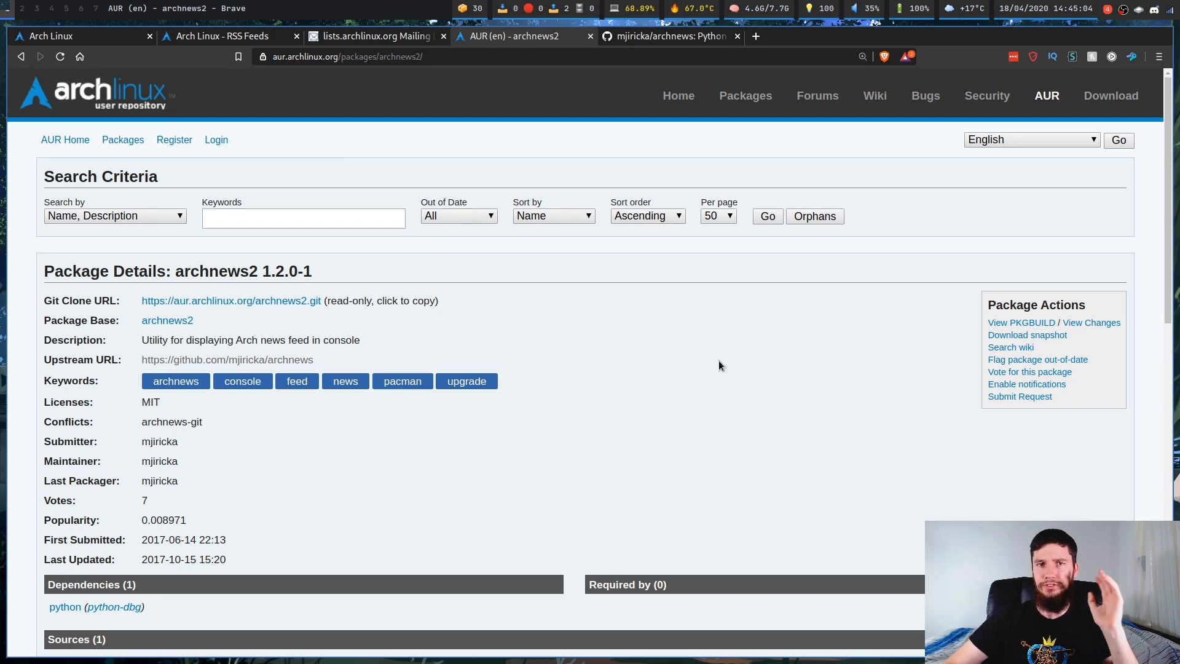
mouse_move(389, 260)
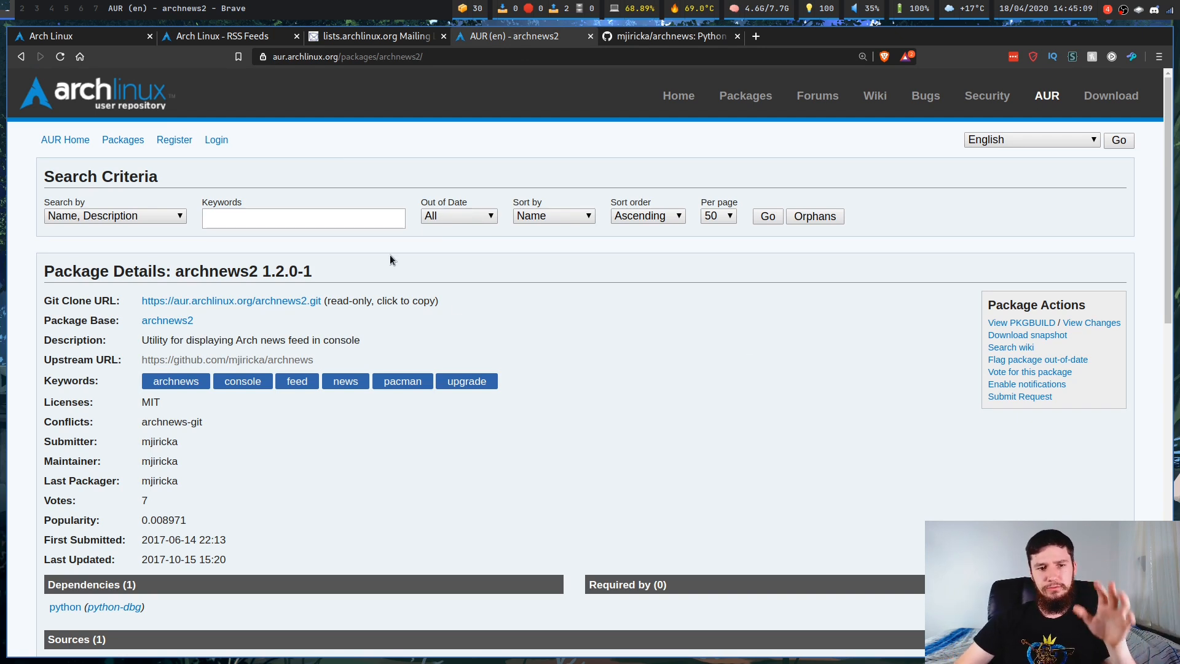
double_click(216, 271)
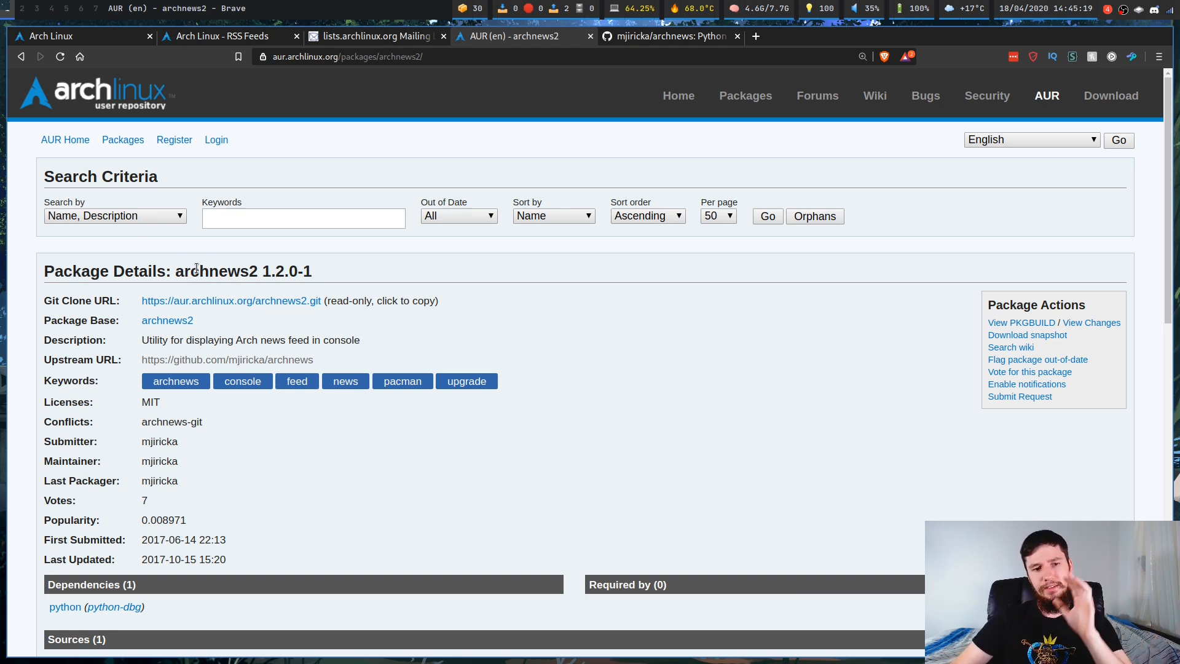
mouse_move(832, 290)
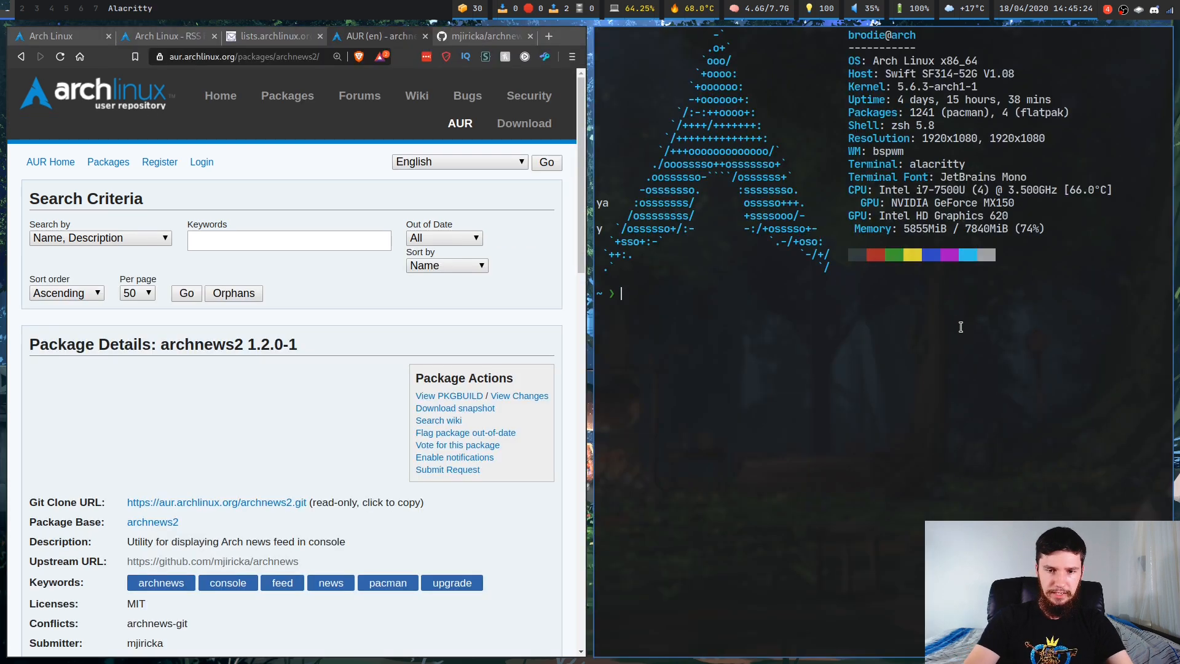
Run yay -S archnews2 and skip the cleanBuild prompt, finding it already installed.
type("yay -S archnews2")
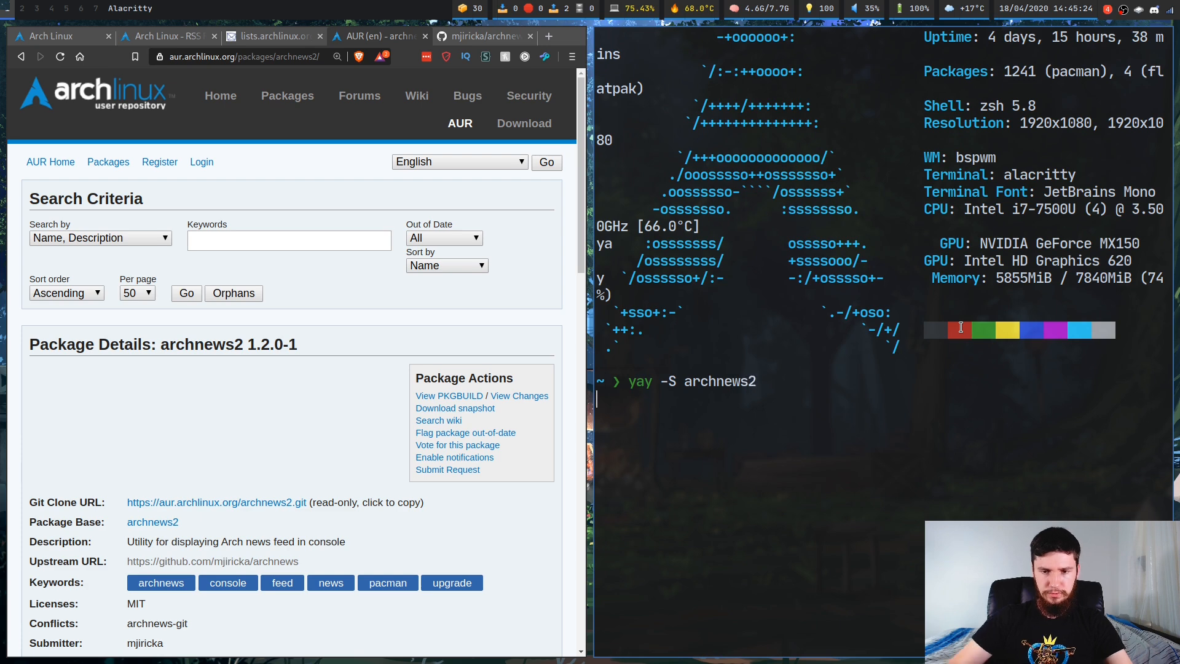
key("Return")
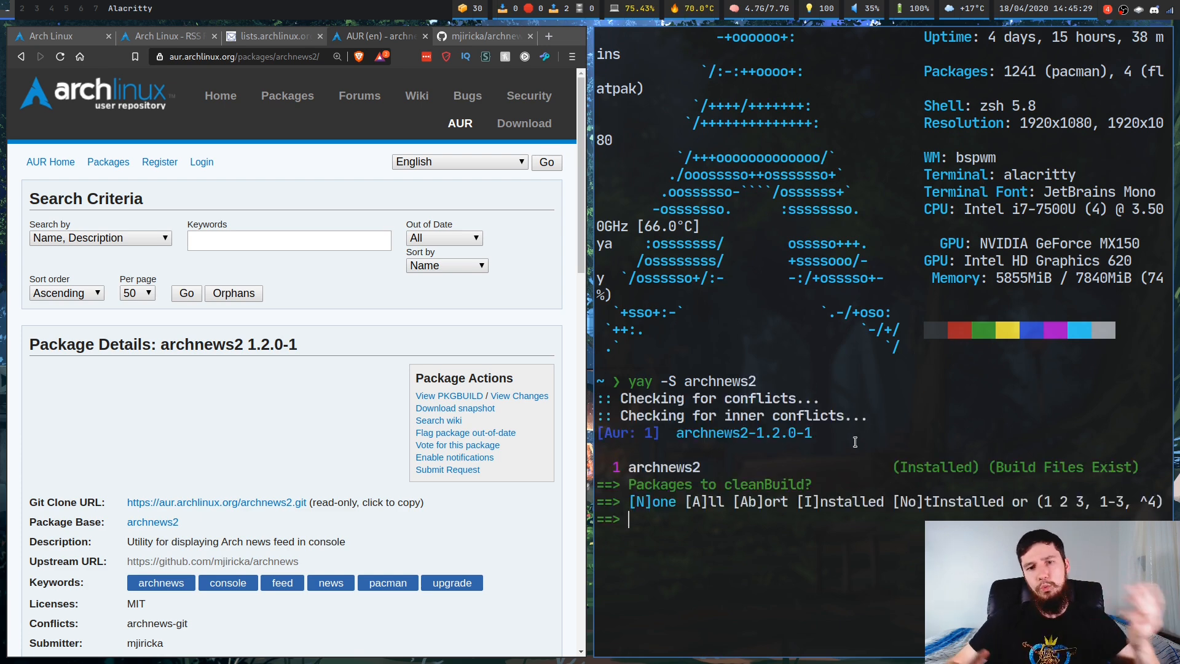
key("ctrl+c")
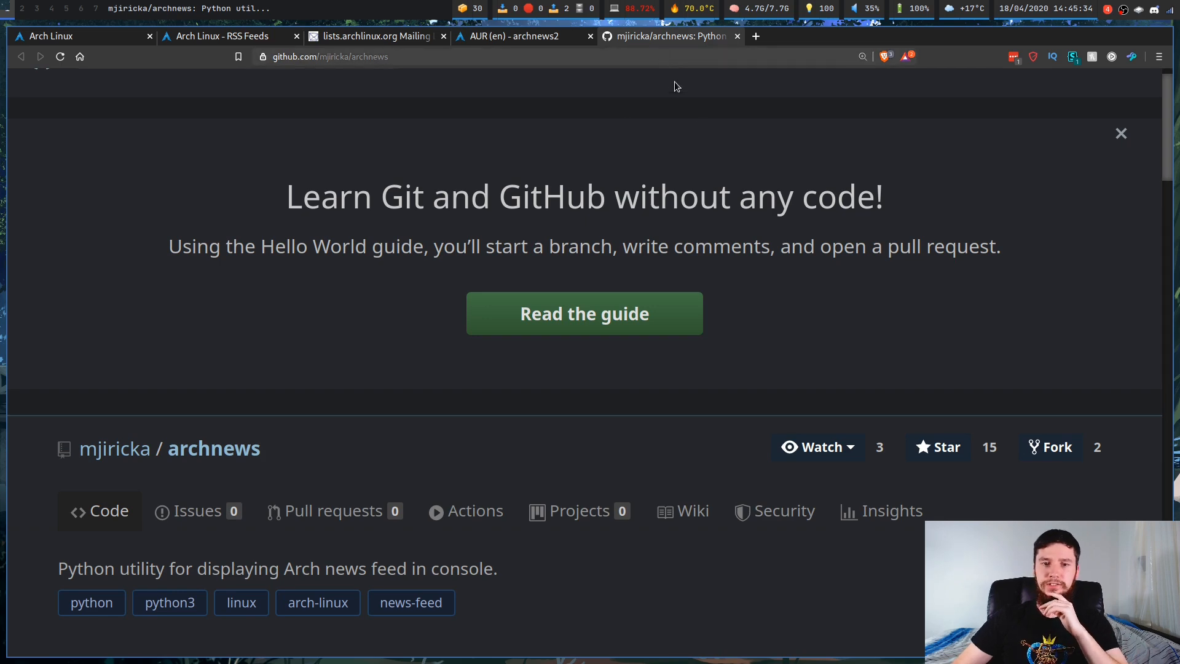
Scroll the archnews README to its Pacman wrapper alias lines and in-action screenshot.
left_click(1121, 133)
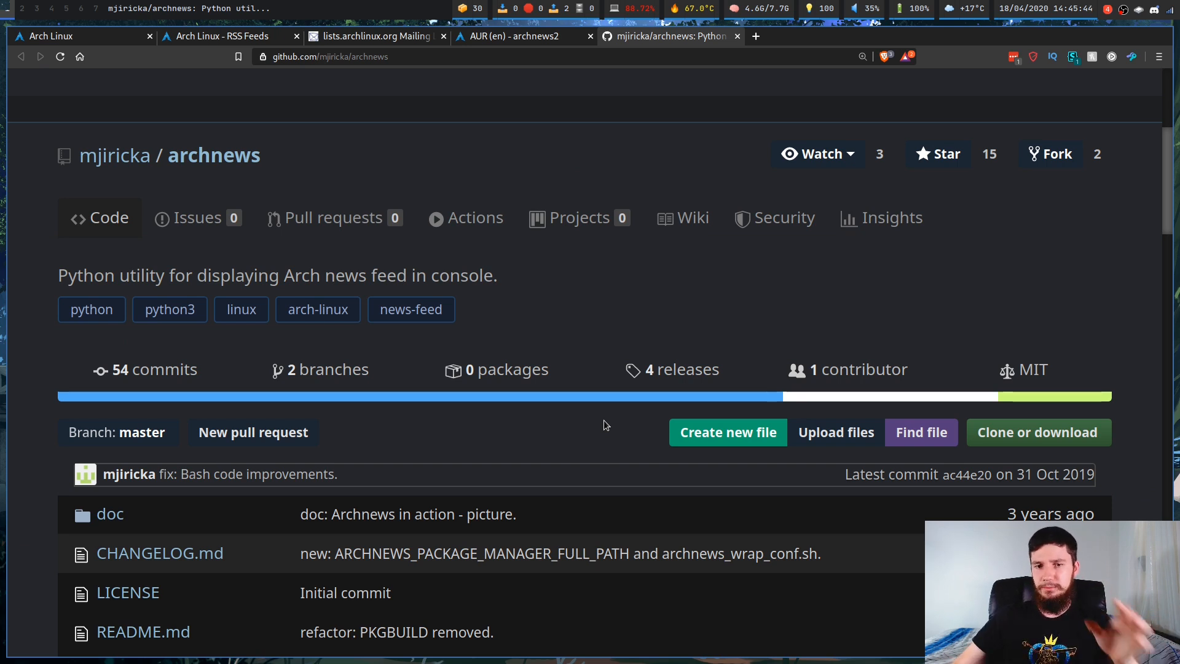
mouse_move(560, 395)
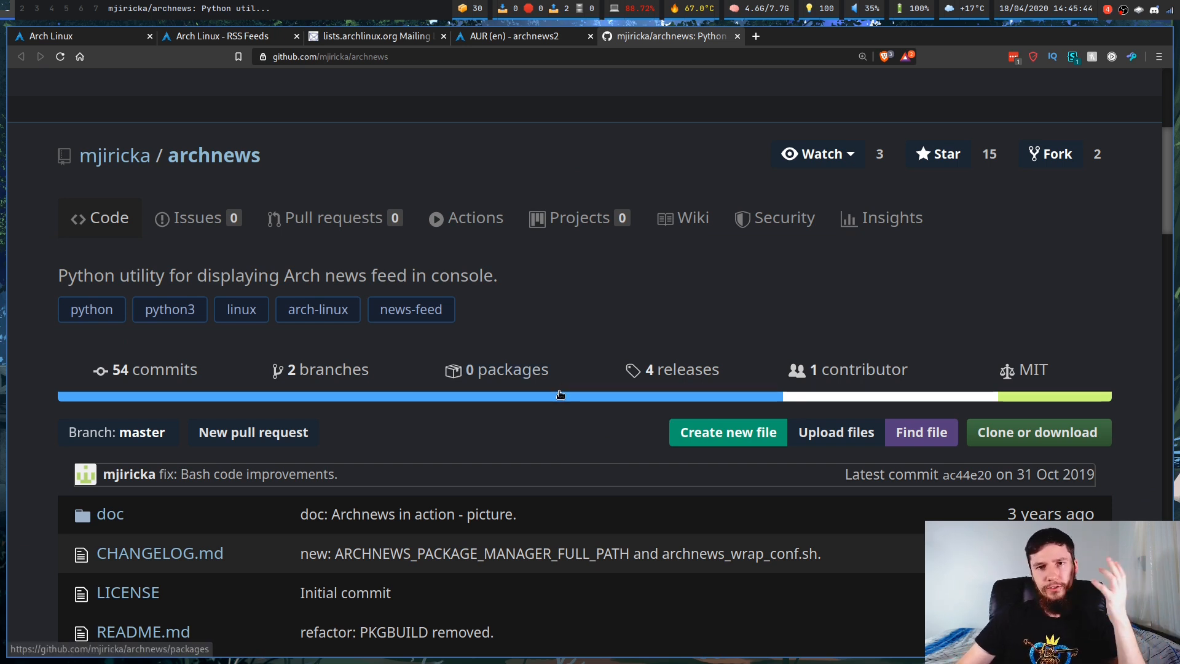
mouse_move(559, 394)
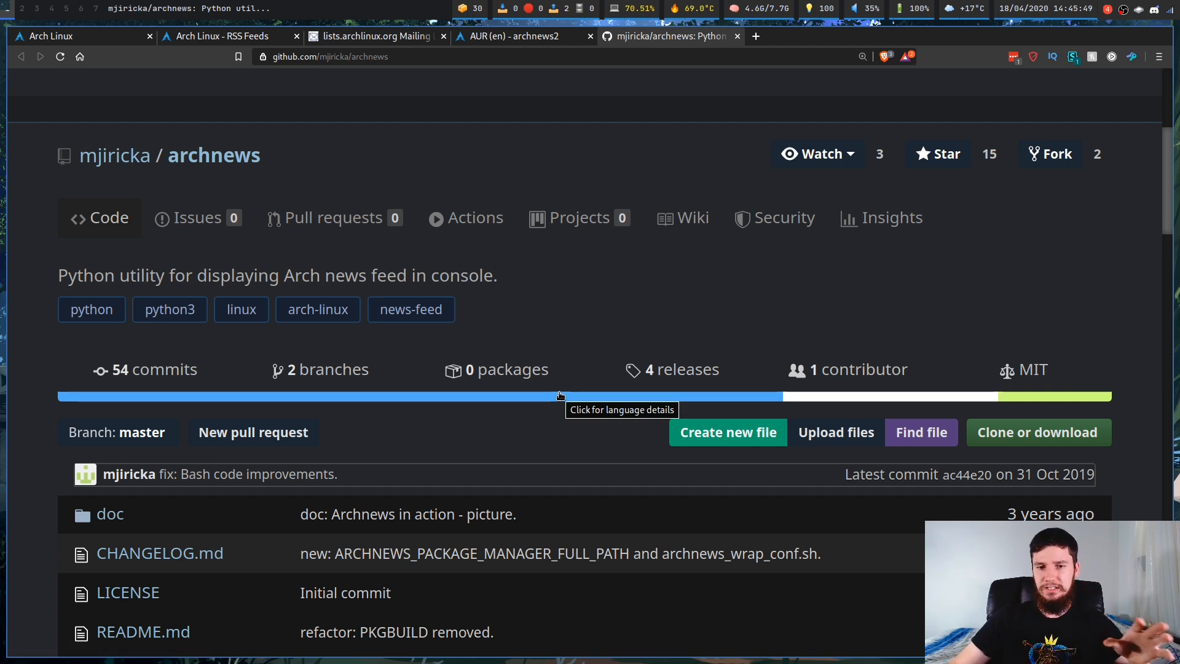
mouse_move(113, 442)
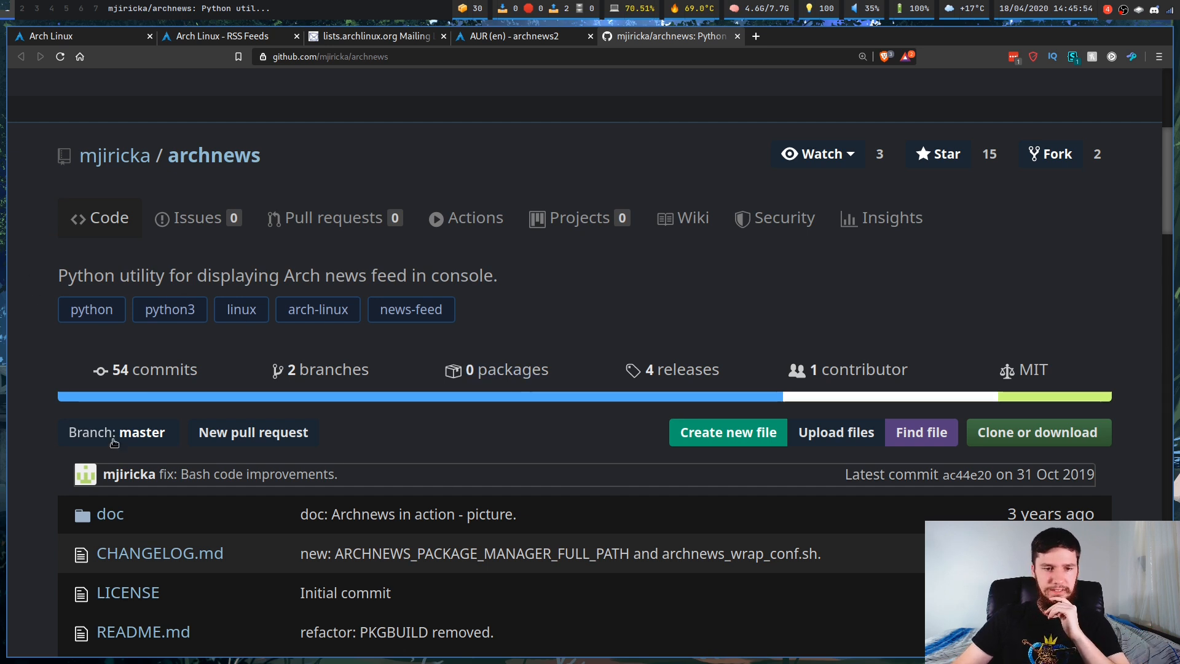
mouse_move(213, 408)
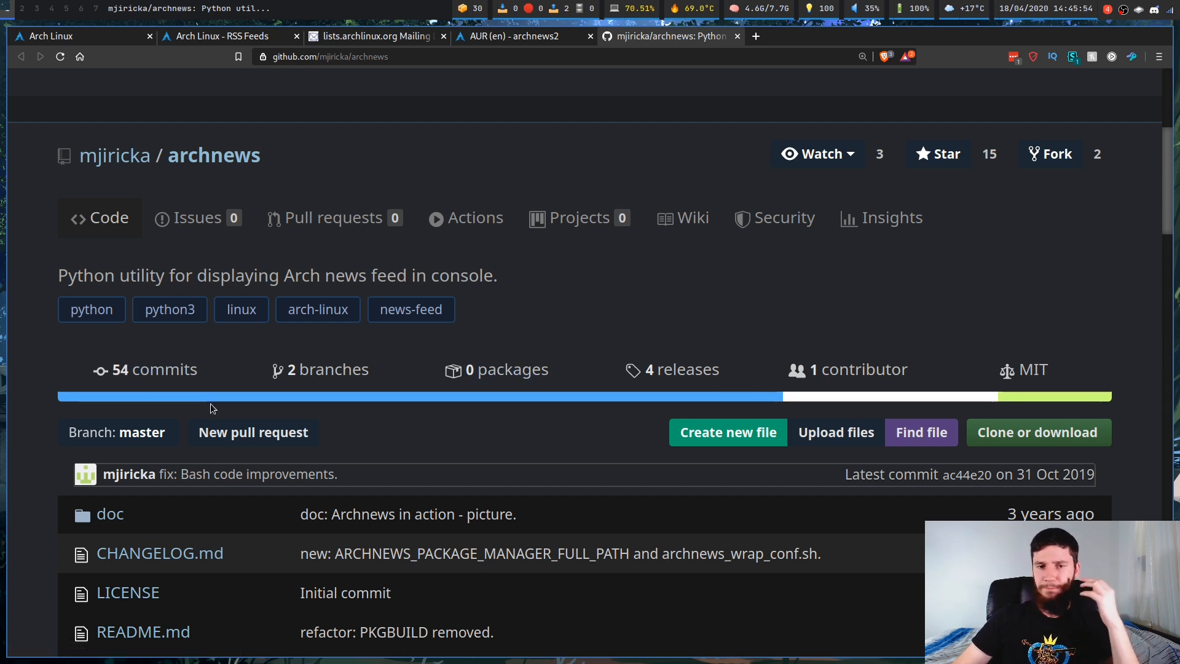
mouse_move(219, 397)
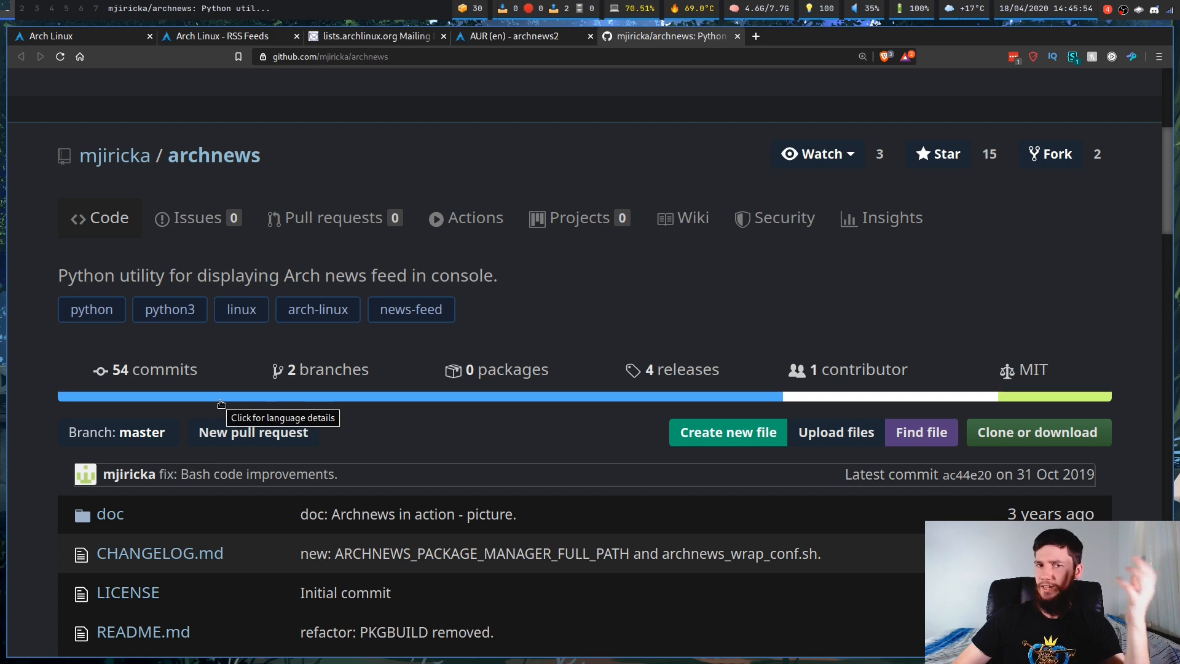
mouse_move(339, 217)
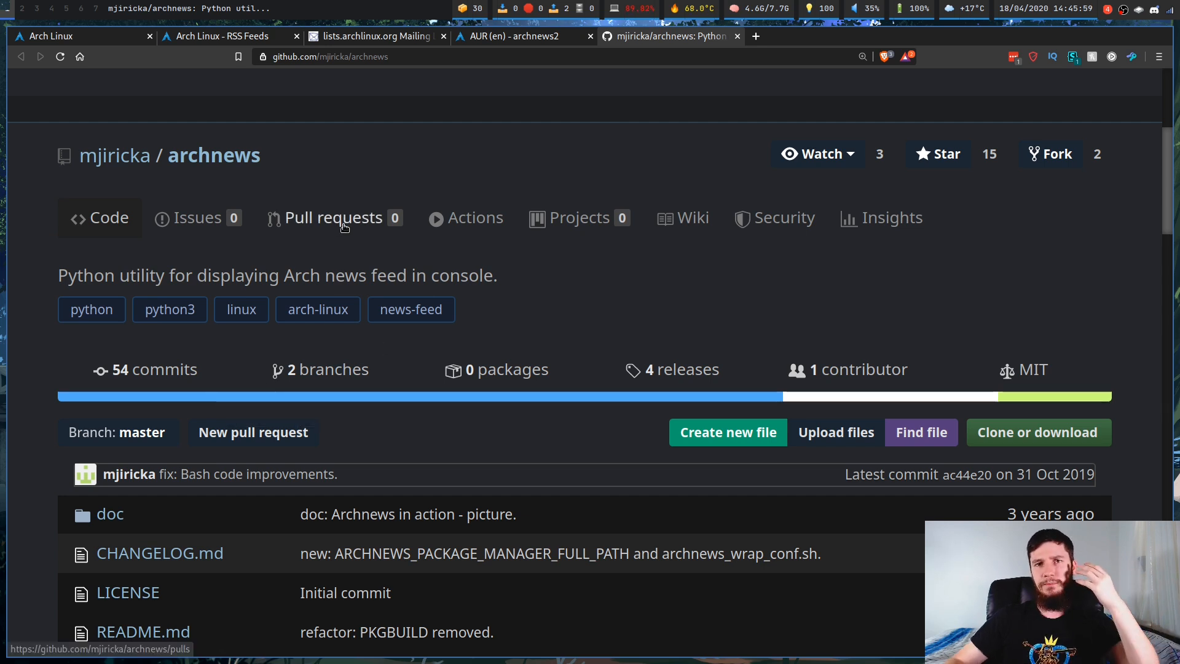
mouse_move(579, 217)
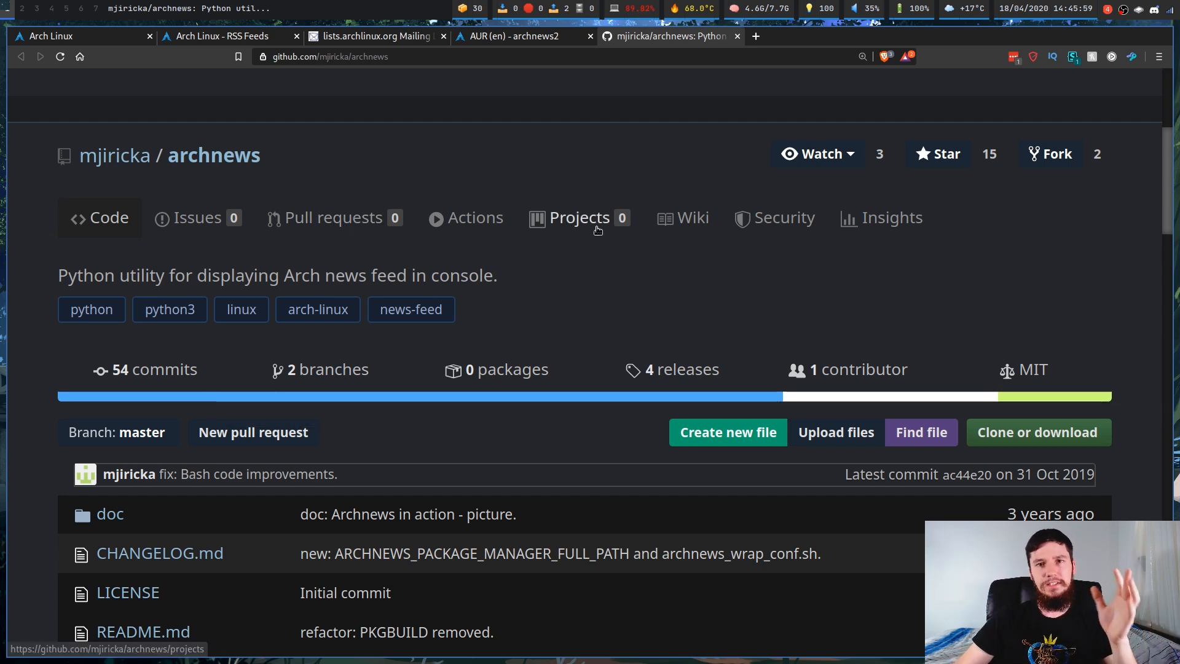
scroll("down", 3)
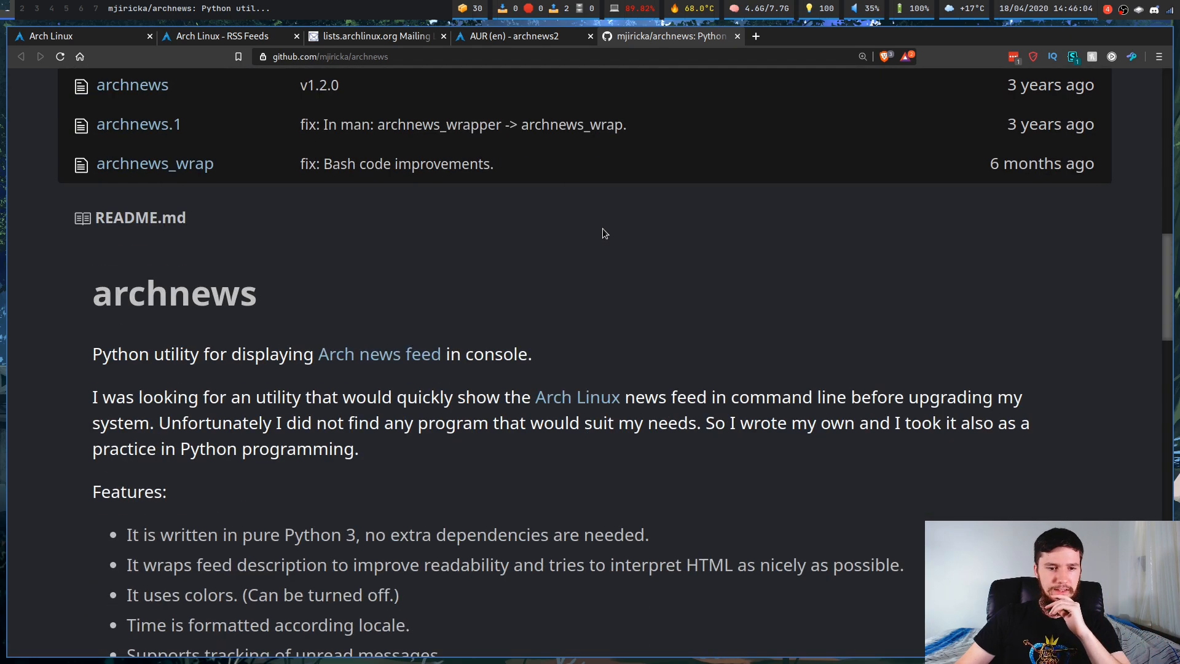
scroll("down", 3)
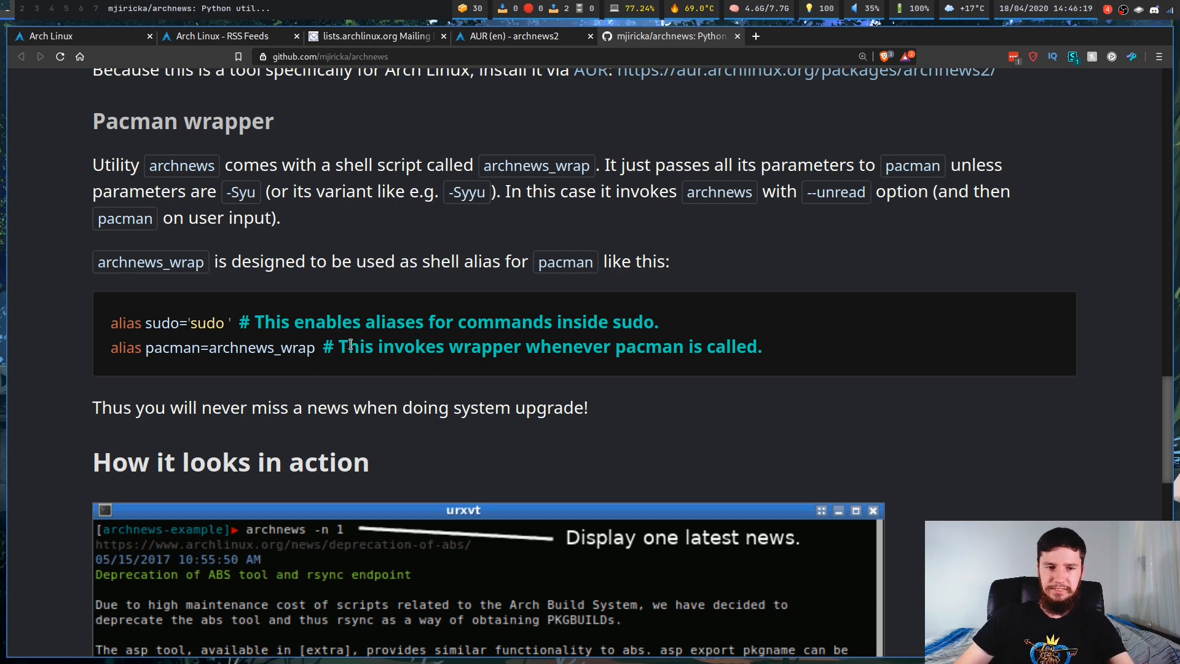
mouse_move(354, 383)
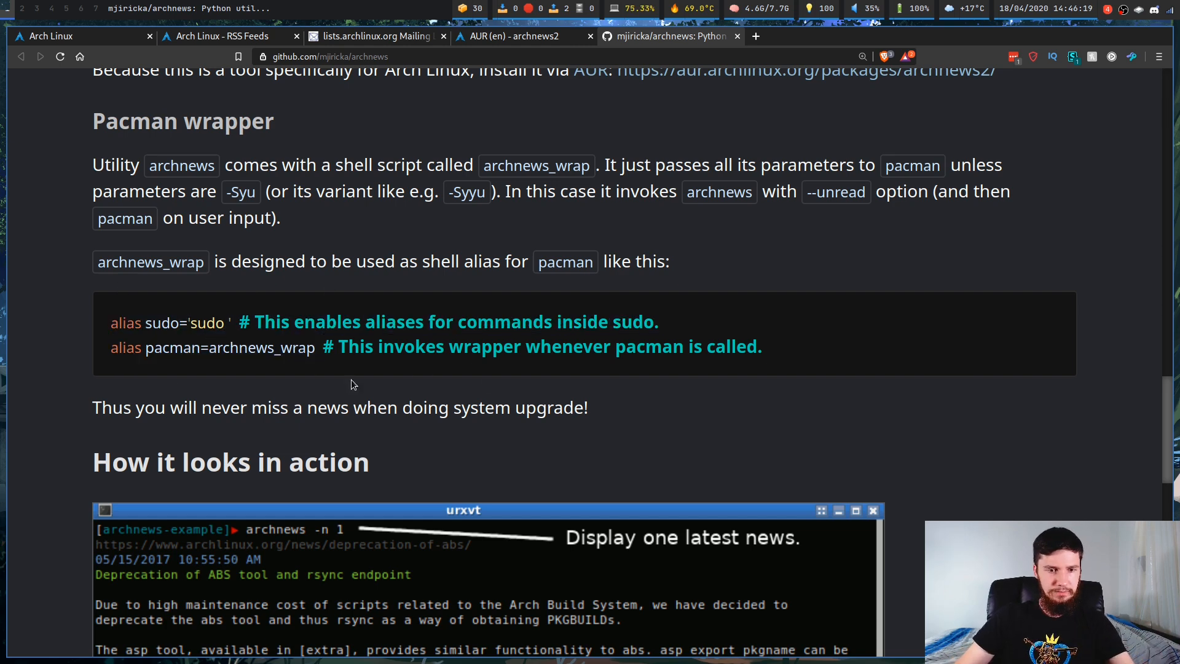
scroll("down", 3)
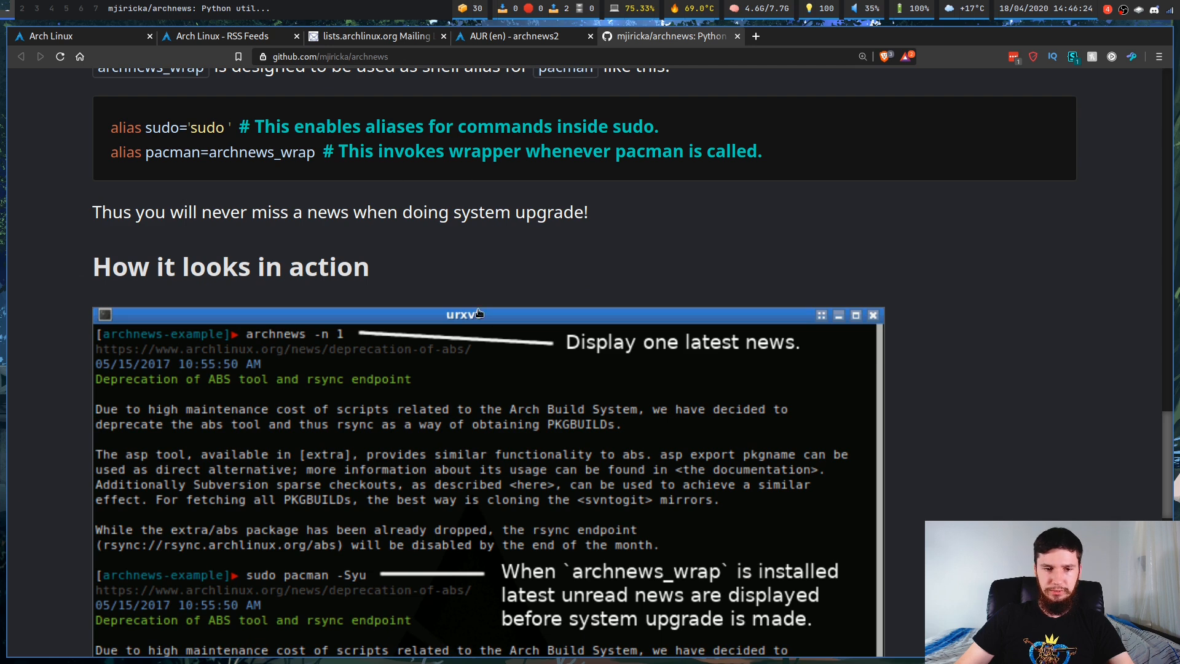
scroll("up", 3)
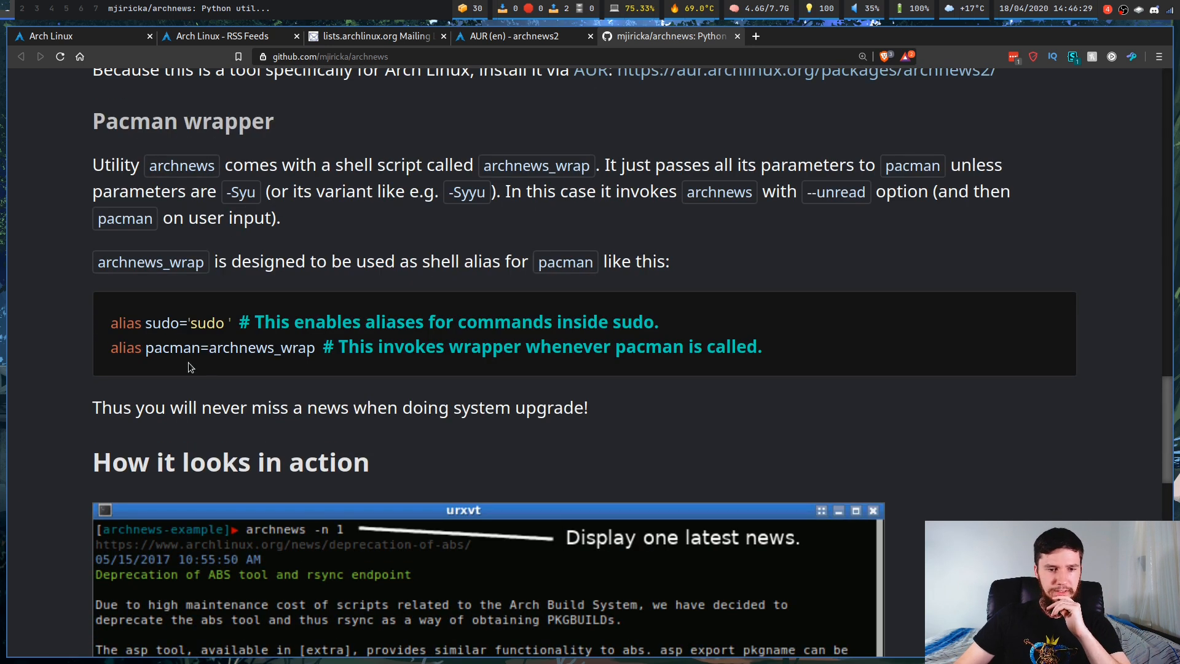
mouse_move(315, 345)
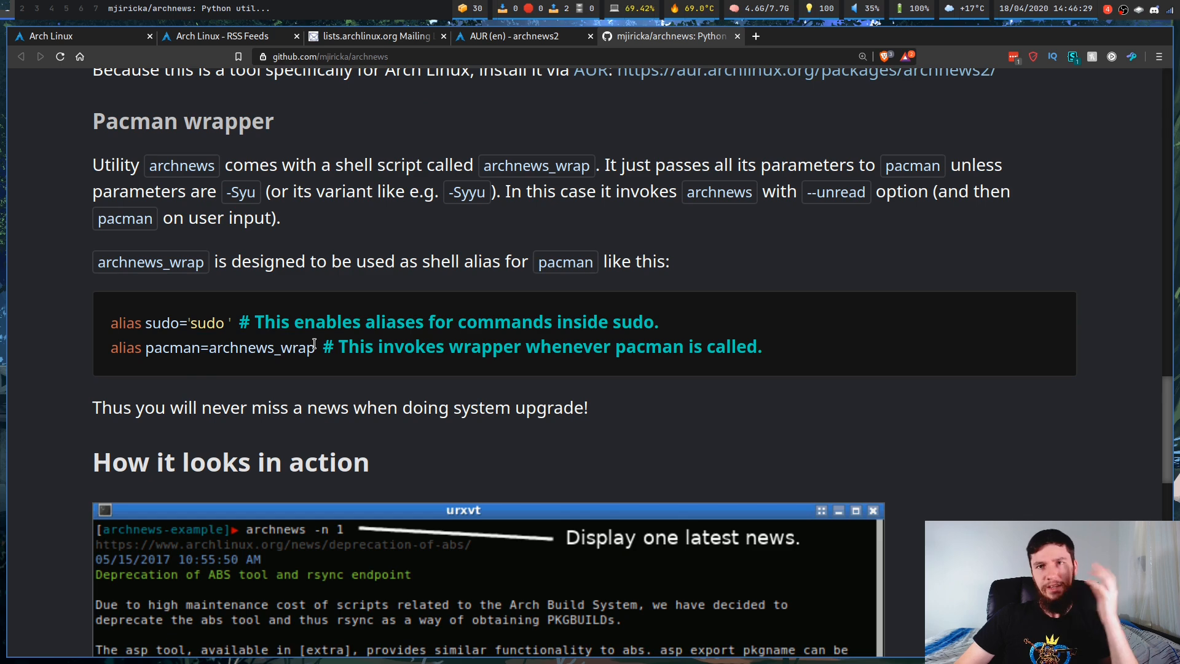
scroll("down", 3)
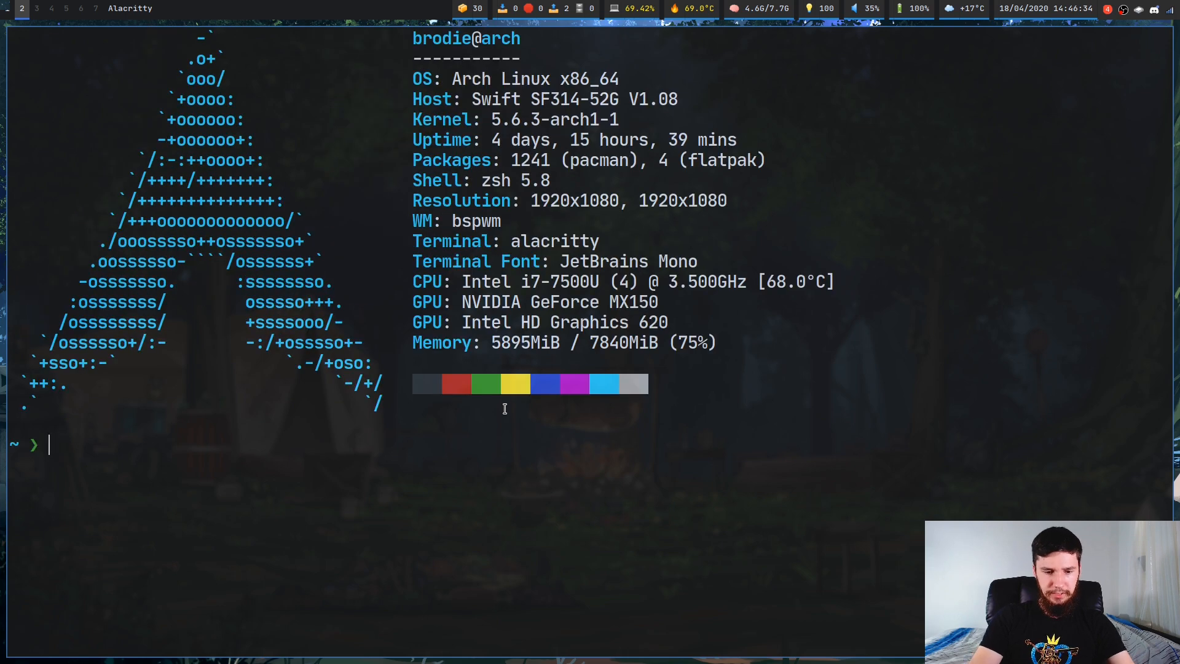
Run archnews && sudo pacman -Syu to show the news before the system upgrade.
type("archnews")
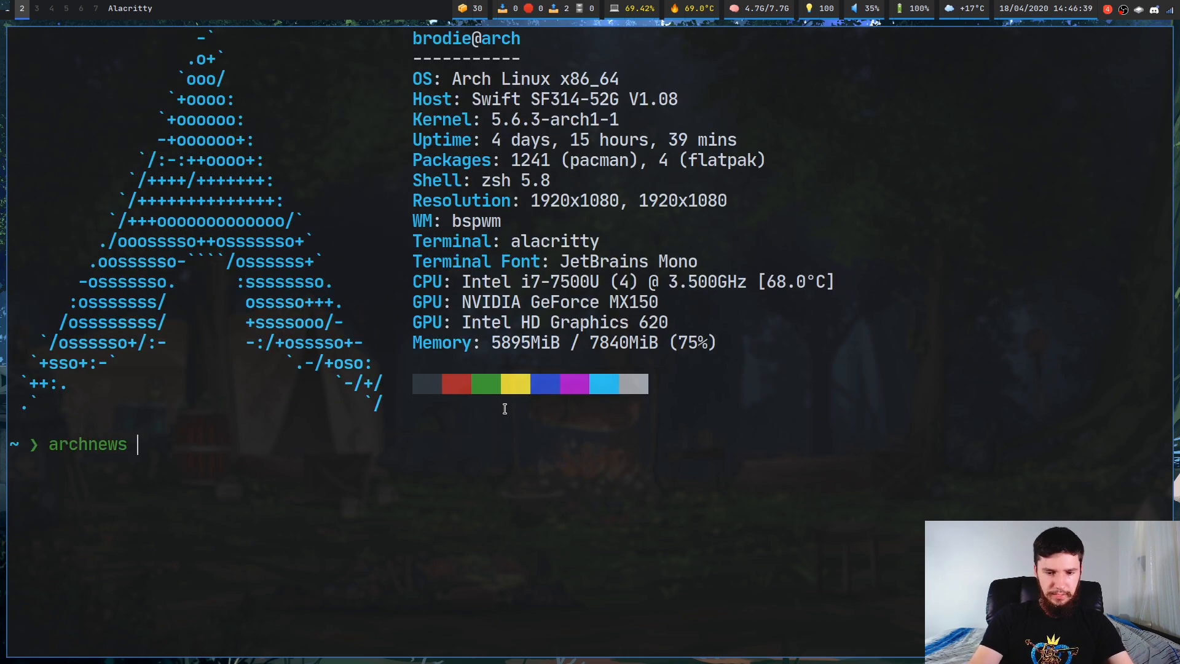
type("&& sud")
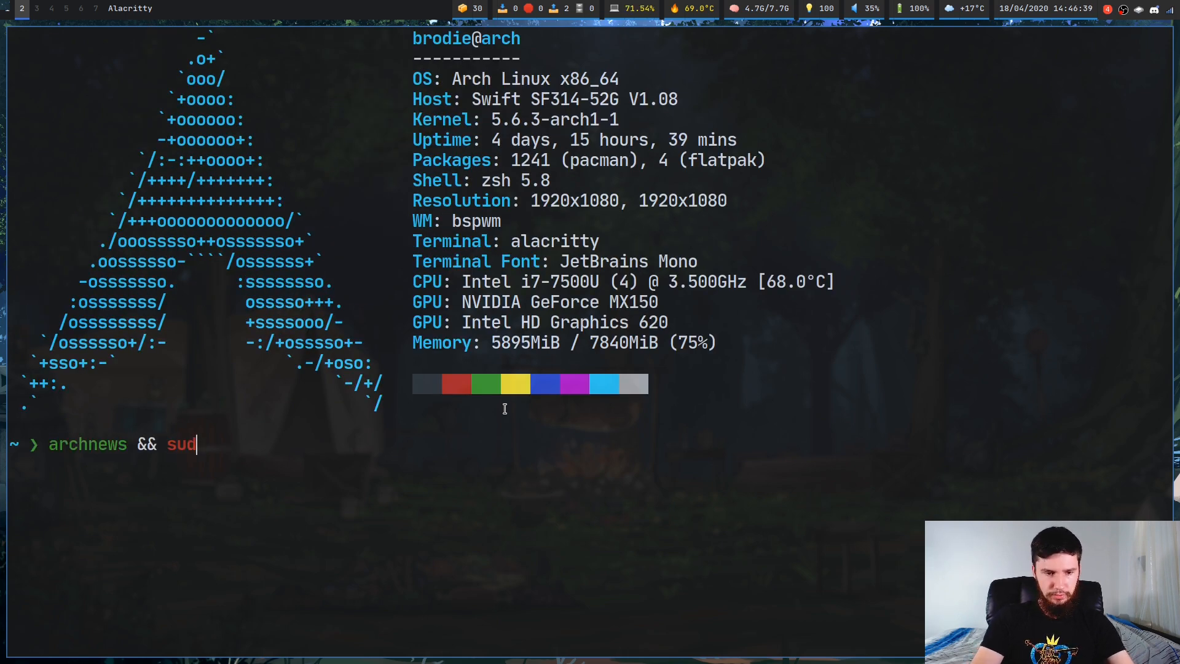
type("o pacman 0")
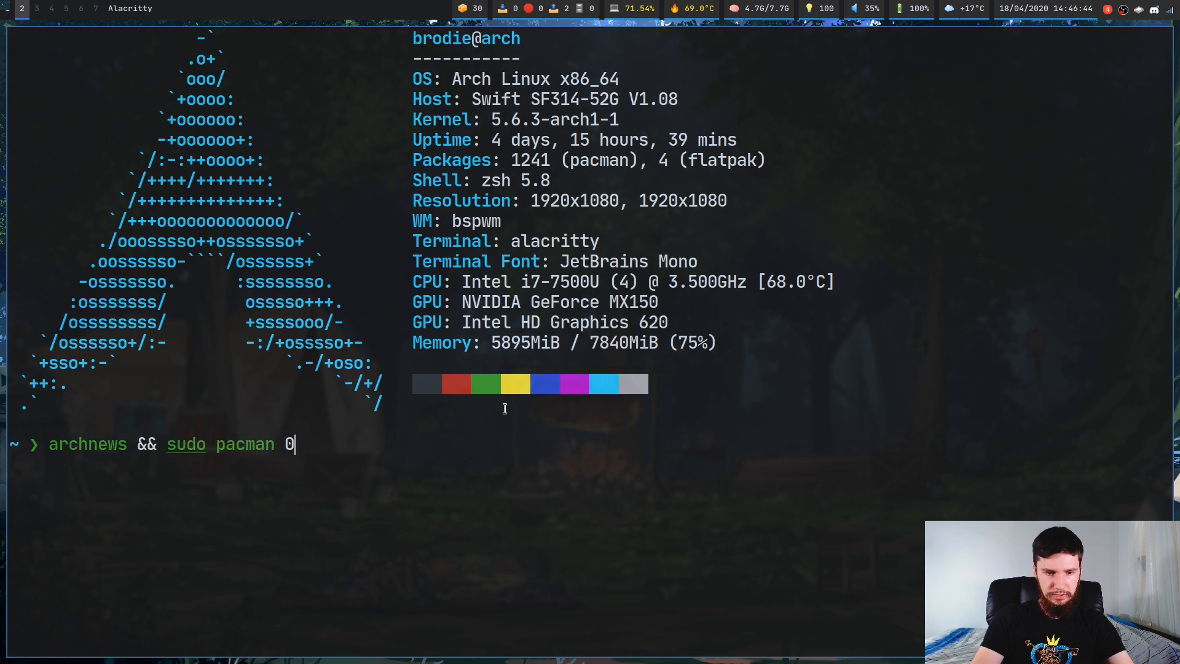
type("-Syu")
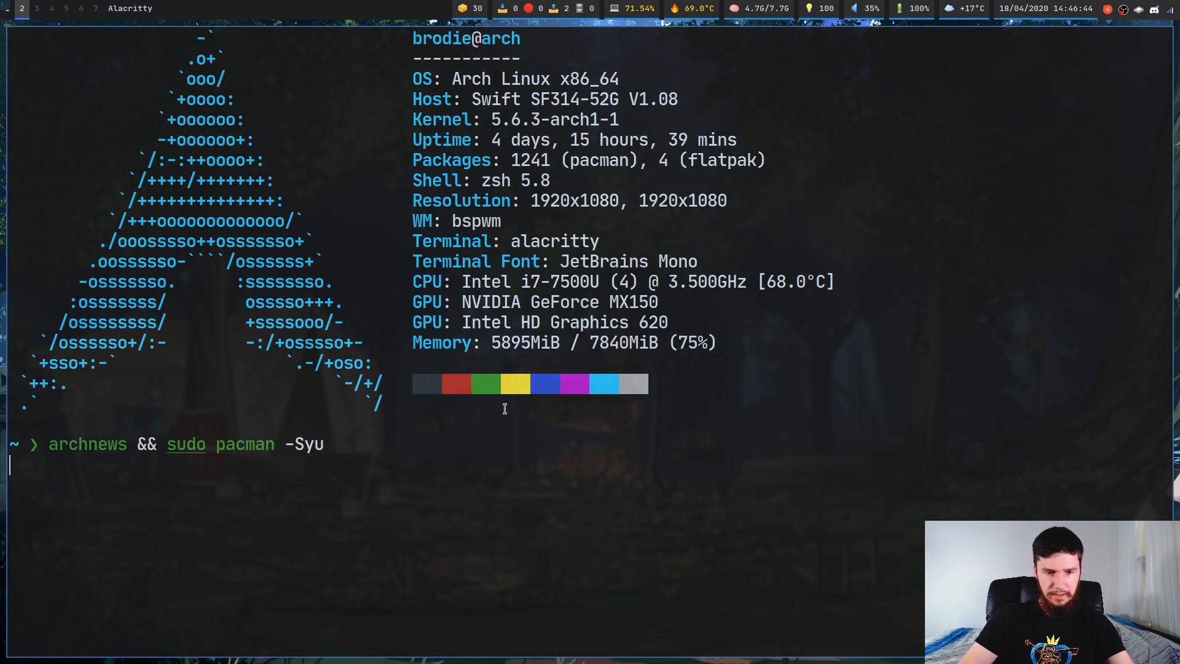
key("Return")
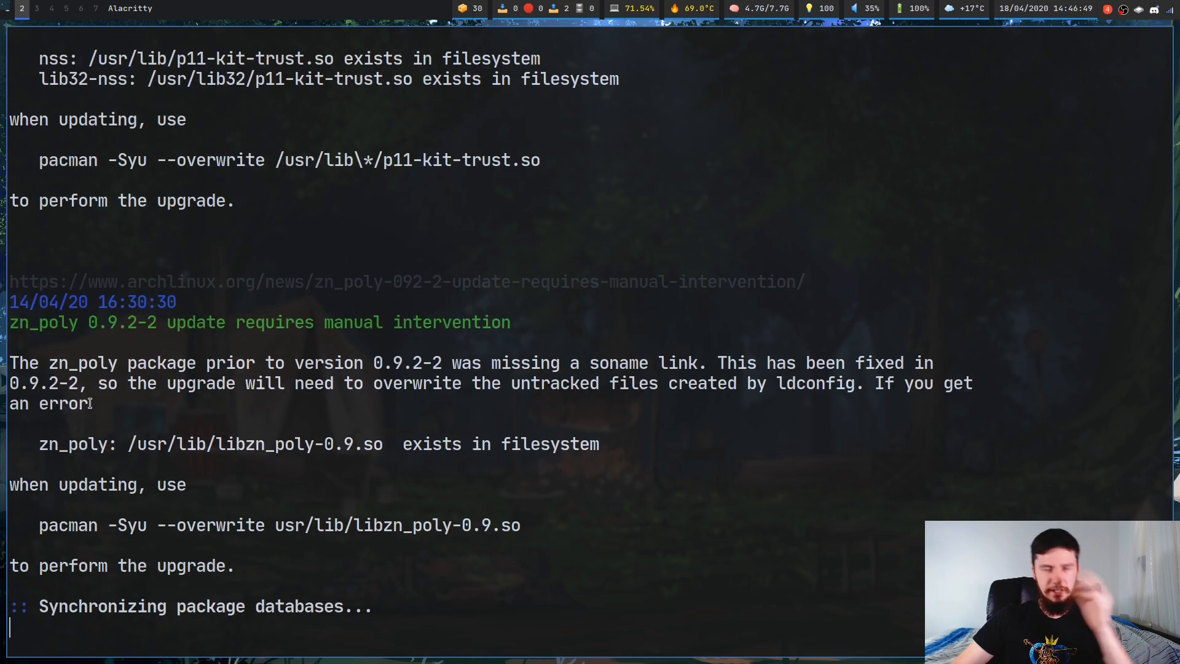
Read through the news notices and decline installing the 30 upgradable packages with n.
scroll("down", 3)
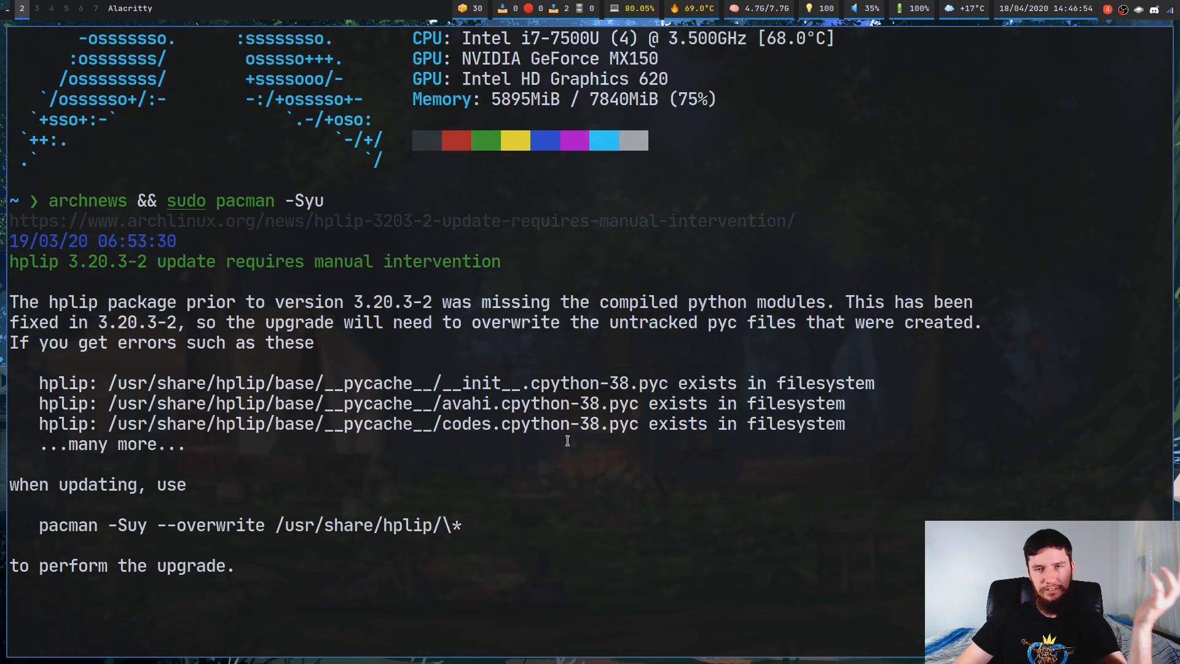
scroll("down", 3)
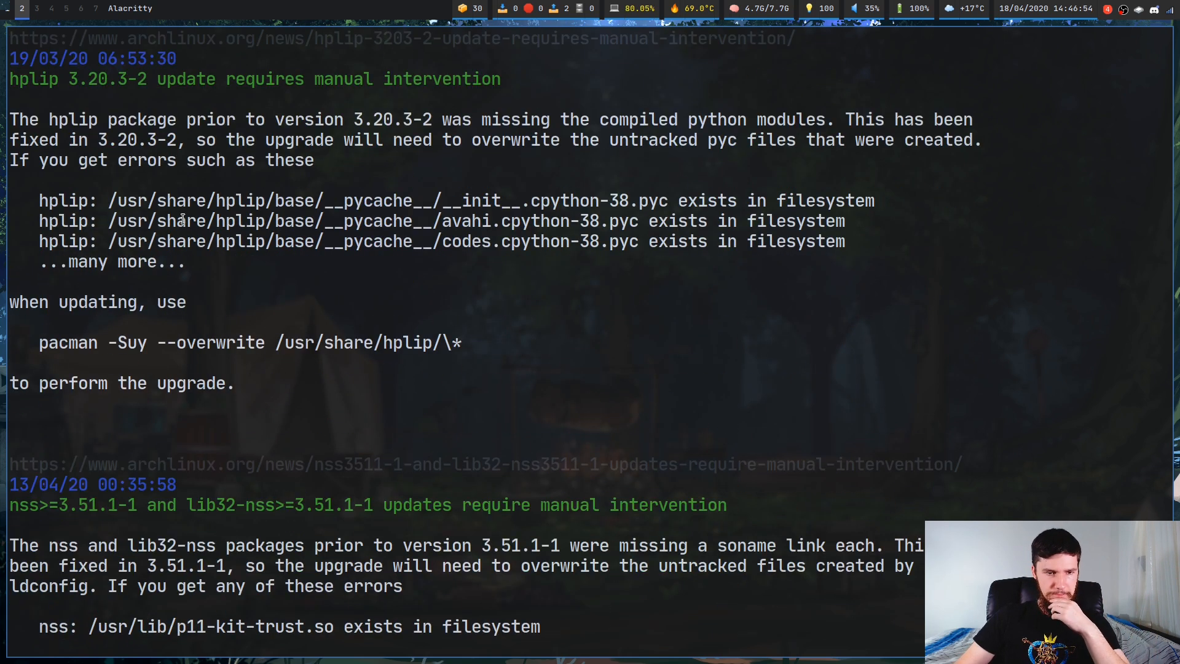
scroll("down", 3)
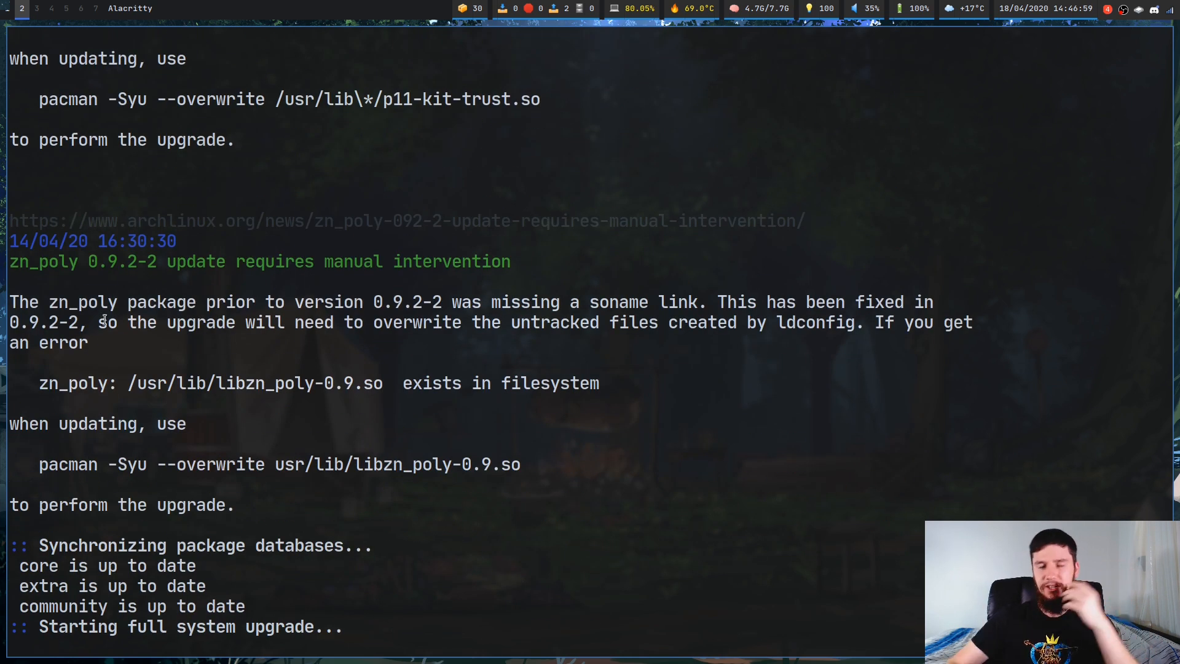
scroll("down", 3)
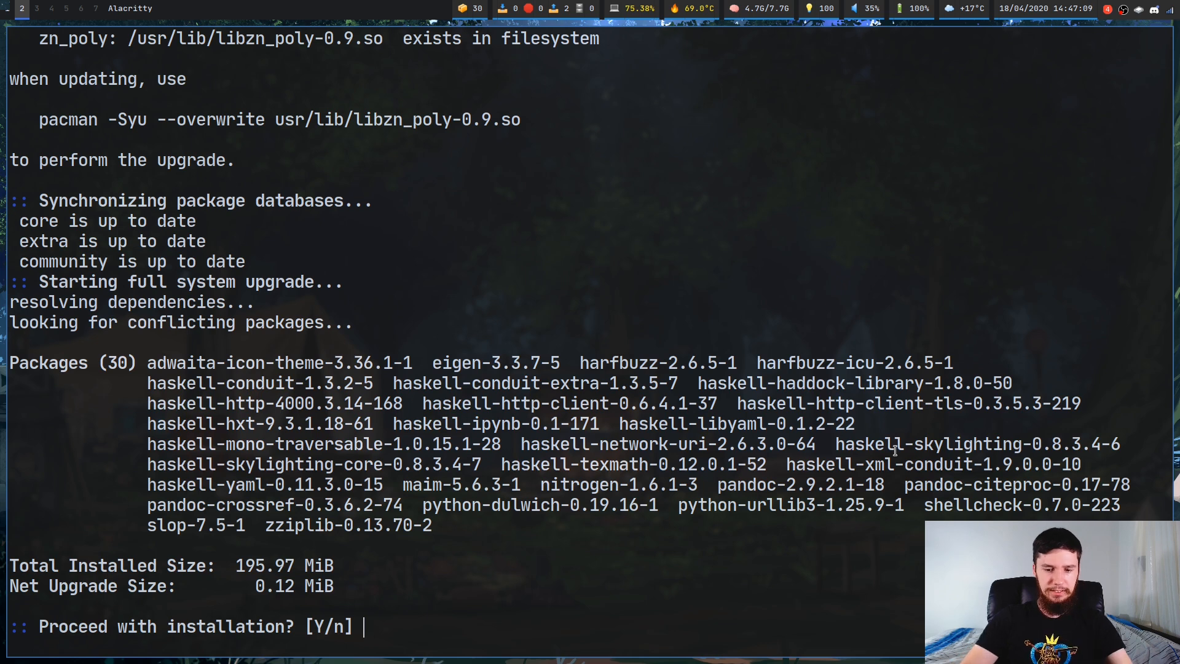
type("n")
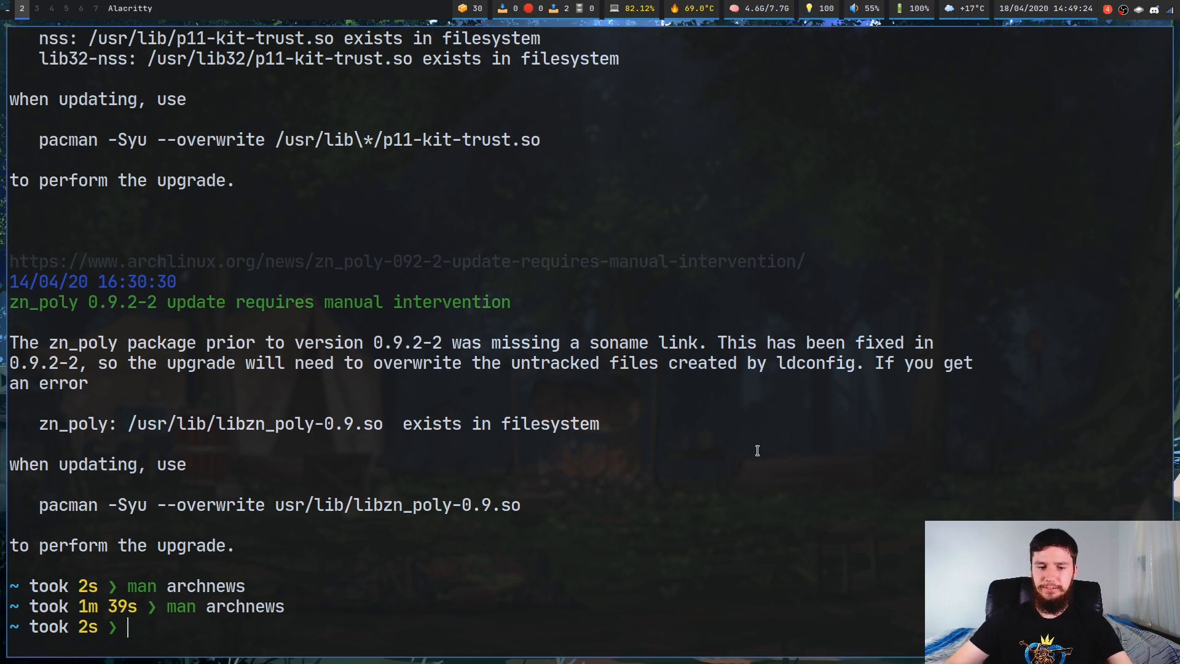
Run archnews -n 1 to print only the latest zn_poly 0.9.2-2 manual intervention notice.
type("archnews")
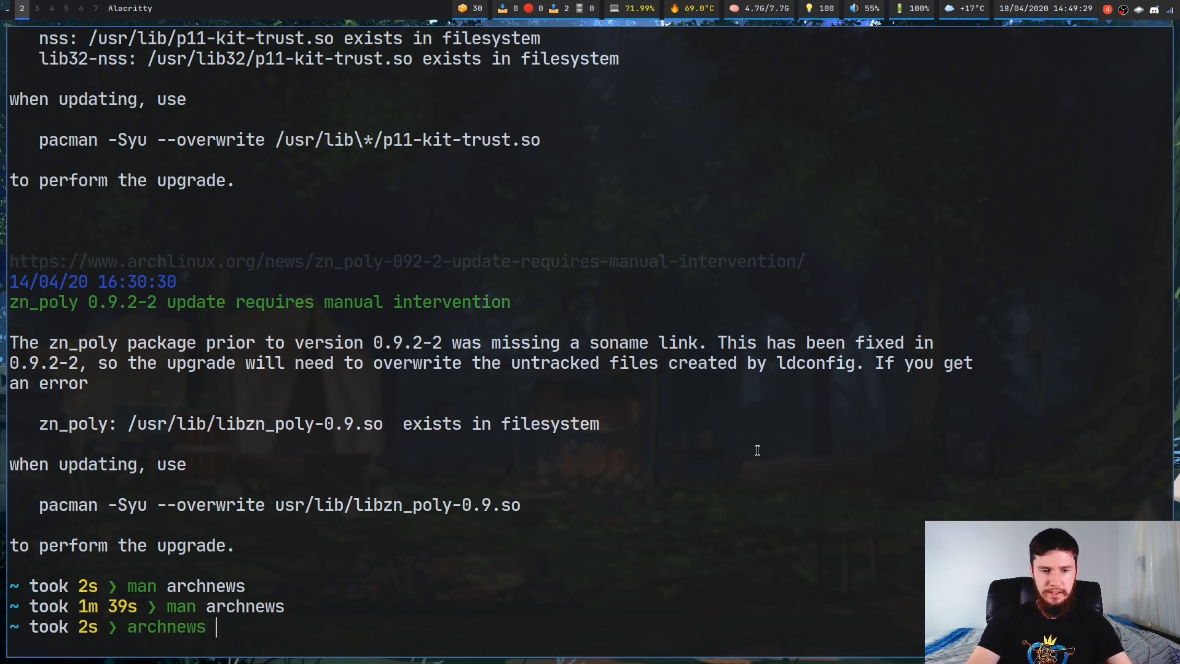
type("-n 1")
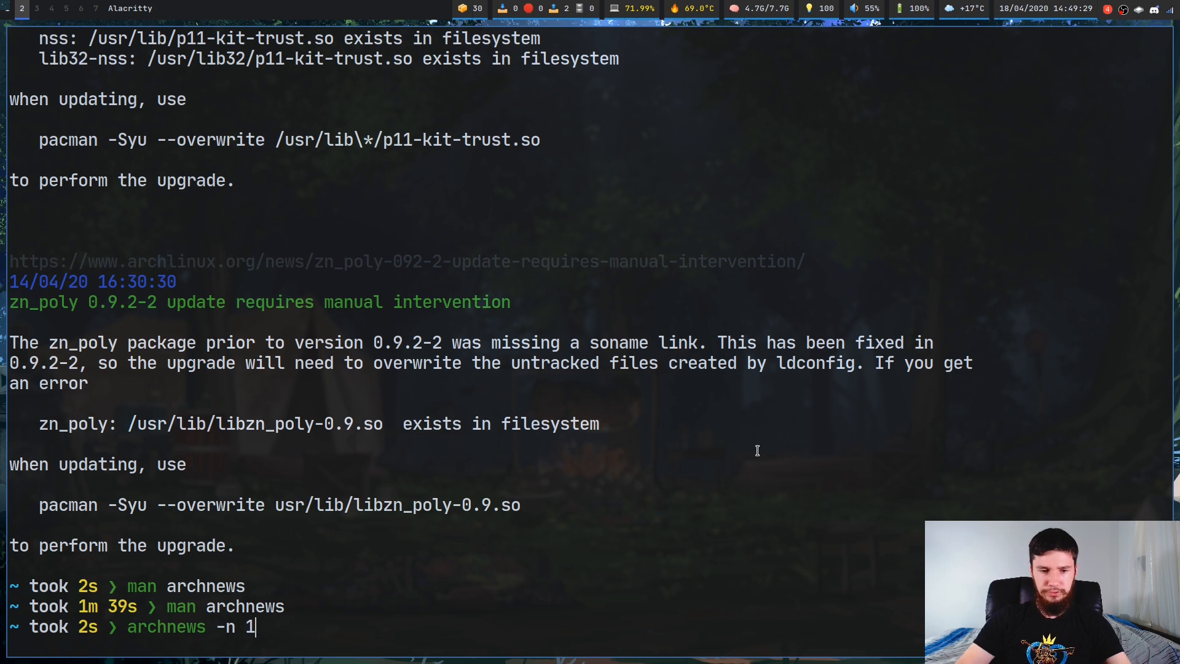
key("Return")
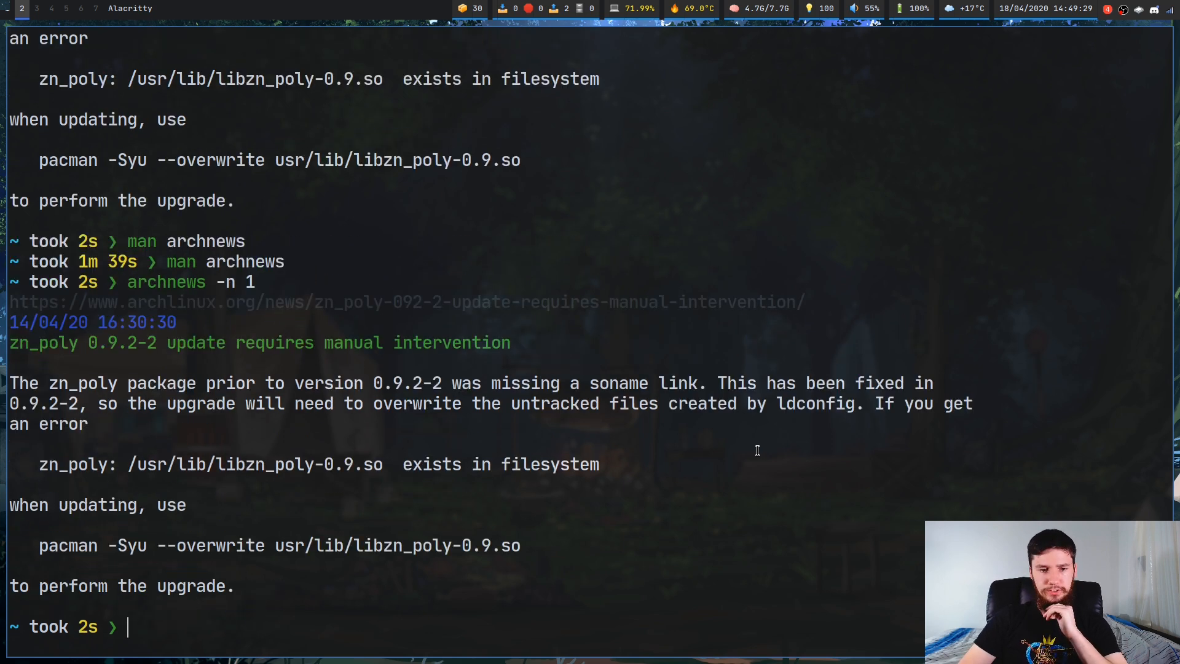
type("archnews -n 2")
type("man")
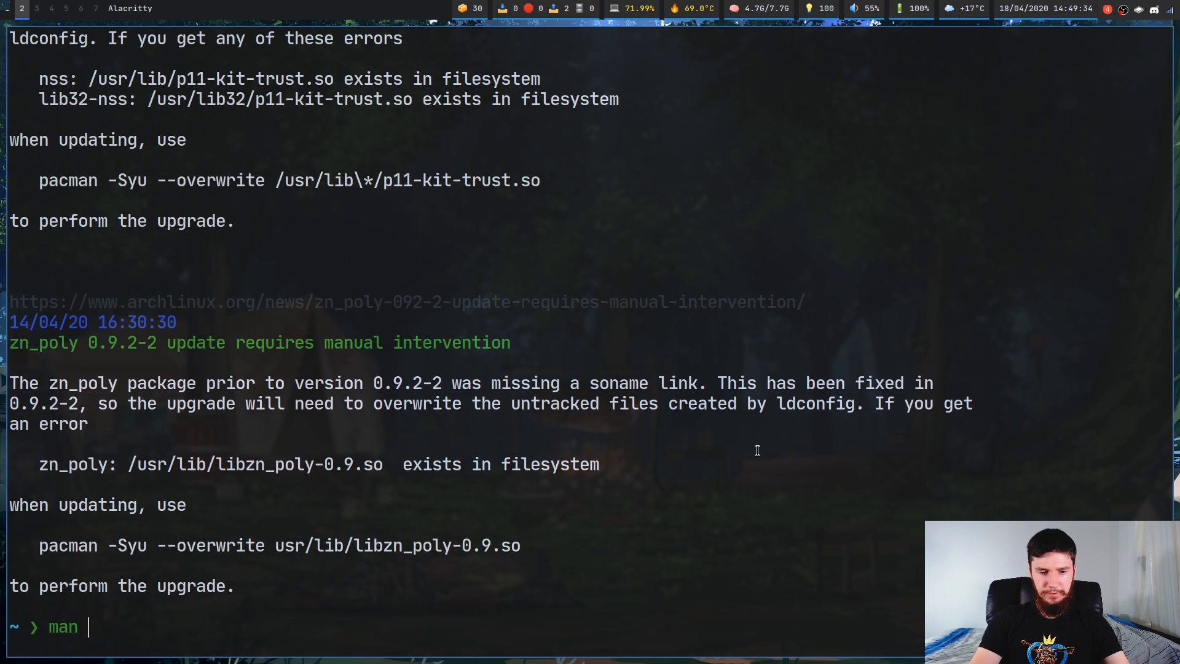
type("archnews")
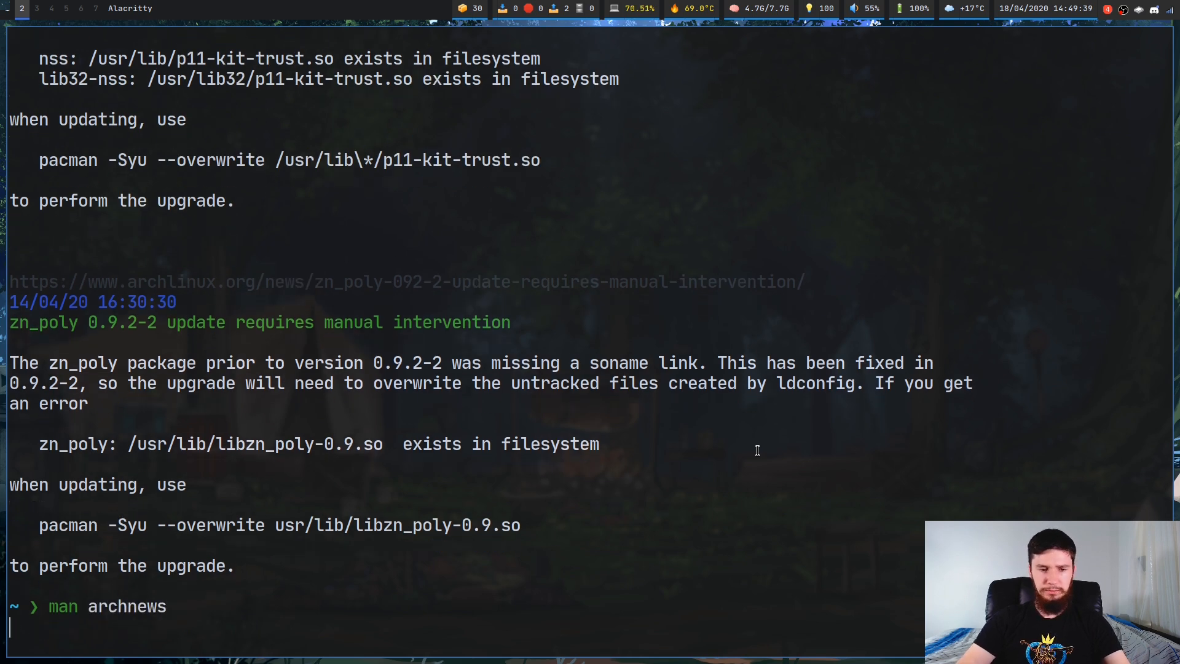
key("Return")
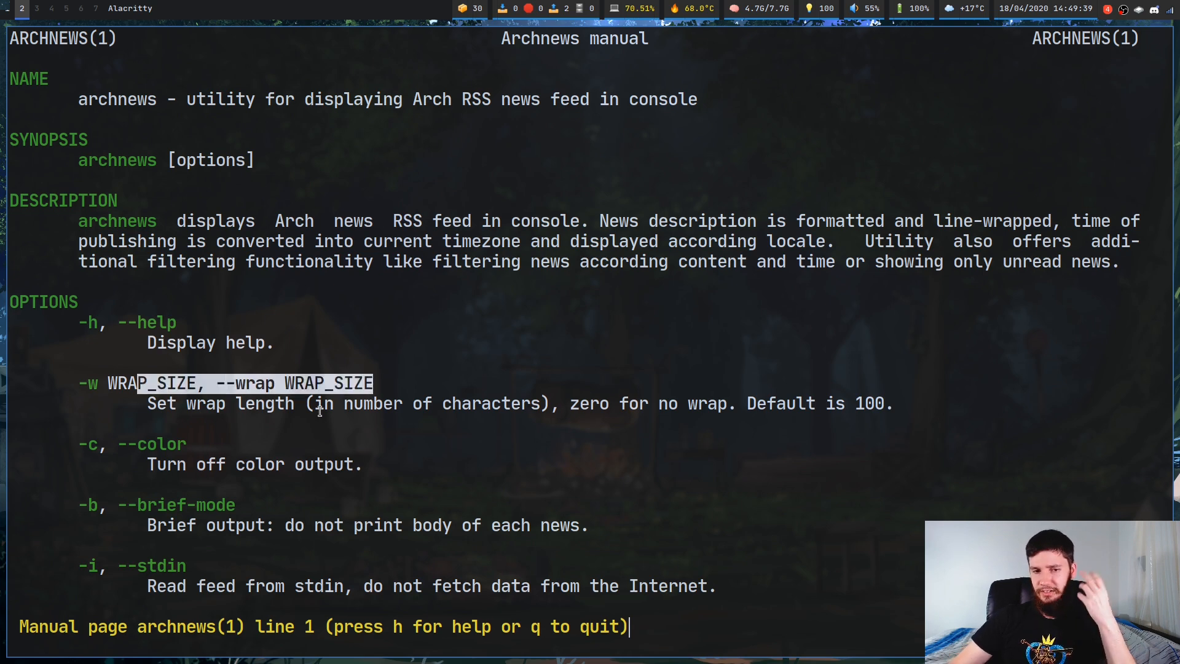
scroll("down", 3)
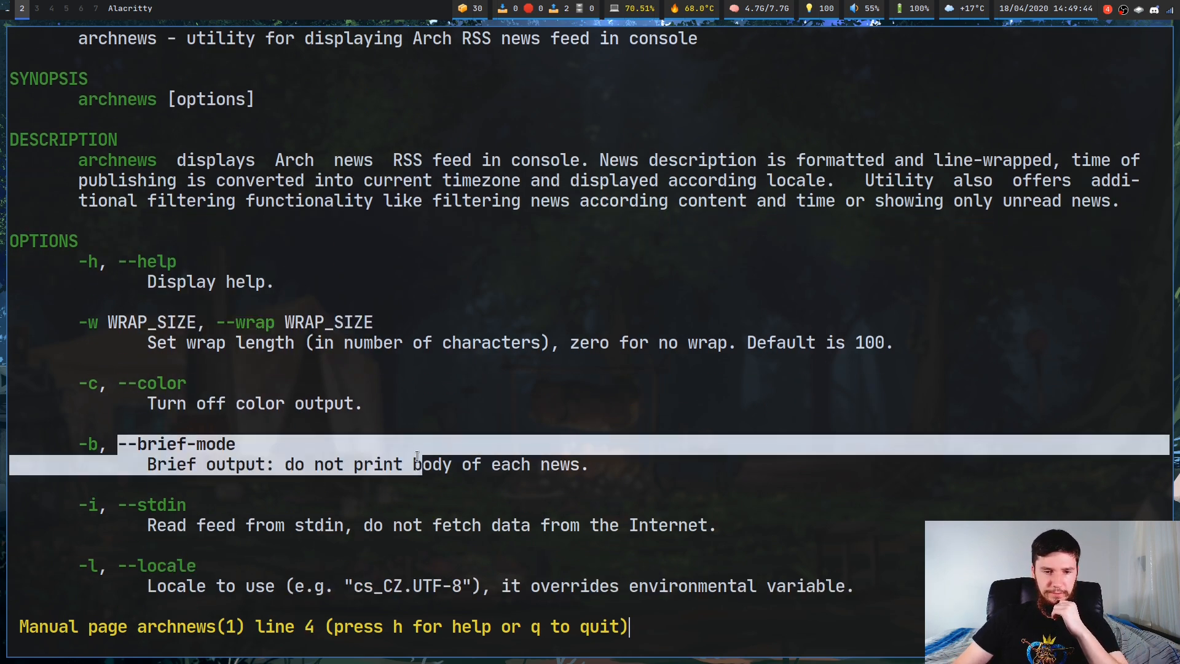
scroll("down", 3)
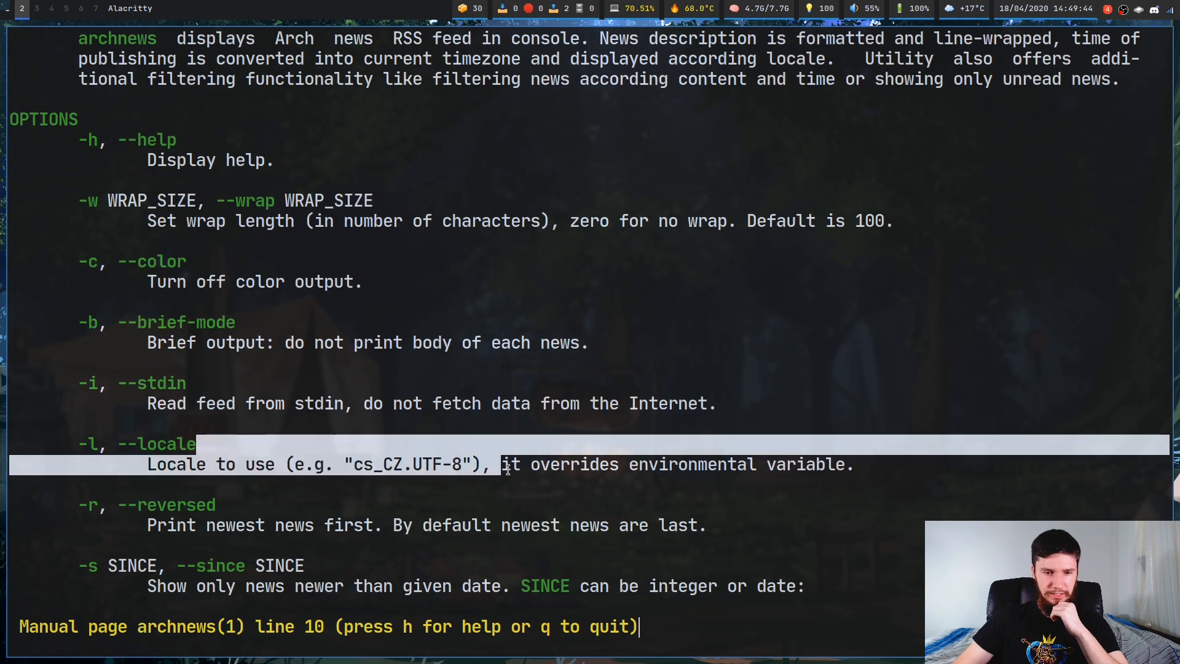
key("q")
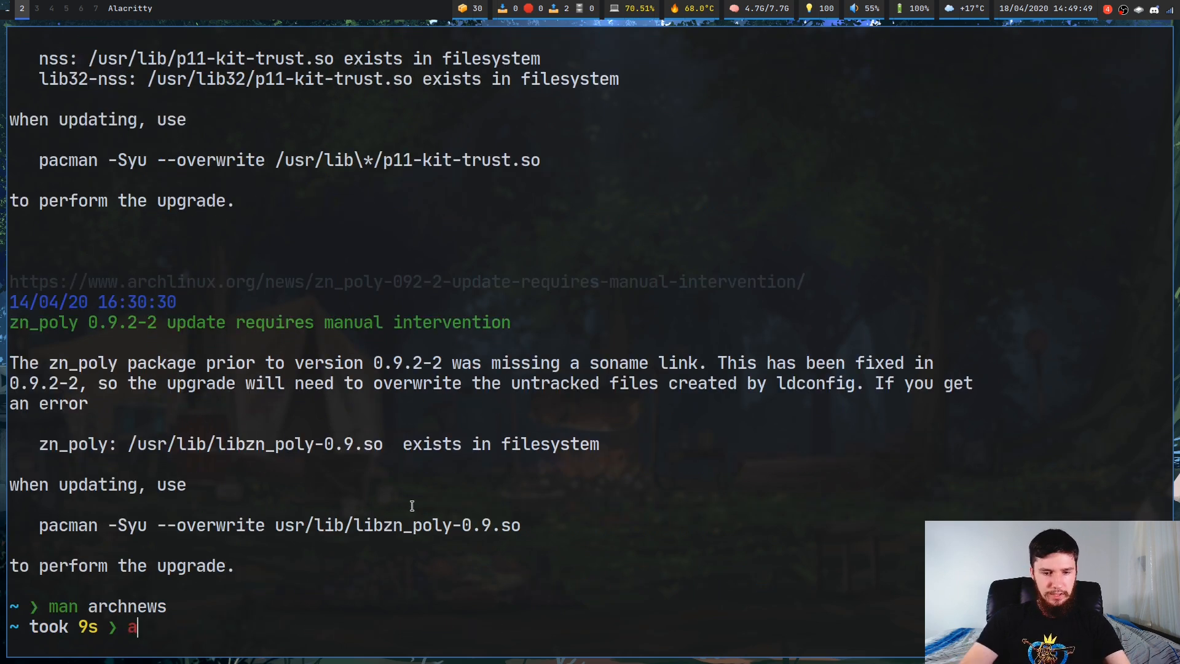
Run archnews -r to list the feed in reverse order and scroll back through the output.
type("rchnews -r")
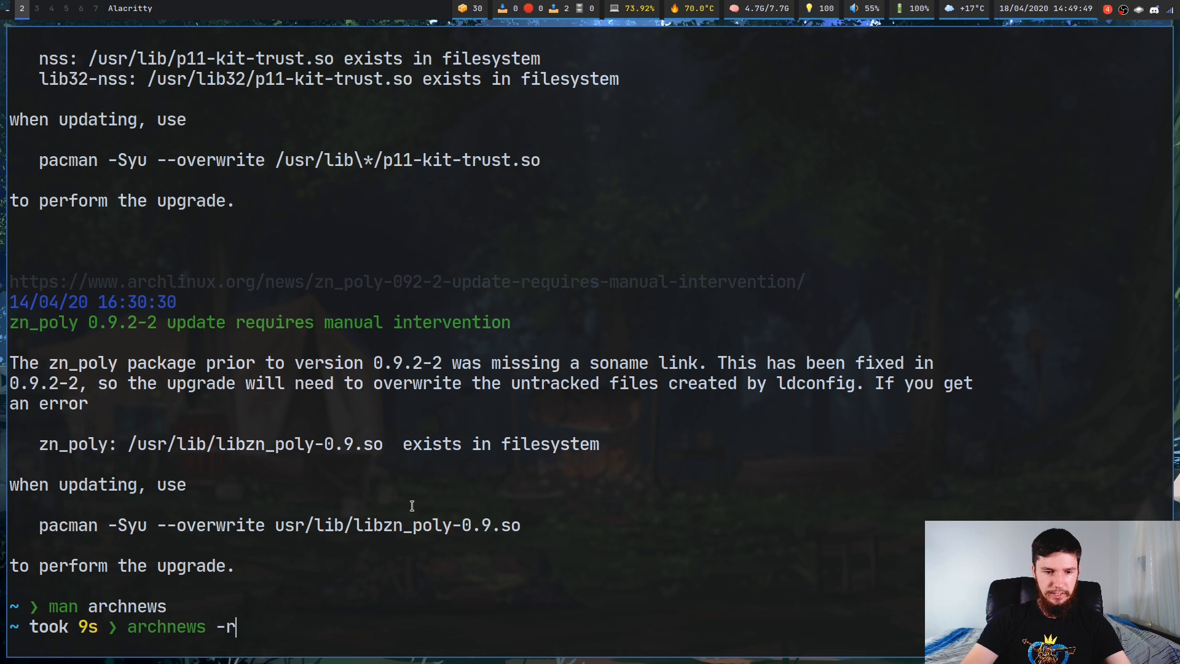
key("Return")
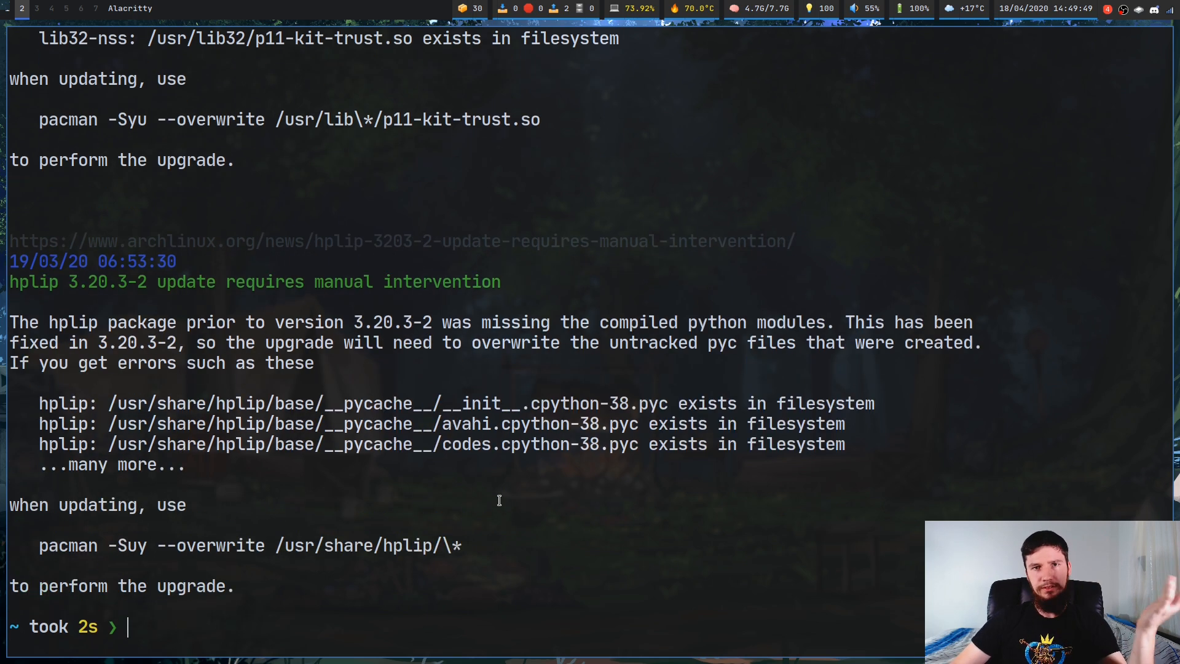
scroll("up", 3)
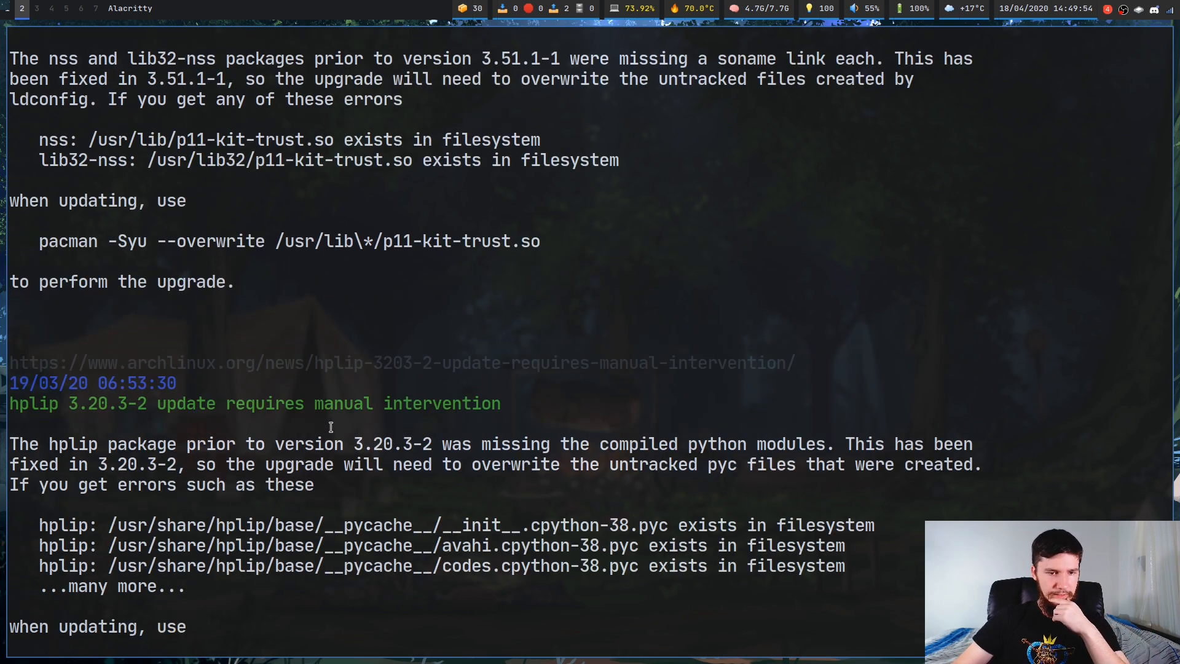
scroll("down", 3)
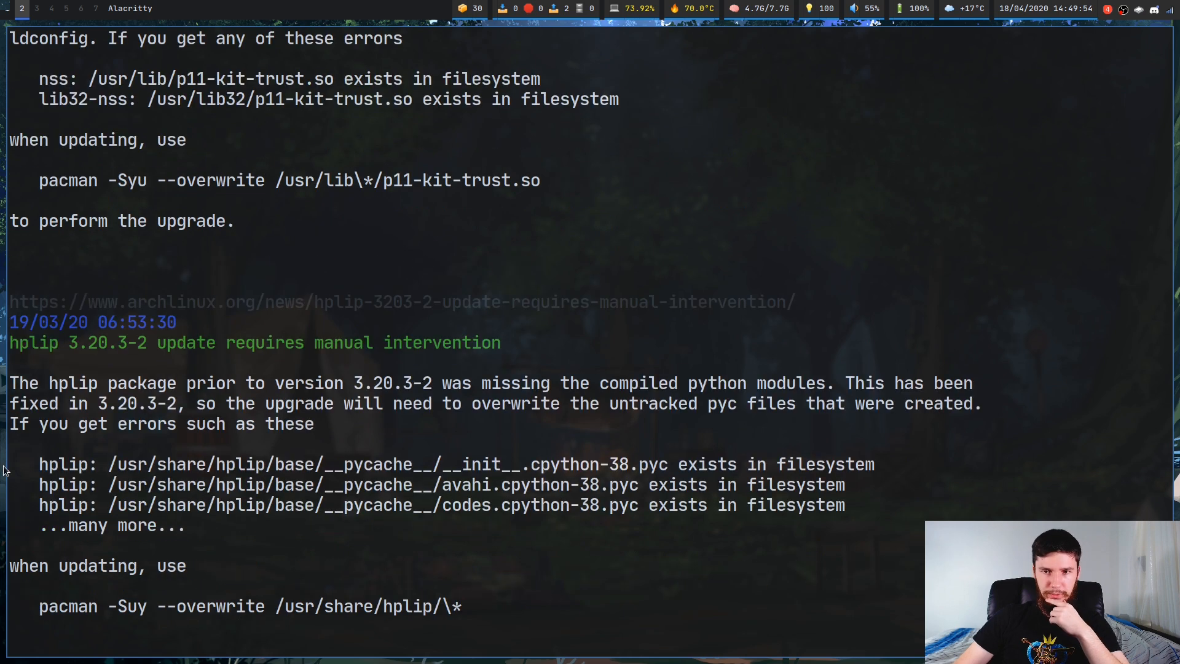
scroll("up", 3)
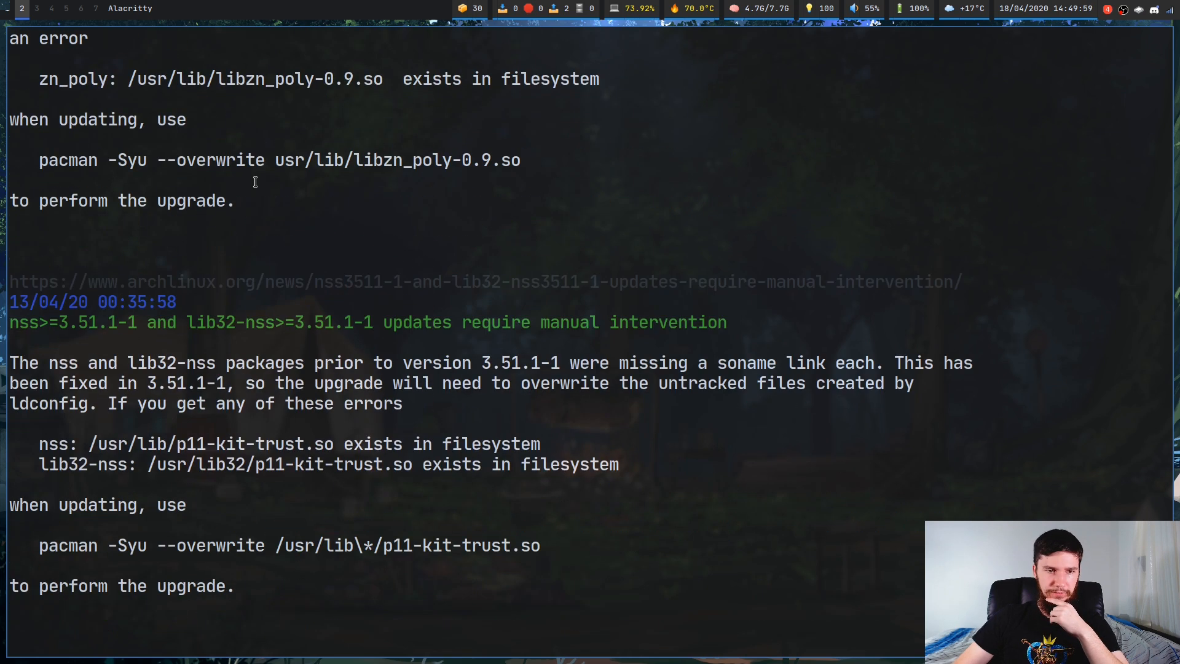
scroll("up", 3)
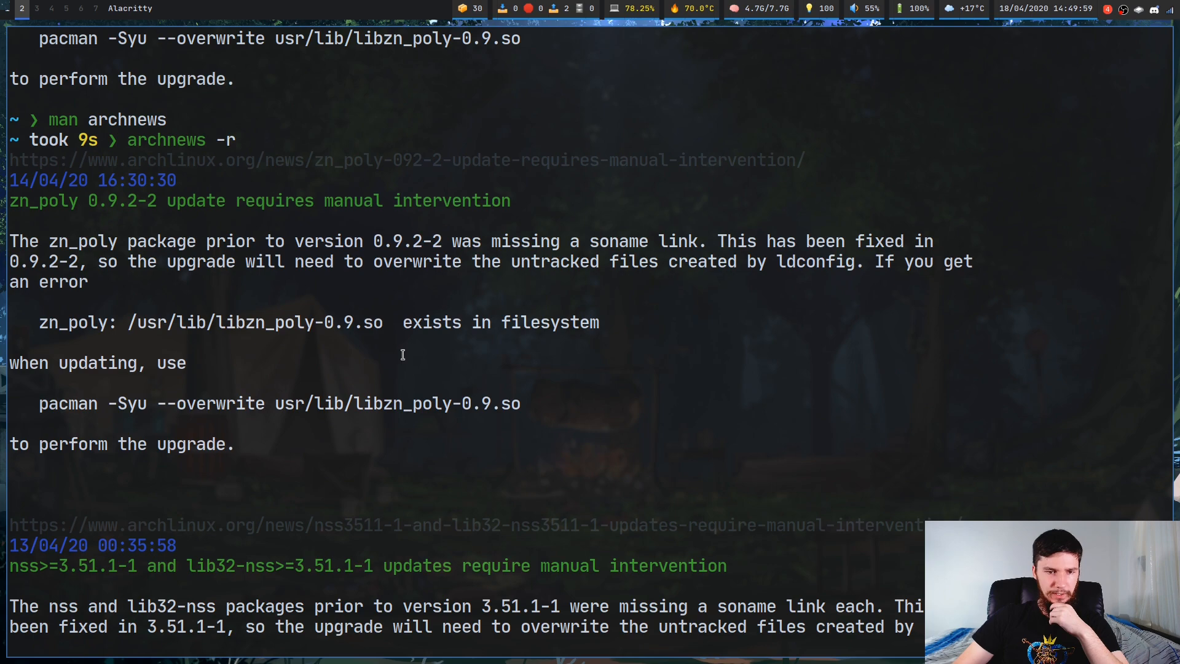
mouse_move(470, 276)
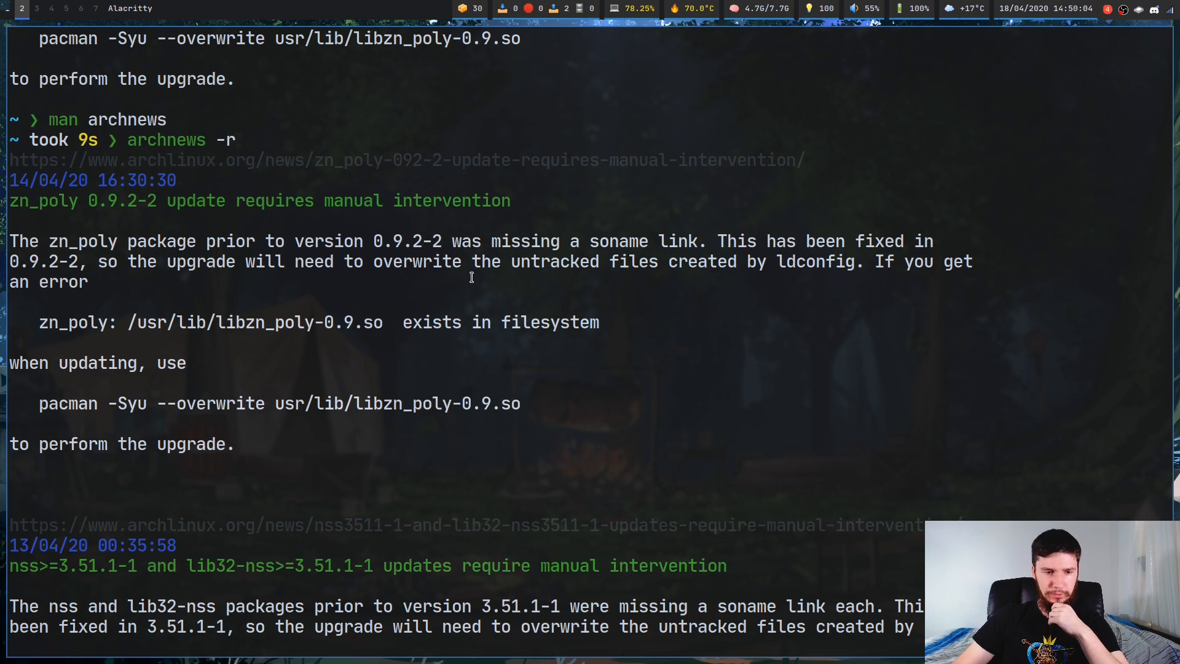
scroll("down", 3)
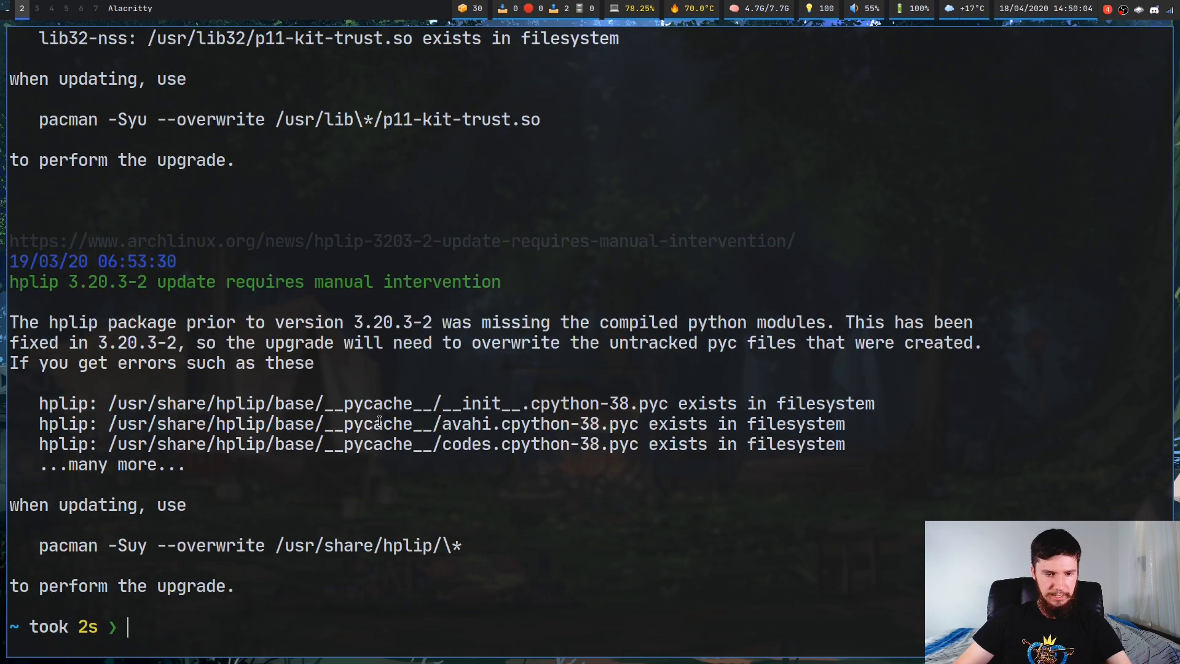
mouse_move(537, 368)
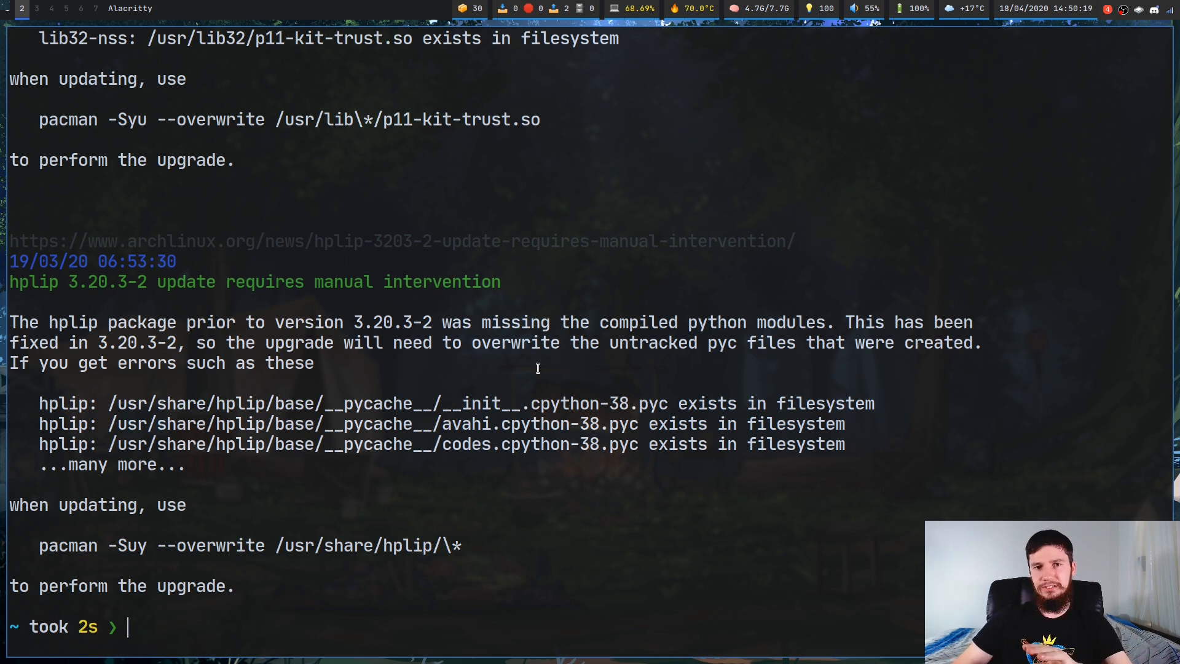
mouse_move(884, 381)
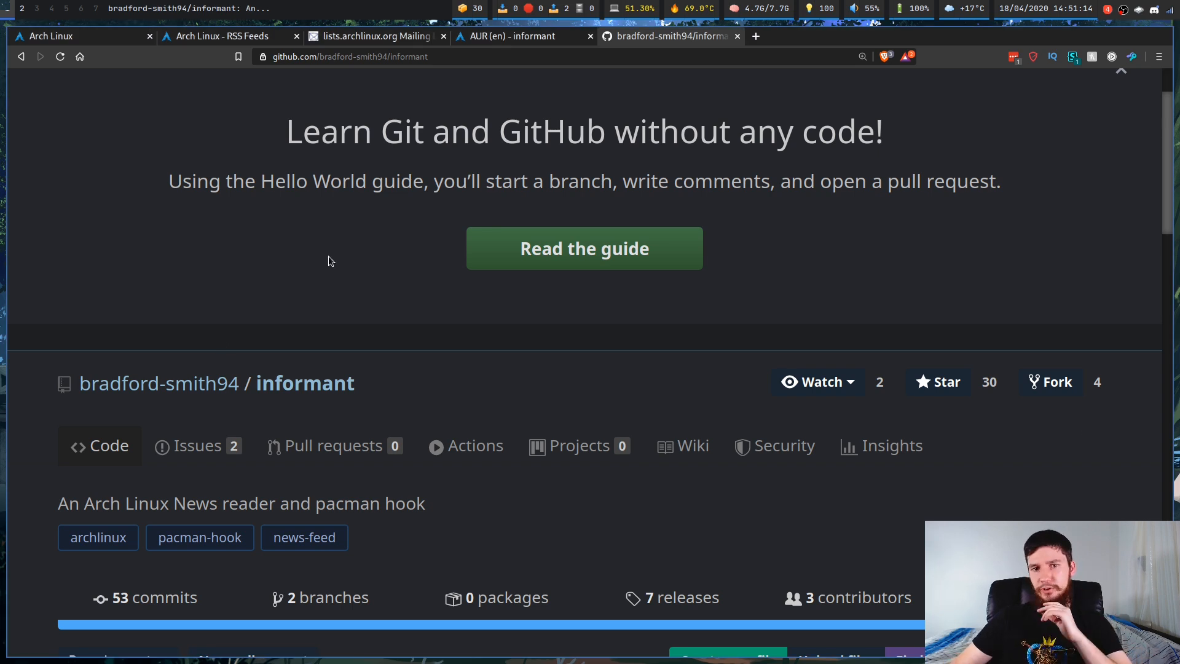
mouse_move(294, 308)
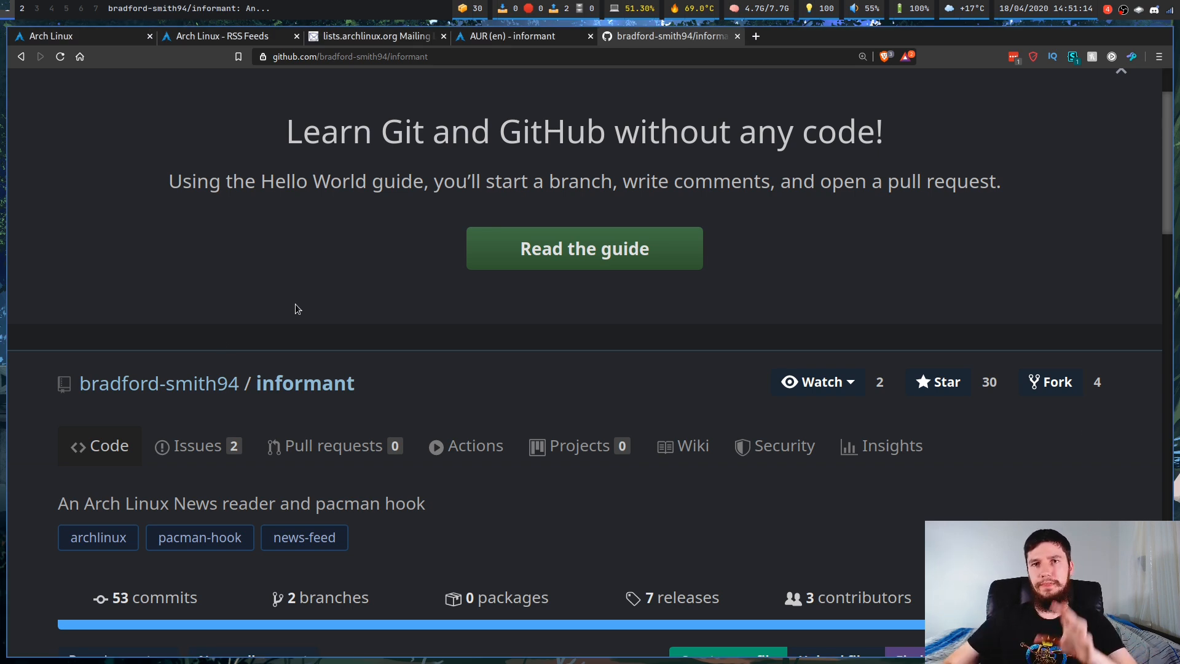
mouse_move(452, 271)
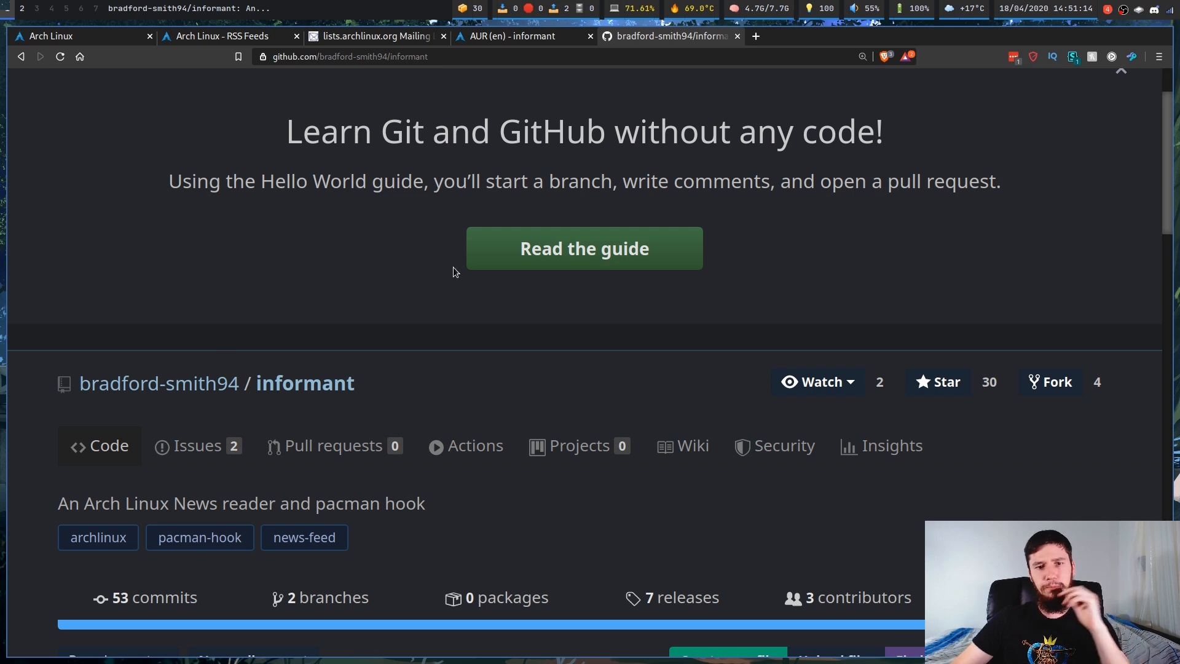
mouse_move(515, 36)
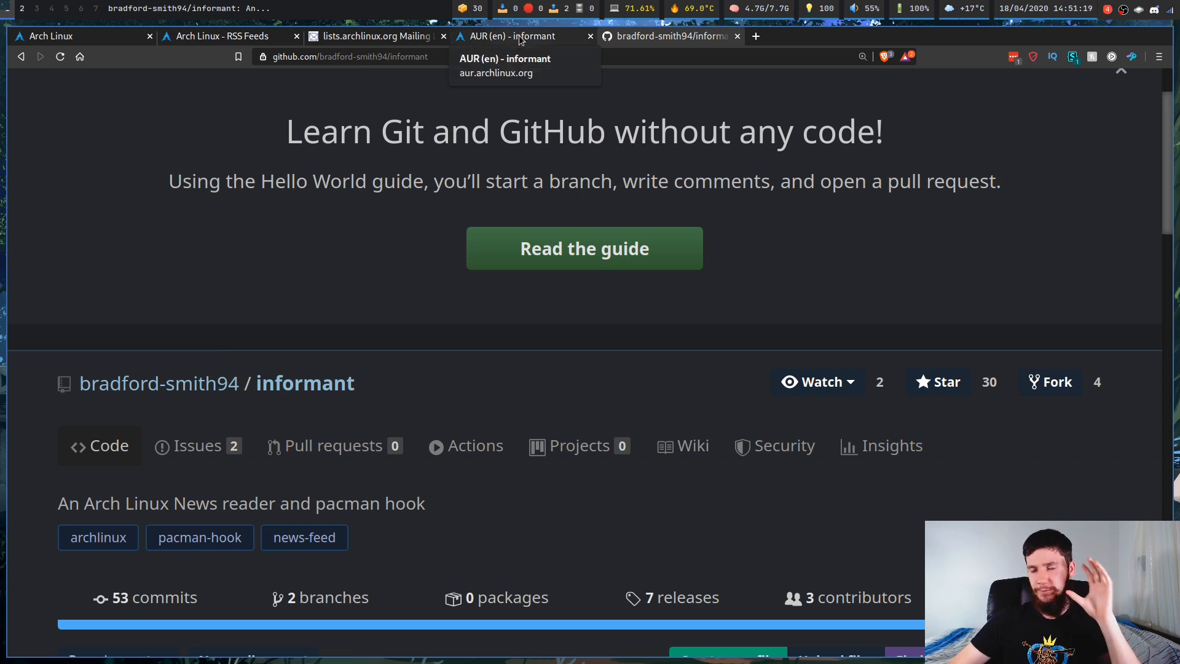
Switch to the AUR informant 0.2.1-2 package details page.
left_click(513, 36)
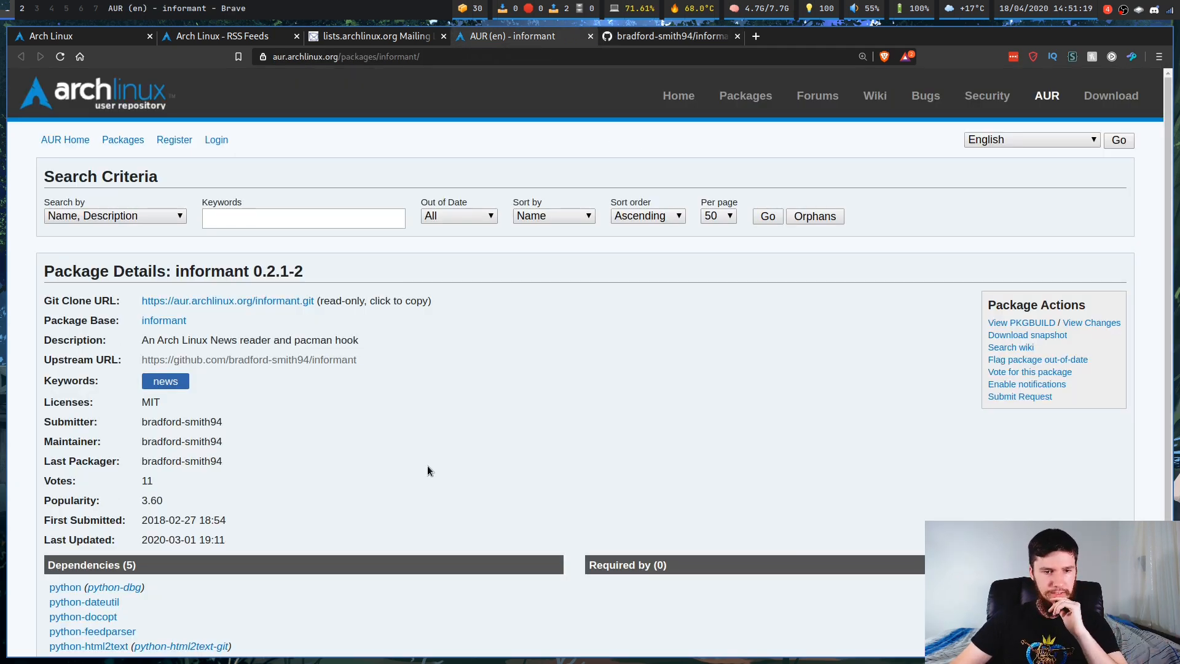
mouse_move(383, 270)
type("yay")
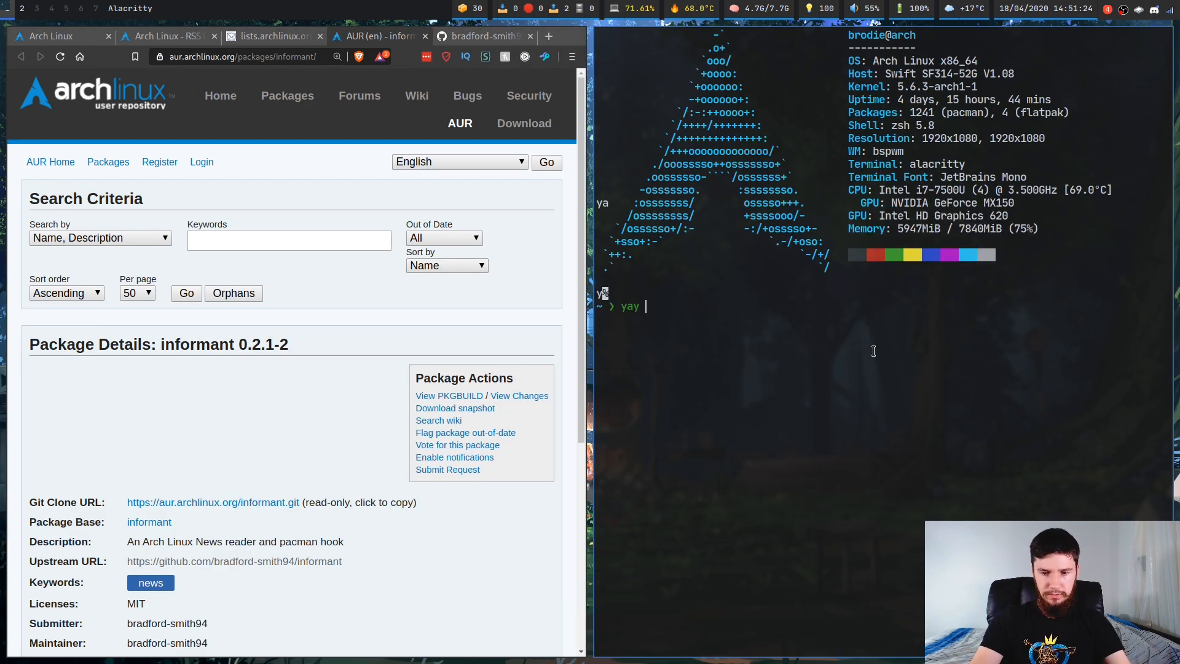
Run yay -s informant, see aur/informant 0.2.1-2 marked Installed, and cancel at the prompt.
type("-s informant")
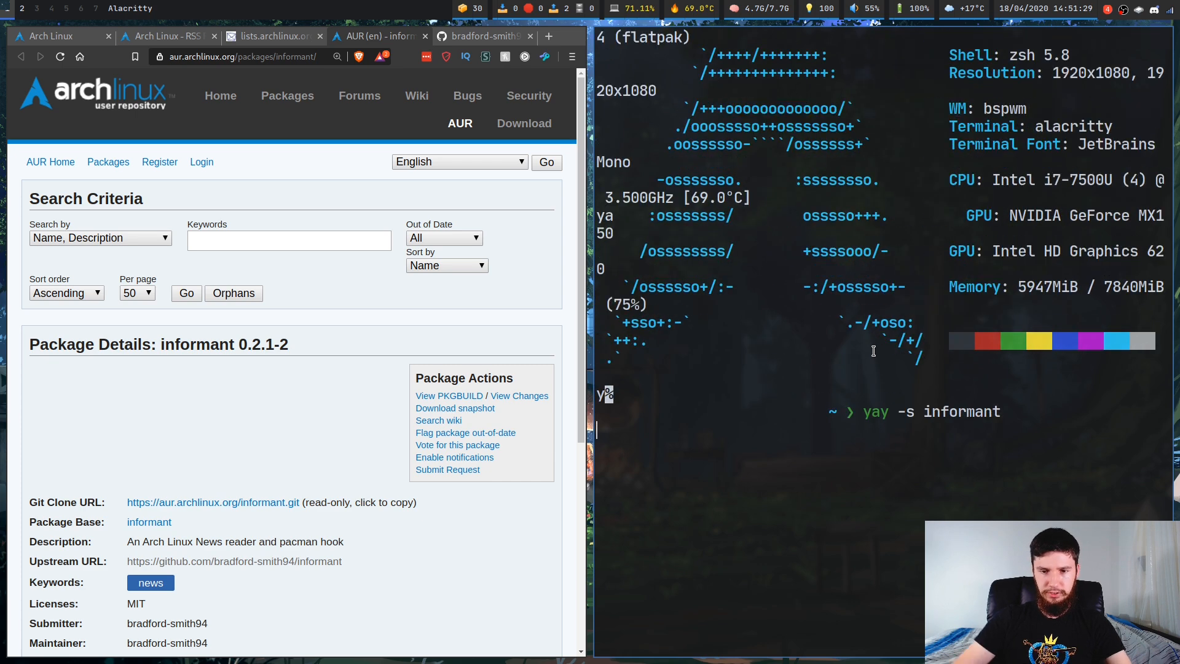
key("Return")
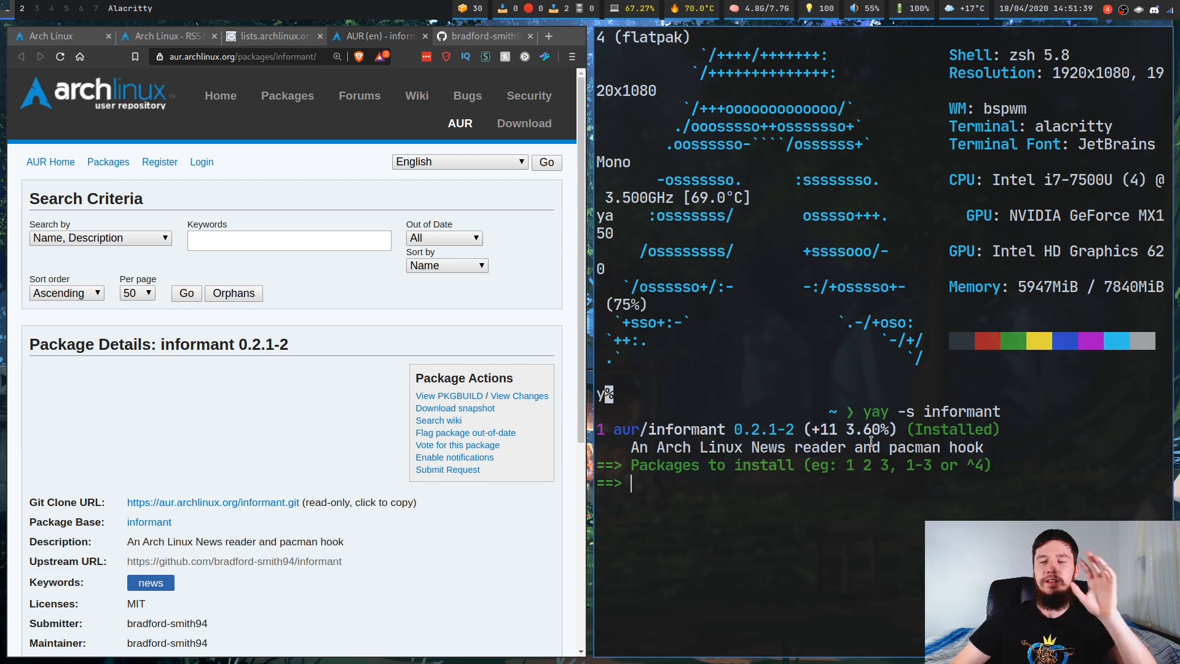
key("ctrl+c")
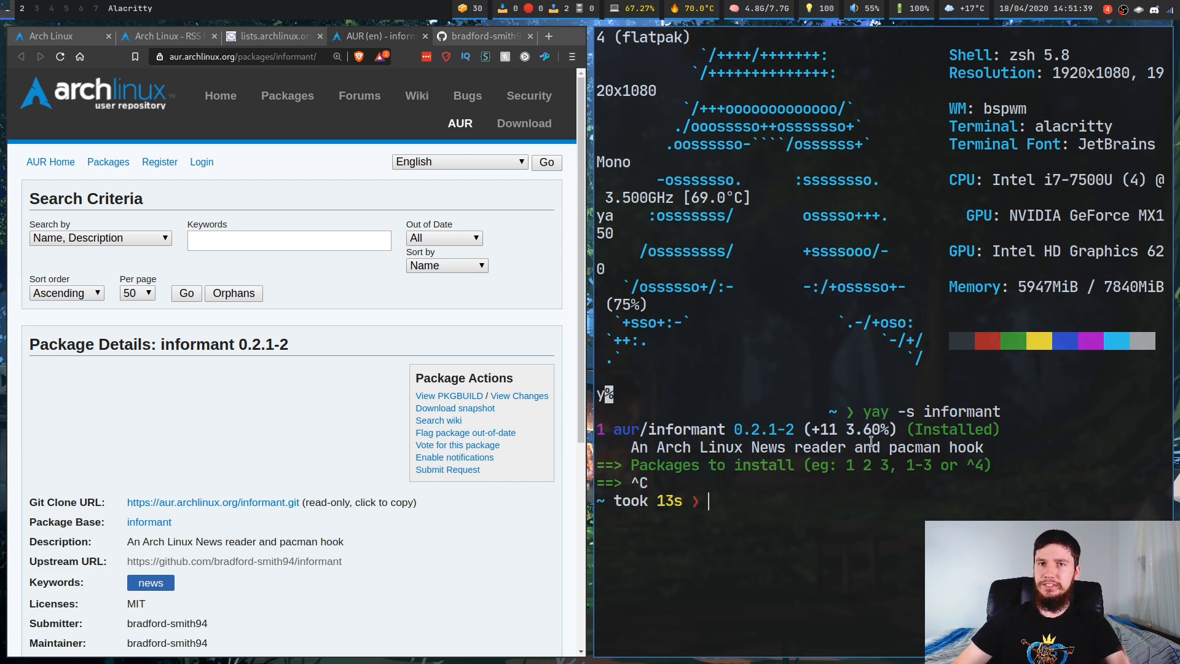
mouse_move(856, 173)
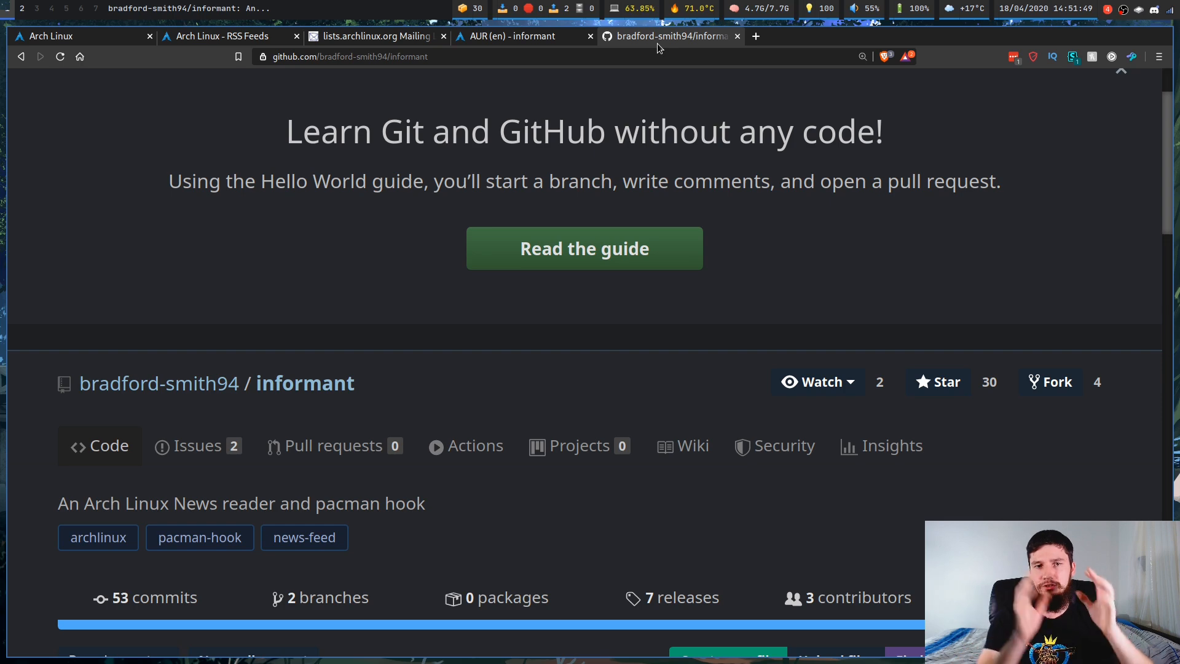
mouse_move(960, 247)
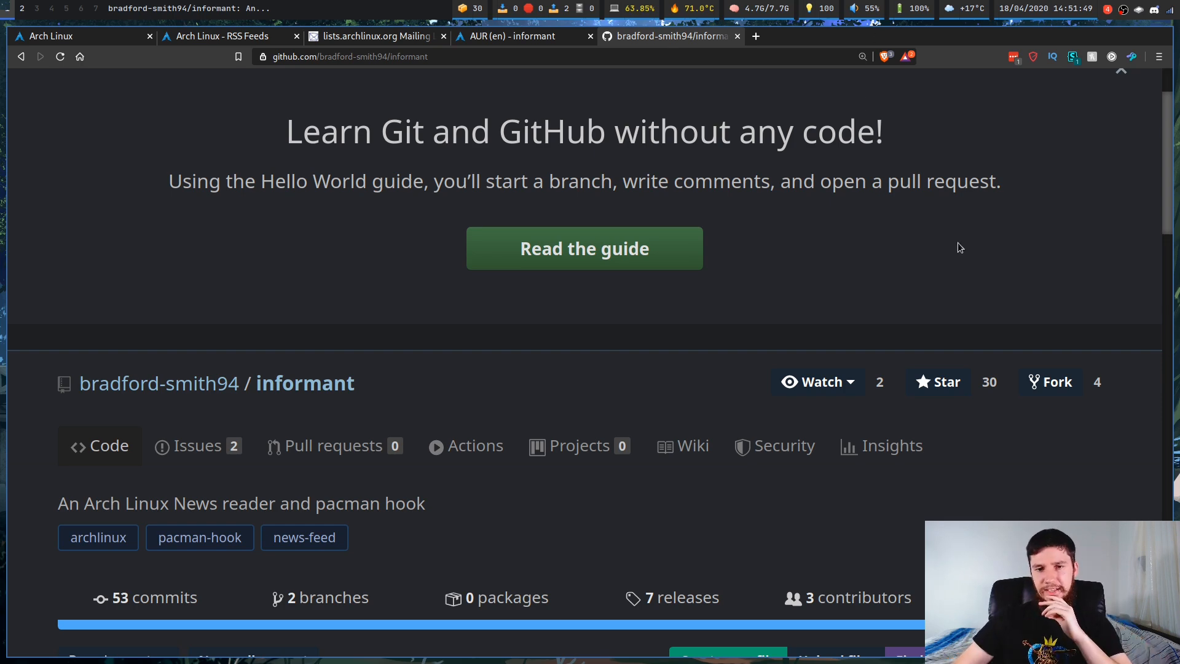
mouse_move(725, 170)
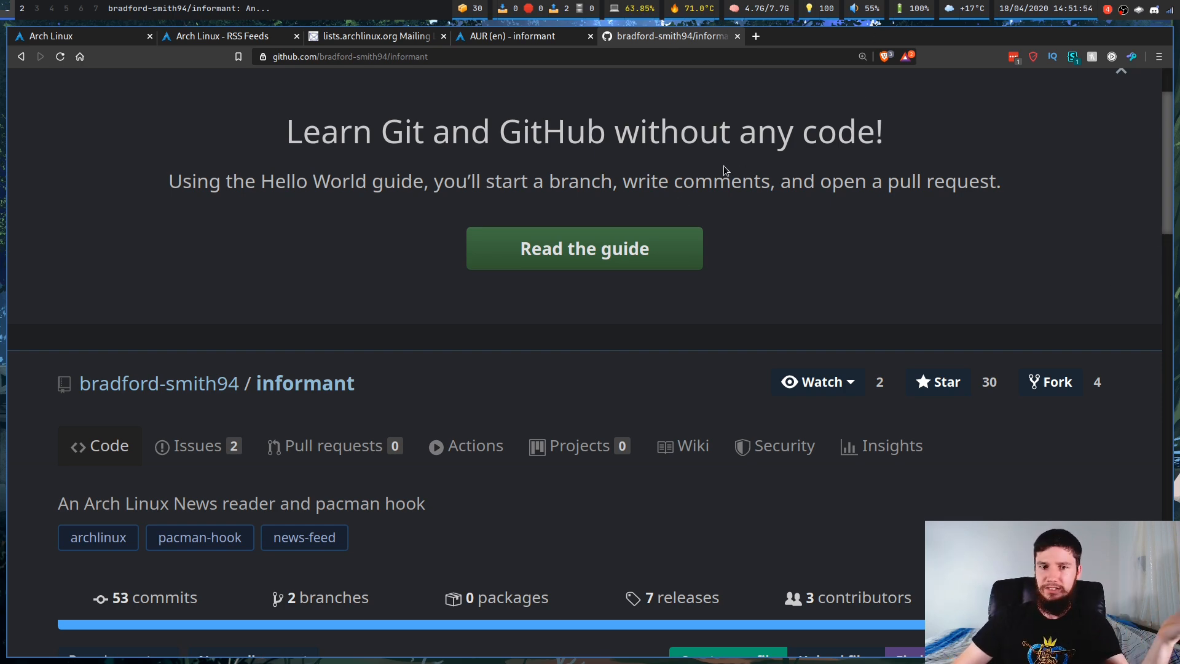
Scroll the informant GitHub README down to its Installation and How does it work sections.
scroll("down", 3)
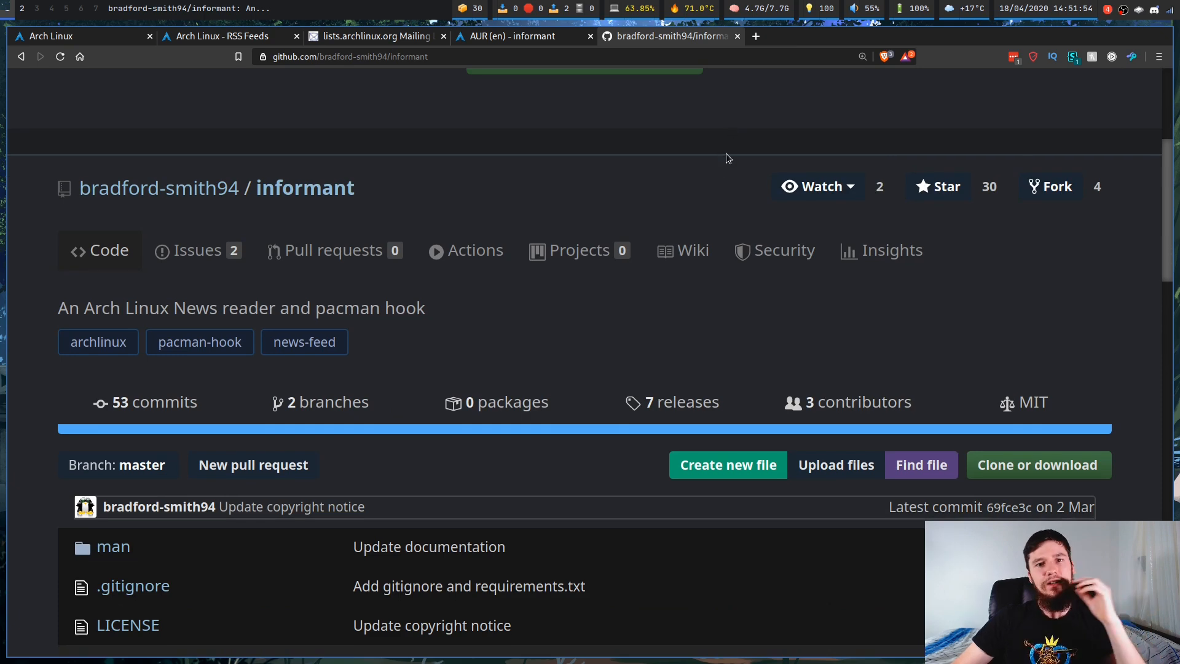
scroll("down", 3)
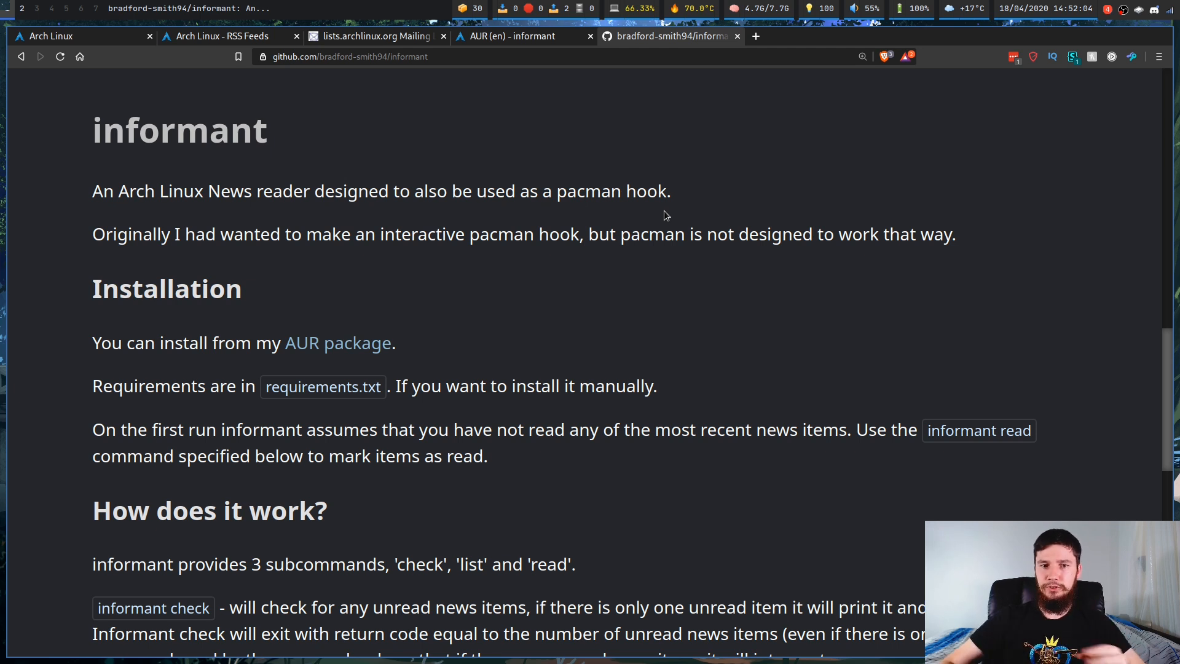
mouse_move(699, 190)
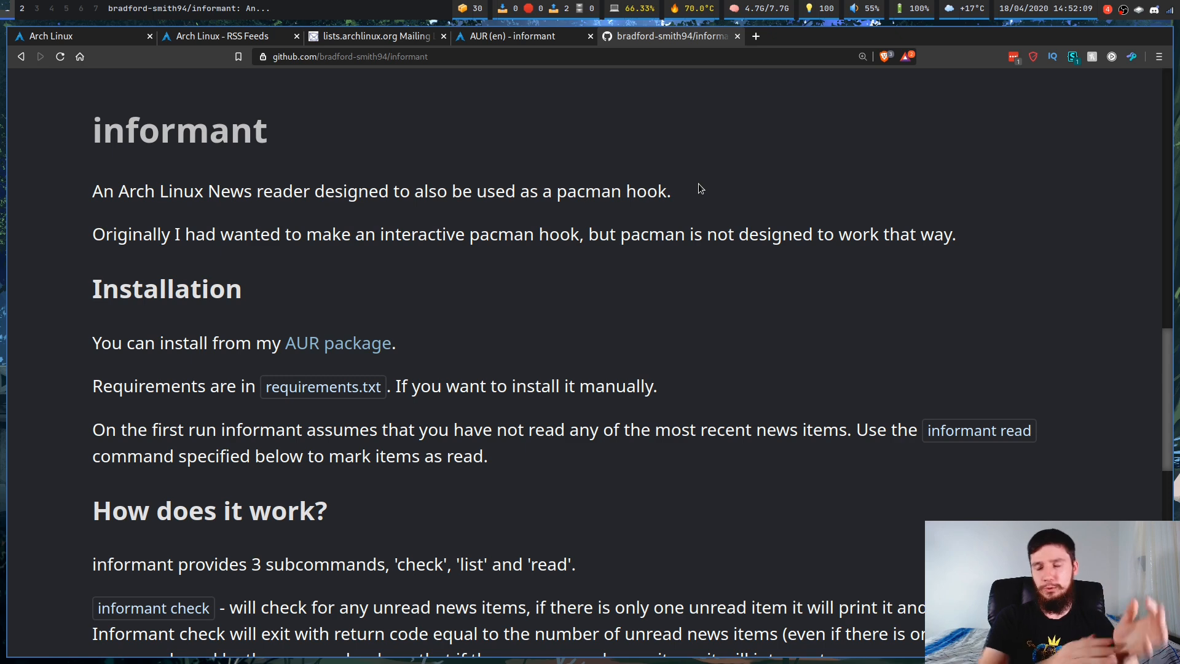
mouse_move(659, 192)
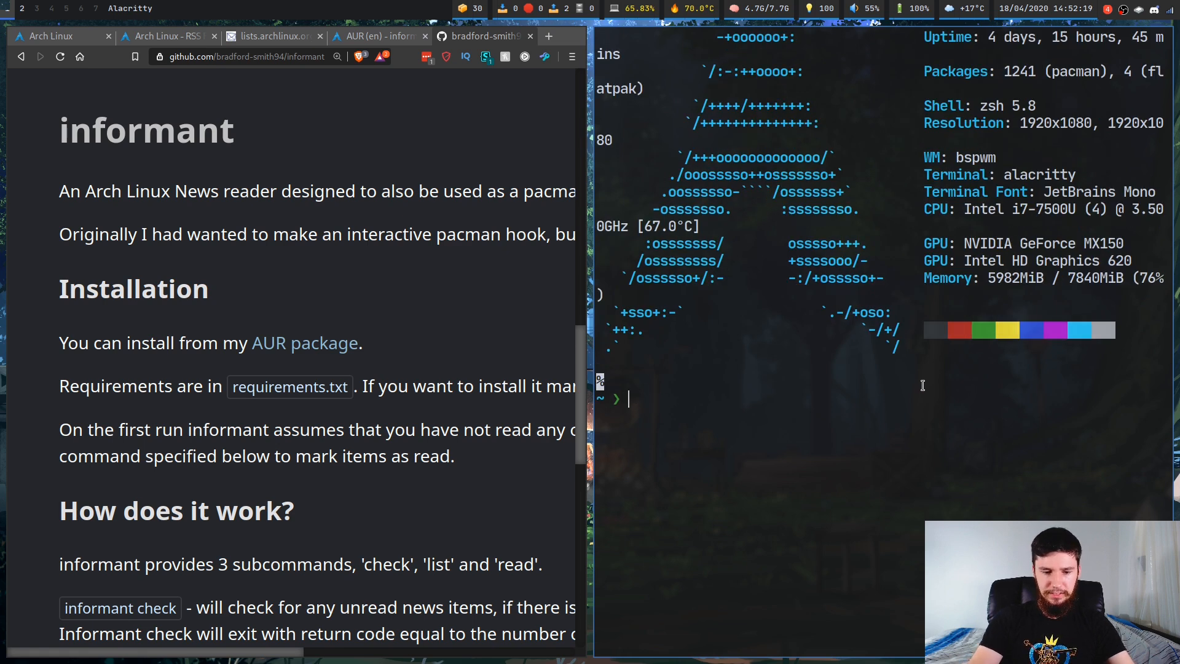
type("sudo pa")
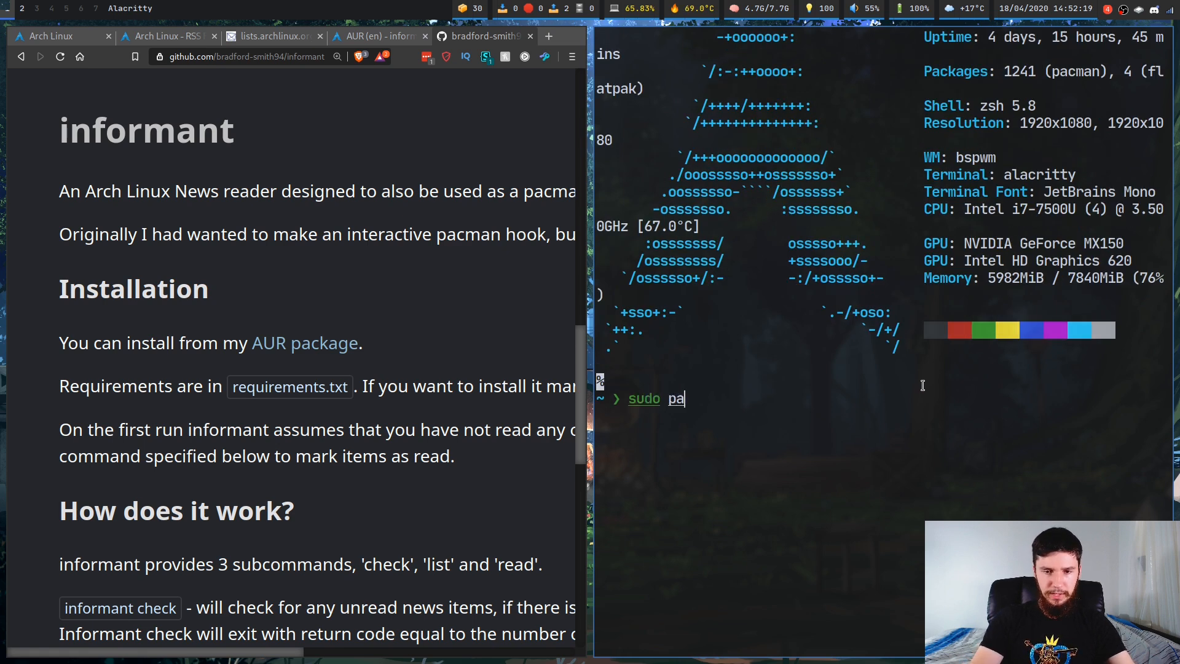
key("Return")
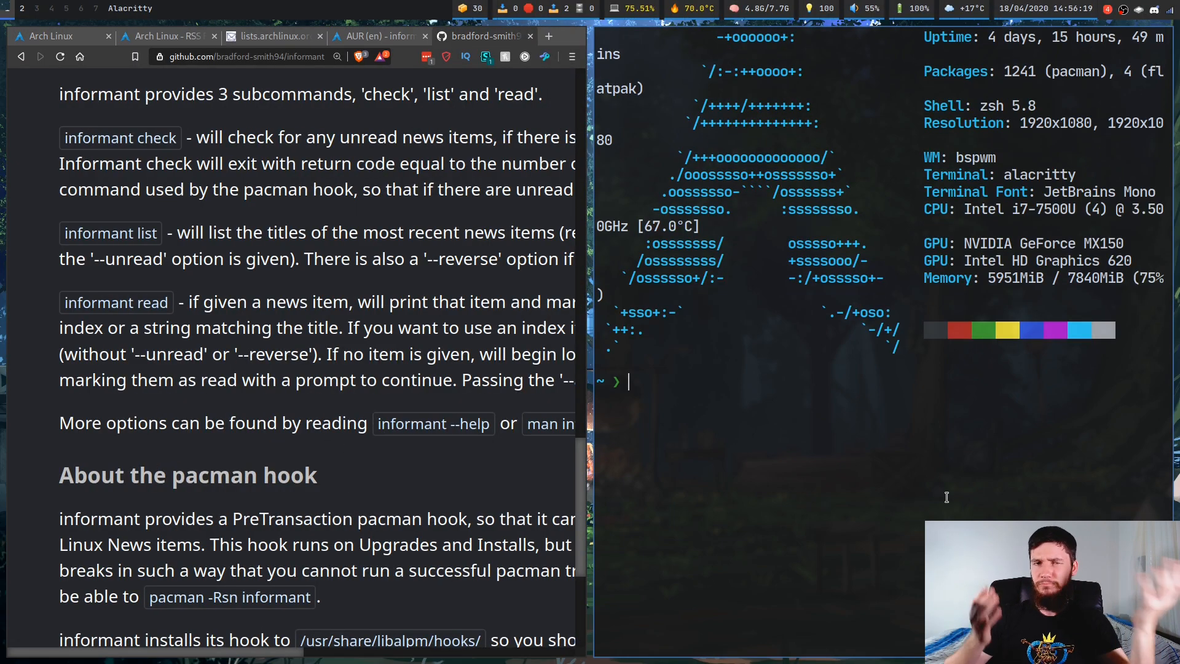
mouse_move(809, 387)
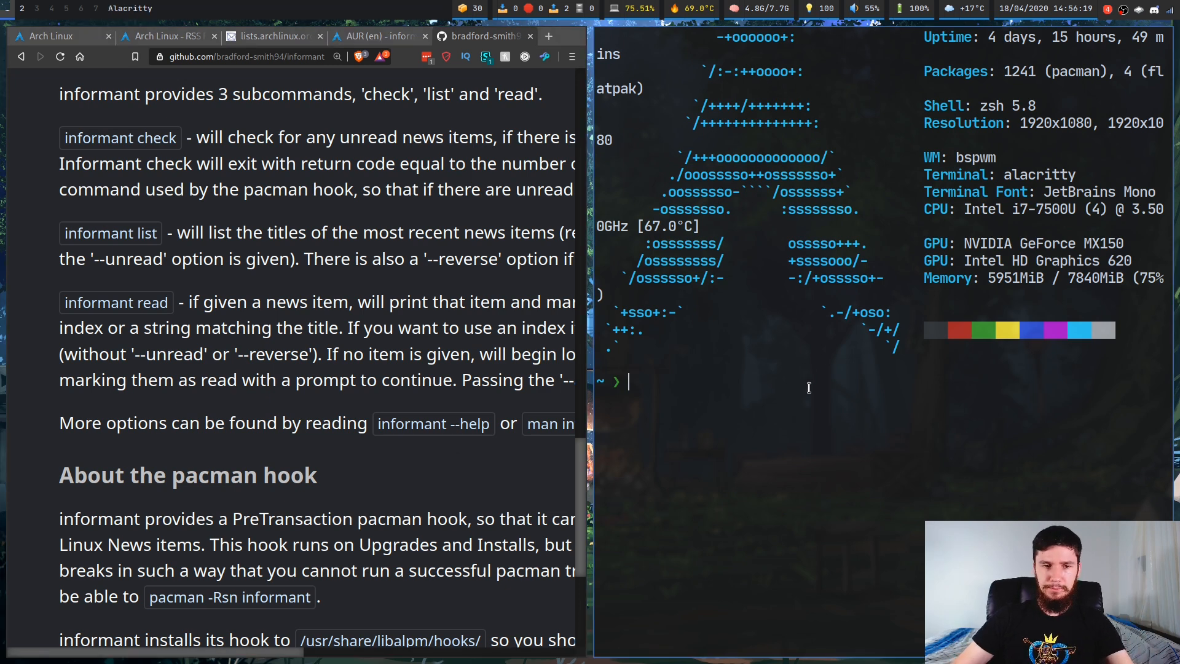
Run informant check to see unread Arch news, then informant read to go through it.
type("informant check")
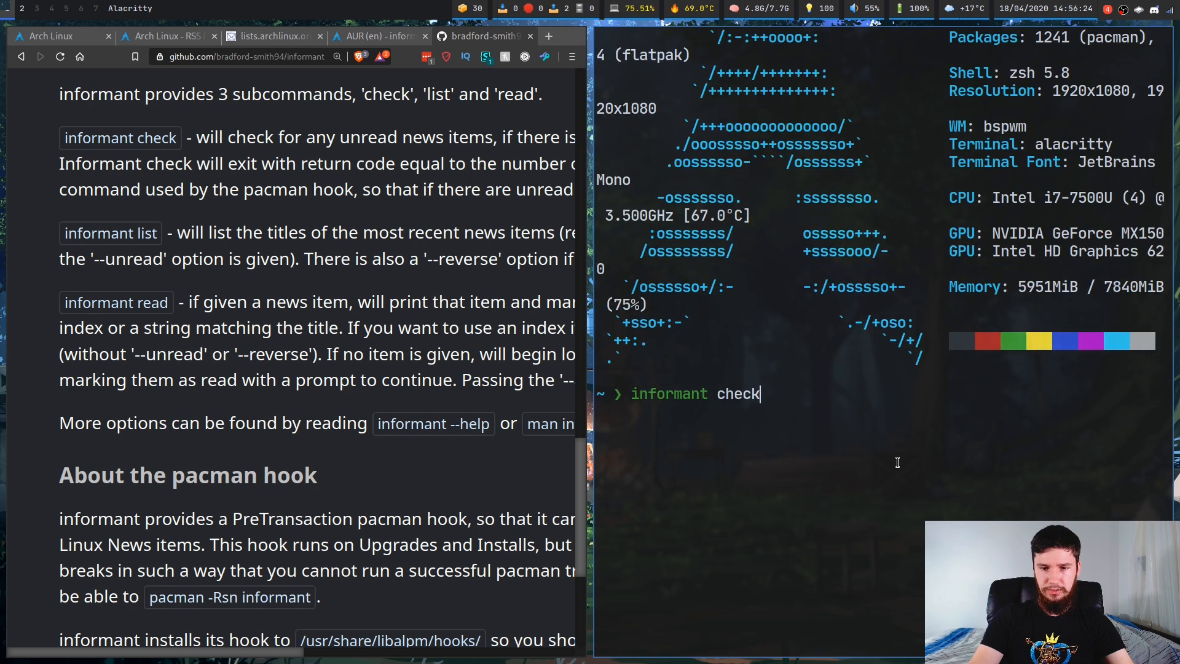
key("Return")
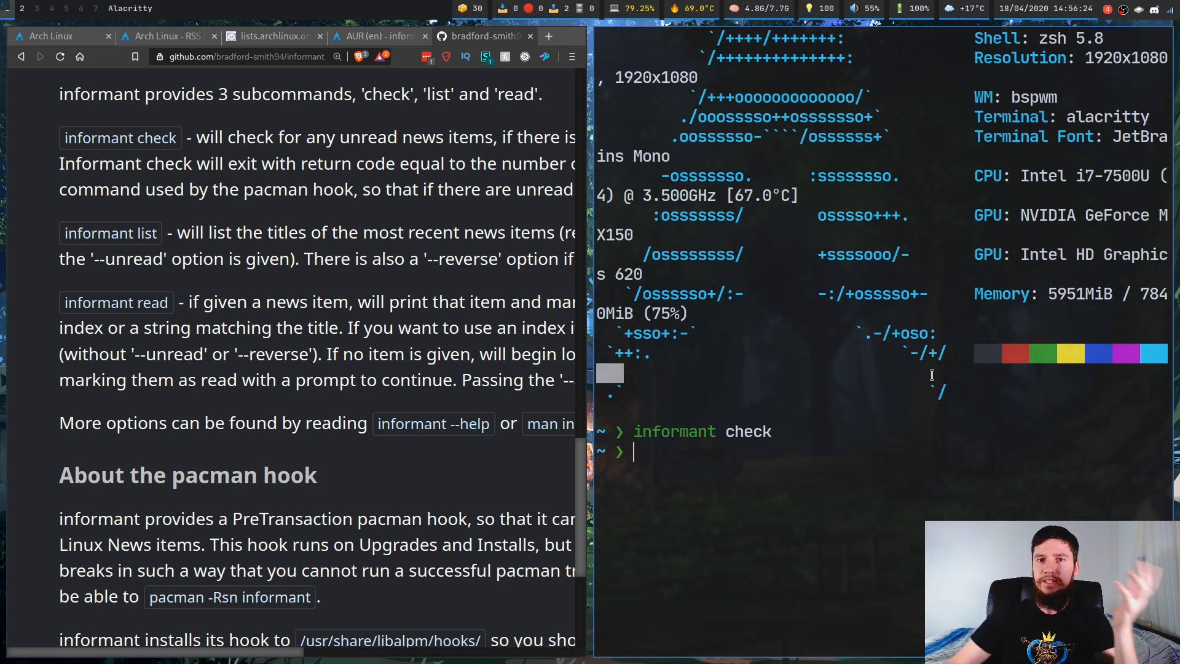
type("informant chec")
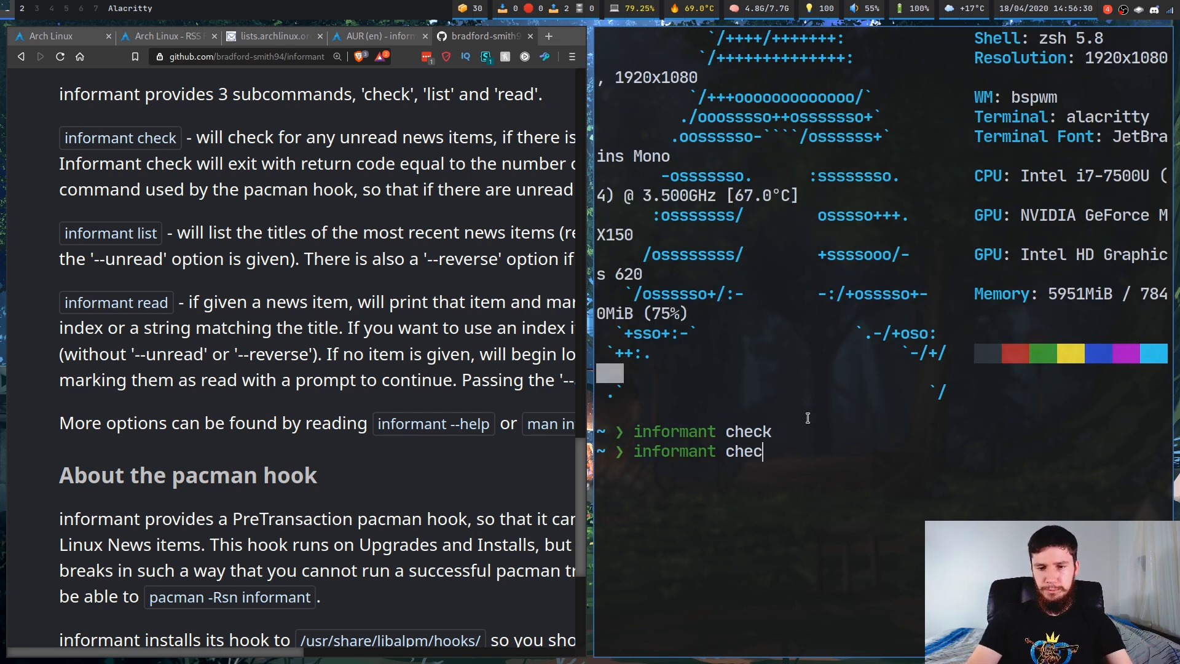
key("Return")
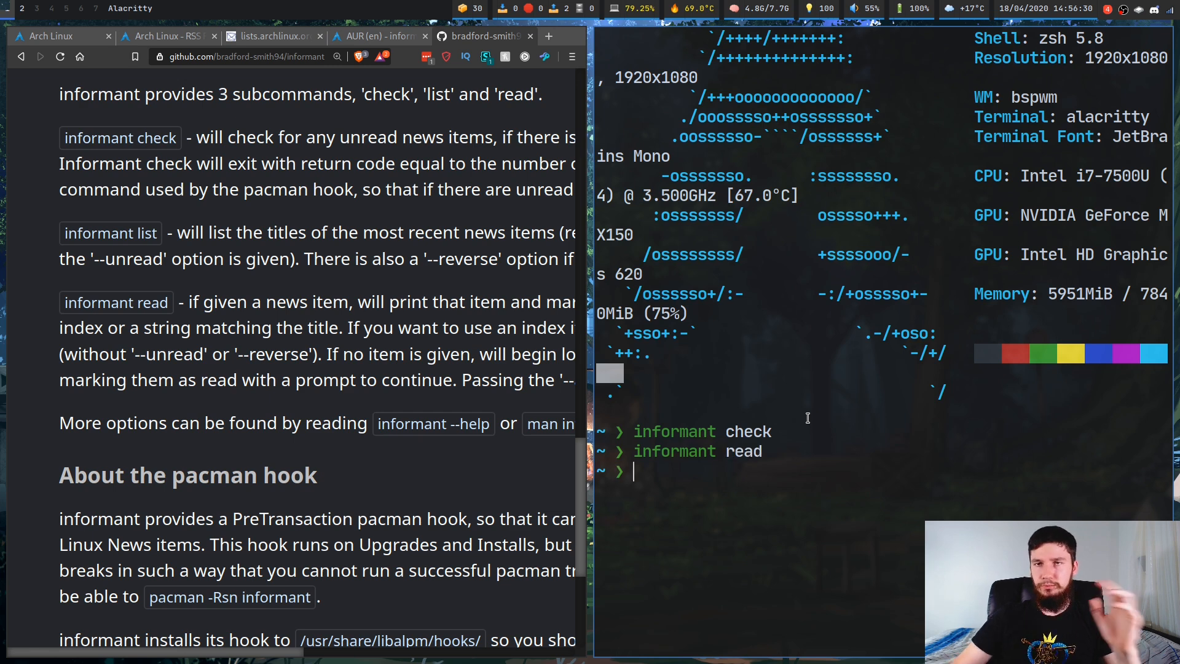
Mark everything read with informant read --all and list the ten most recent news headlines.
type("informant read")
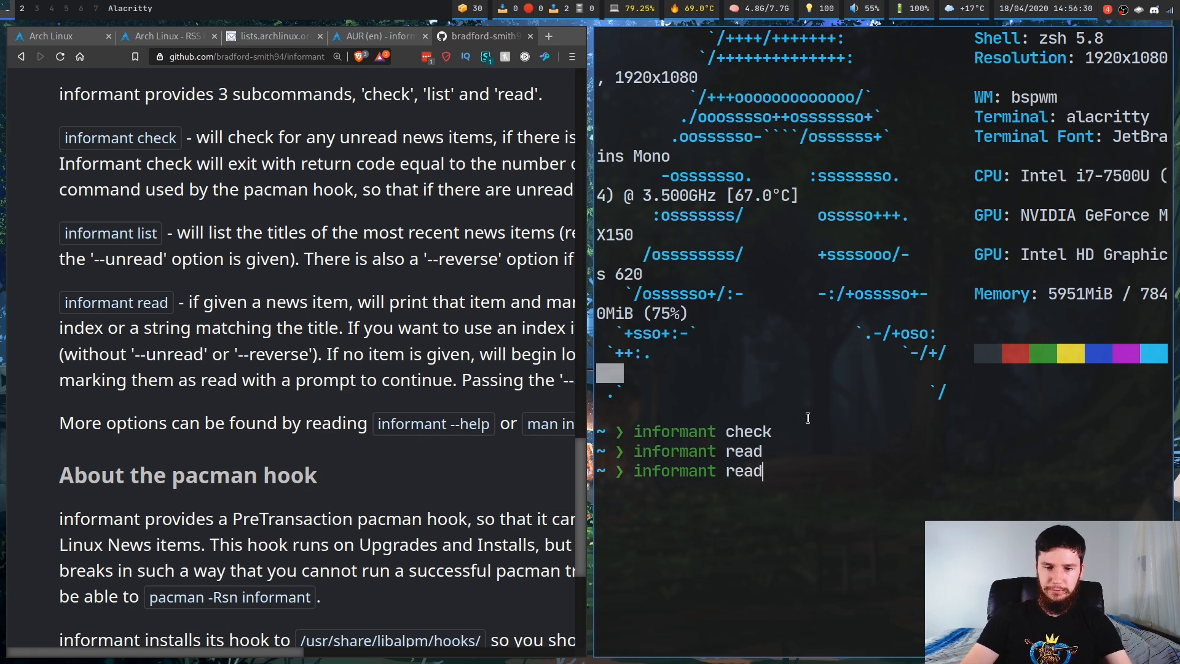
type("--all")
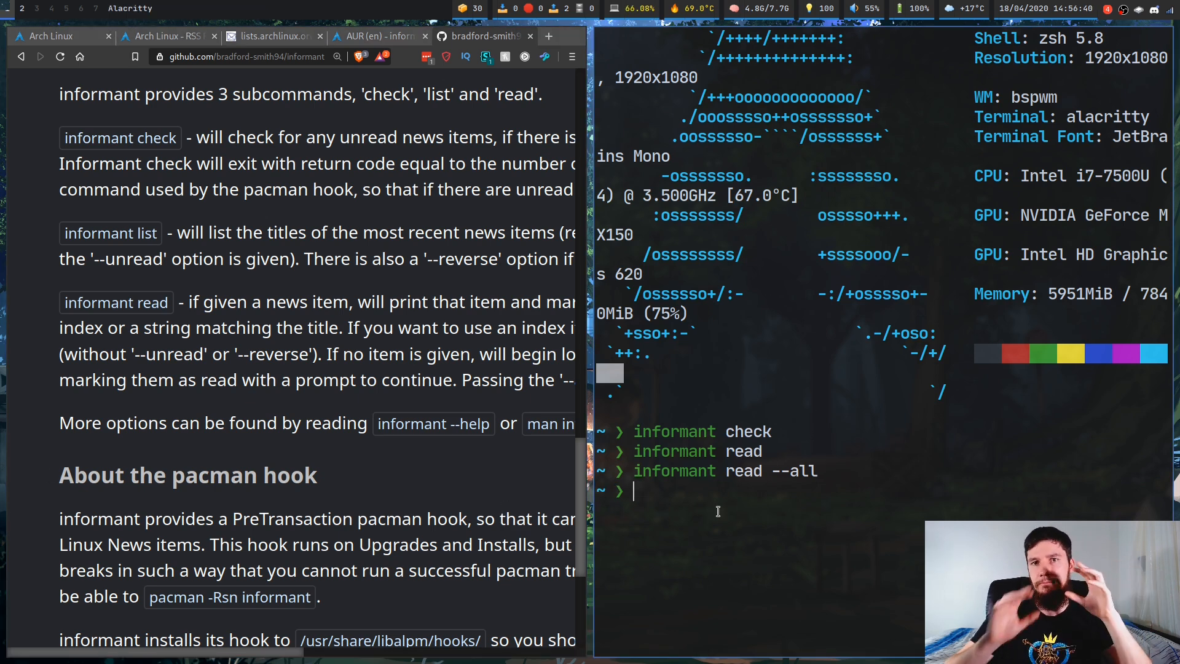
type("informant read --all")
type("informant list")
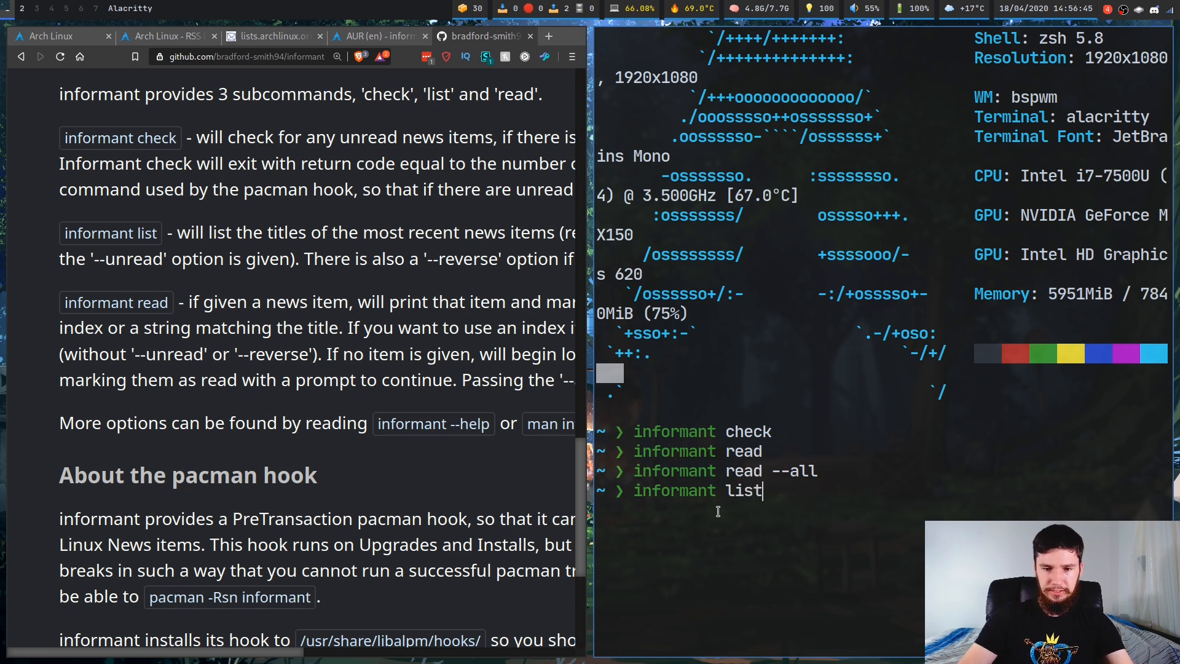
key("Return")
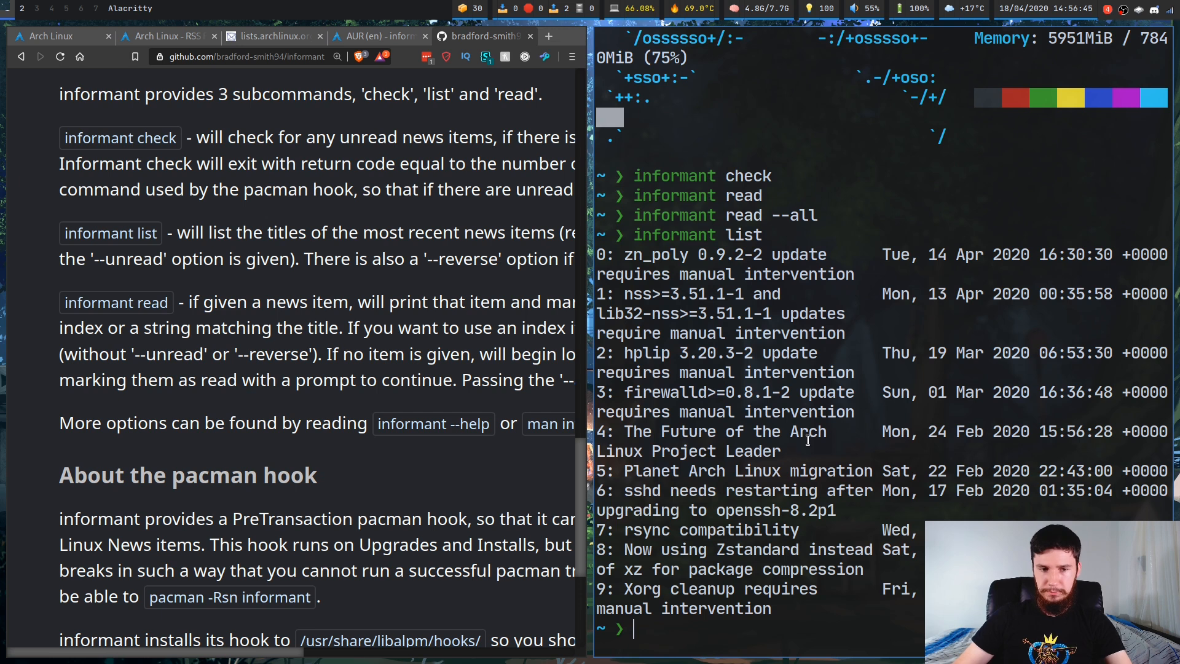
type("ma")
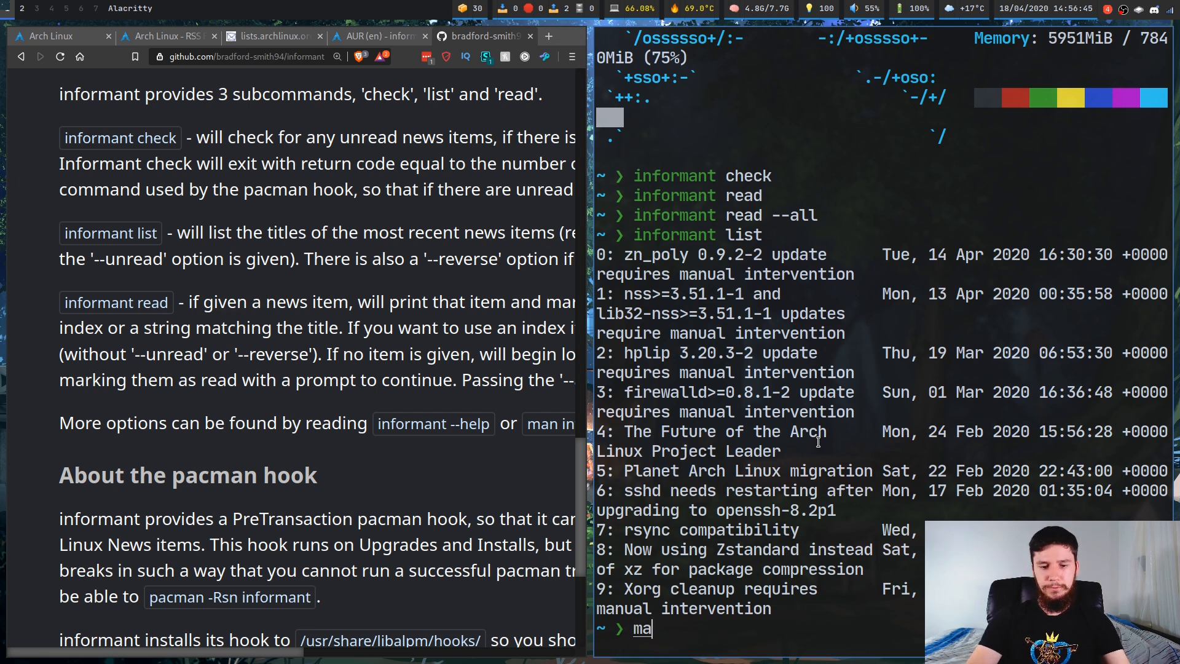
View man informant and read through its commands down to the global debug, raw and file options.
type("n informant")
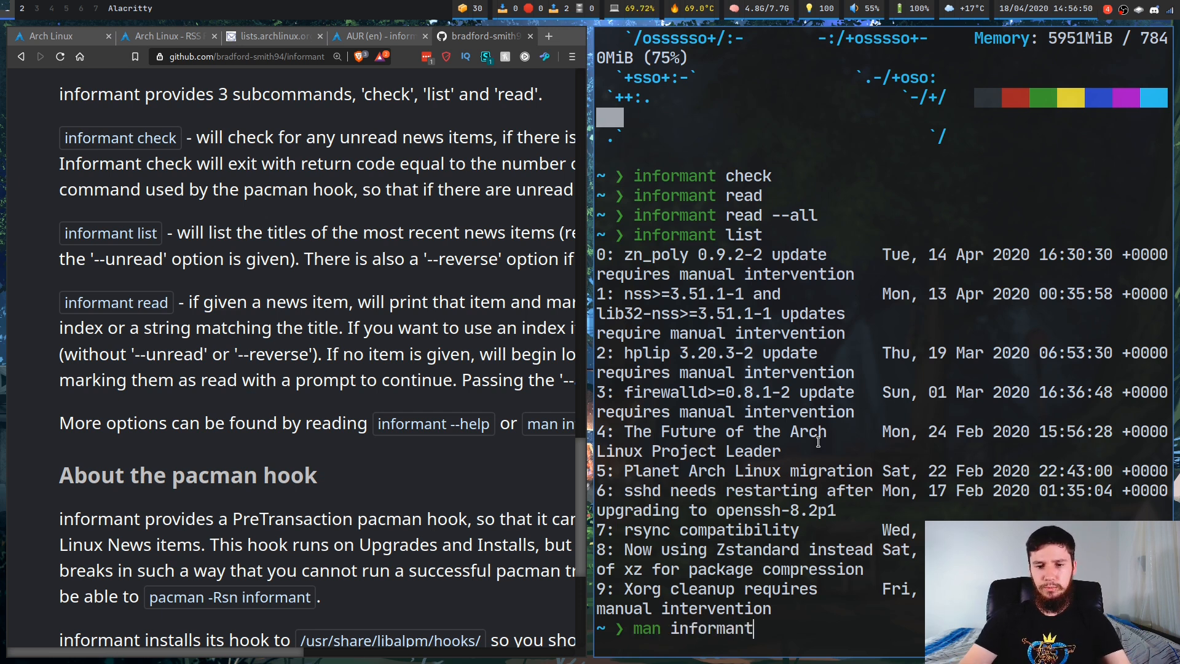
key("Return")
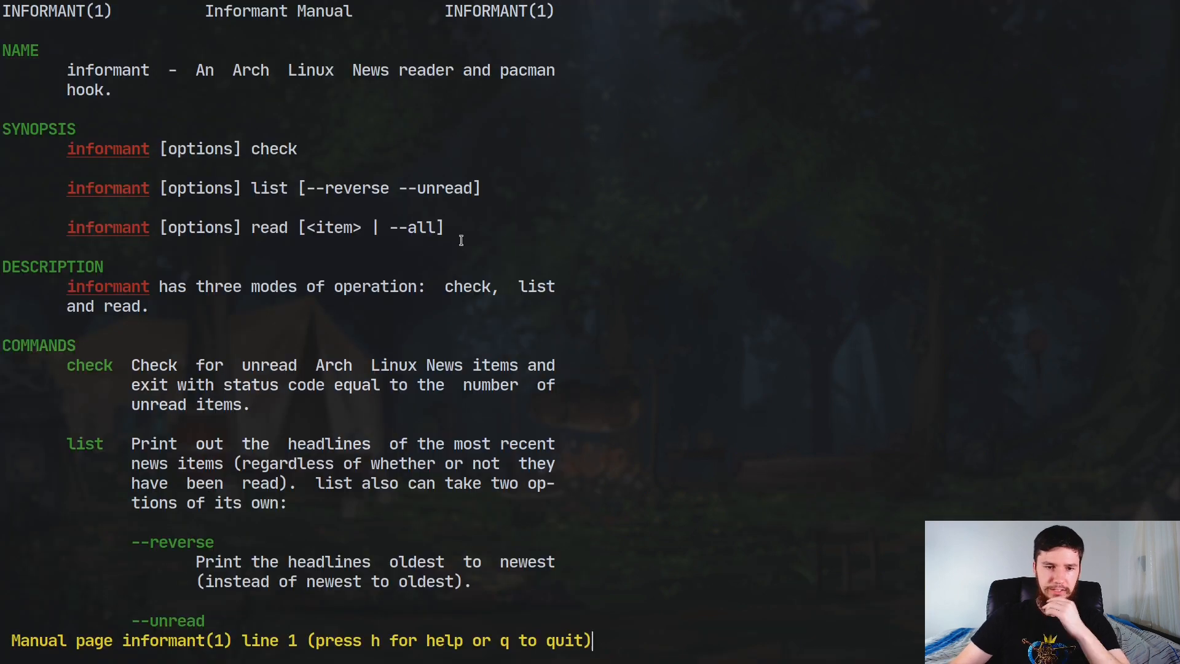
scroll("down", 3)
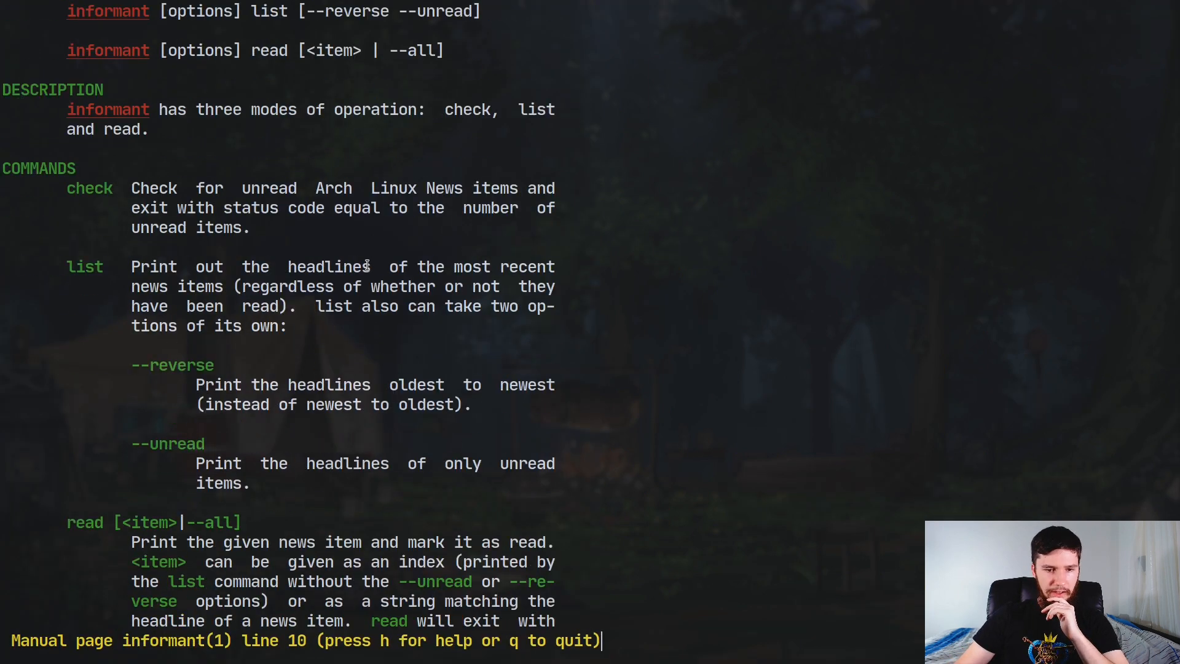
scroll("down", 3)
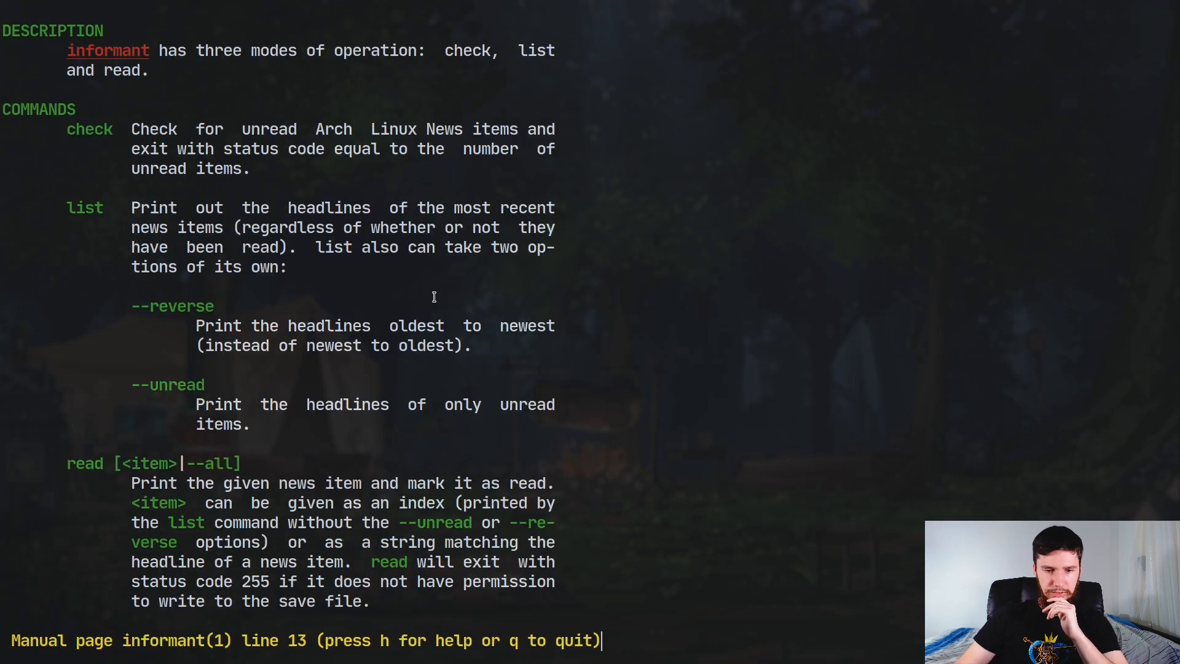
scroll("down", 3)
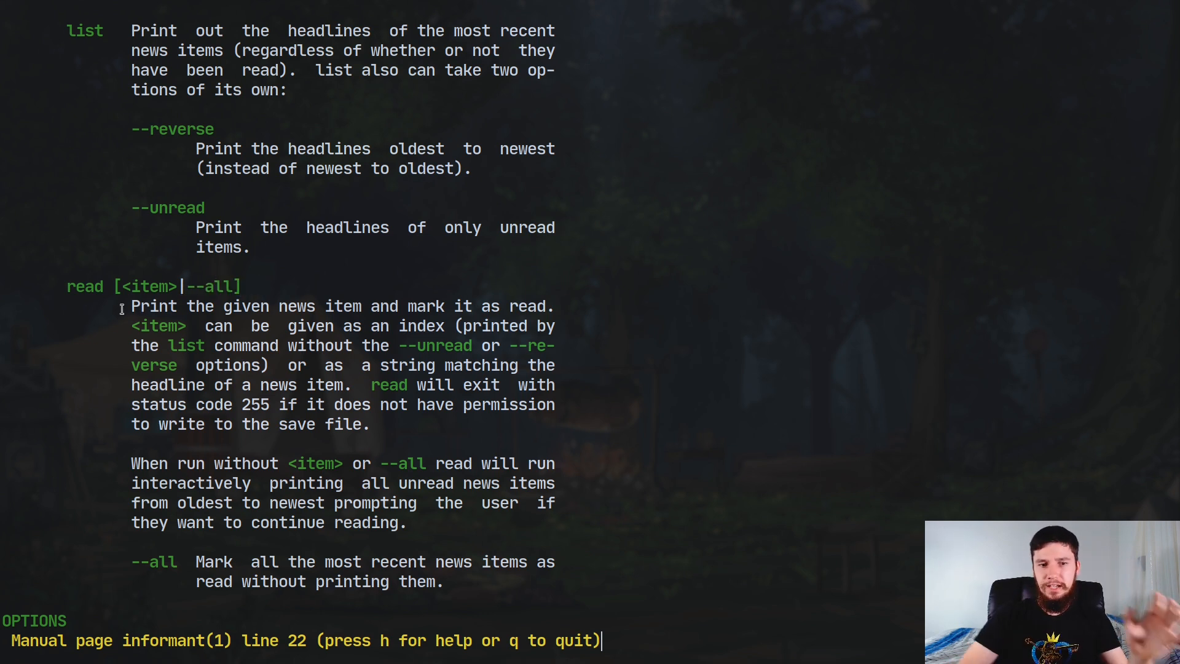
scroll("down", 3)
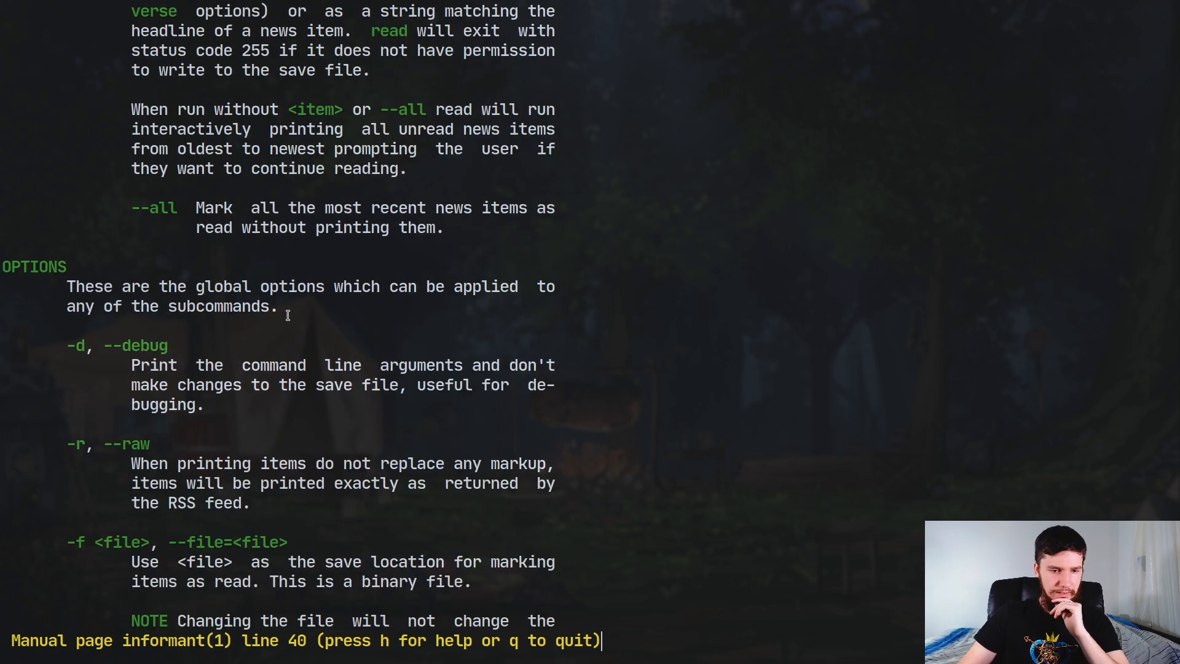
scroll("down", 3)
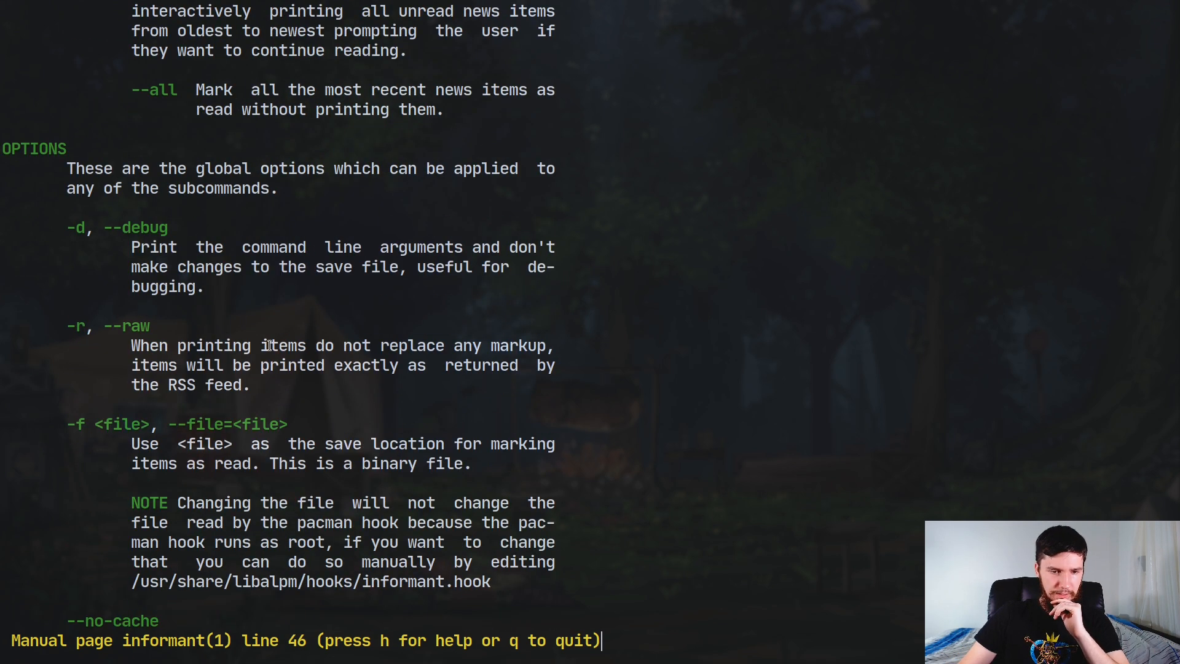
scroll("down", 3)
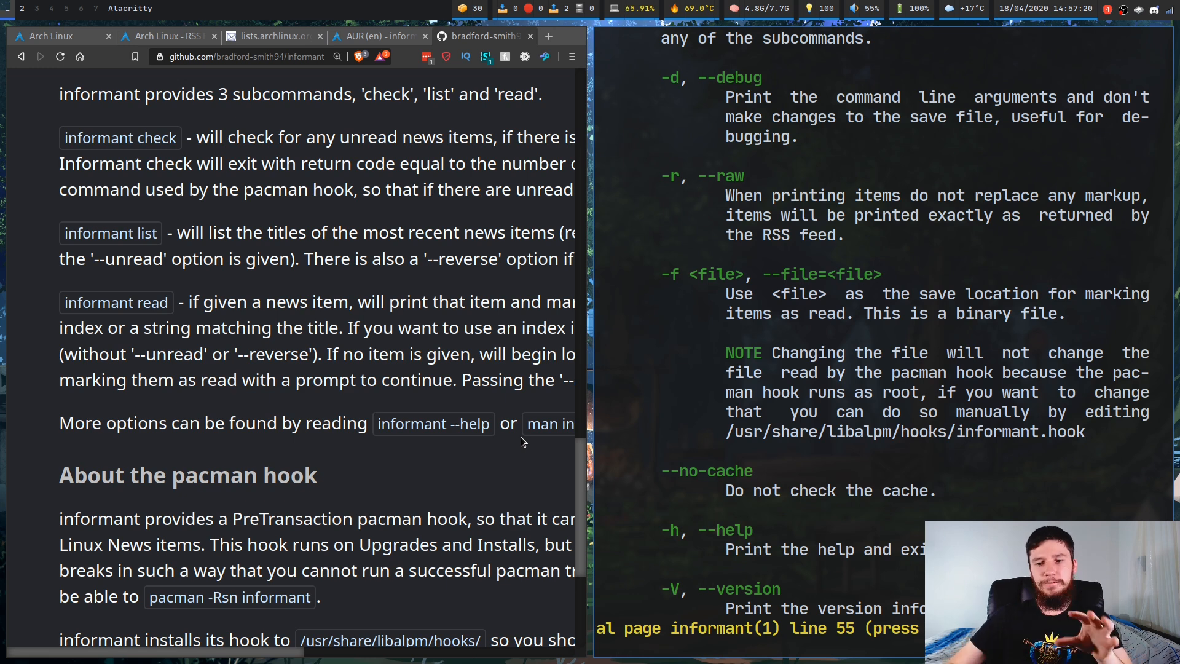
mouse_move(869, 433)
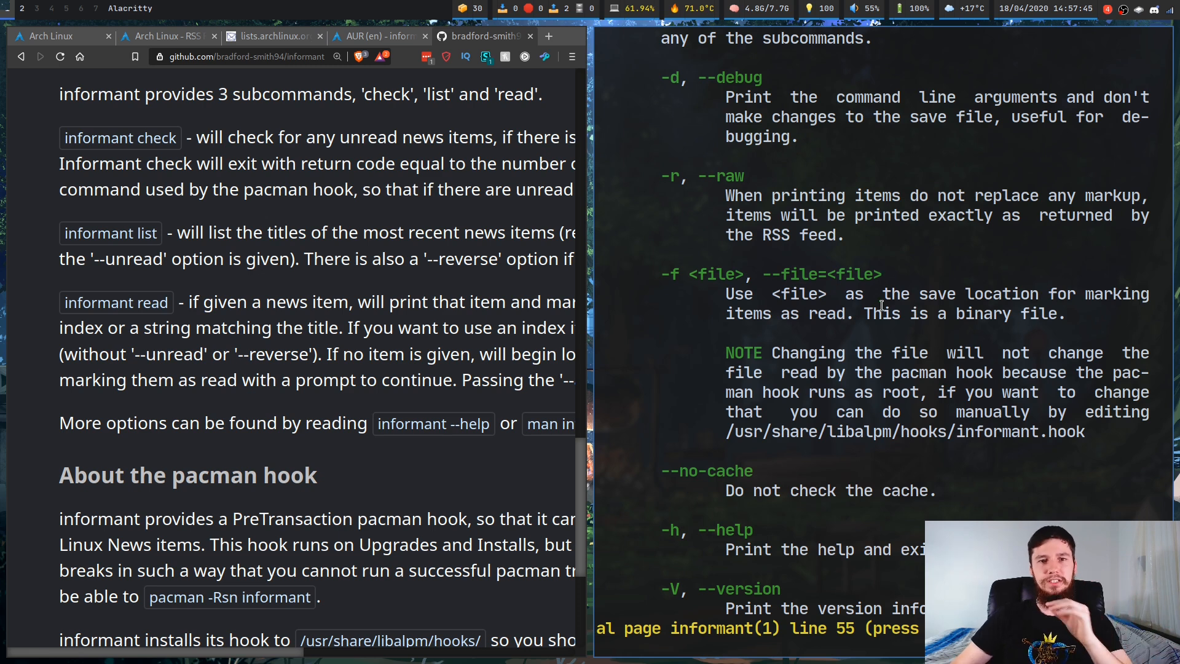
Scroll the README to the About the pacman hook section at the bottom of the page.
scroll("down", 3)
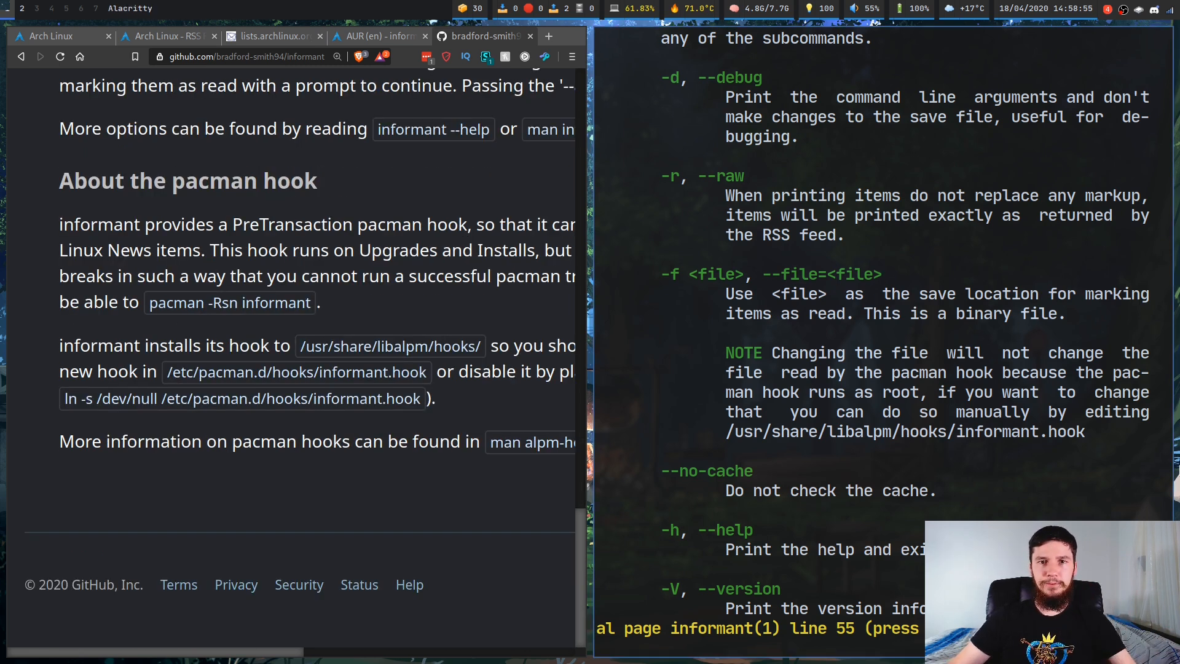